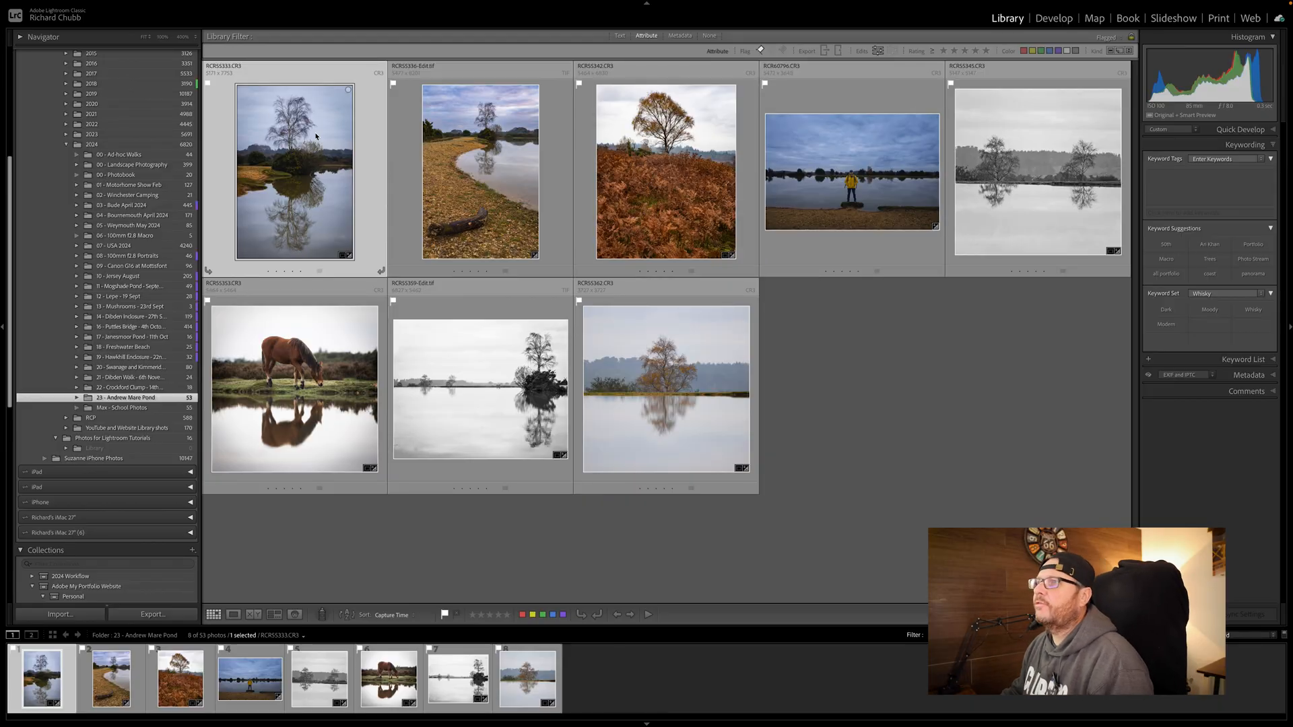
mouse_move(867, 327)
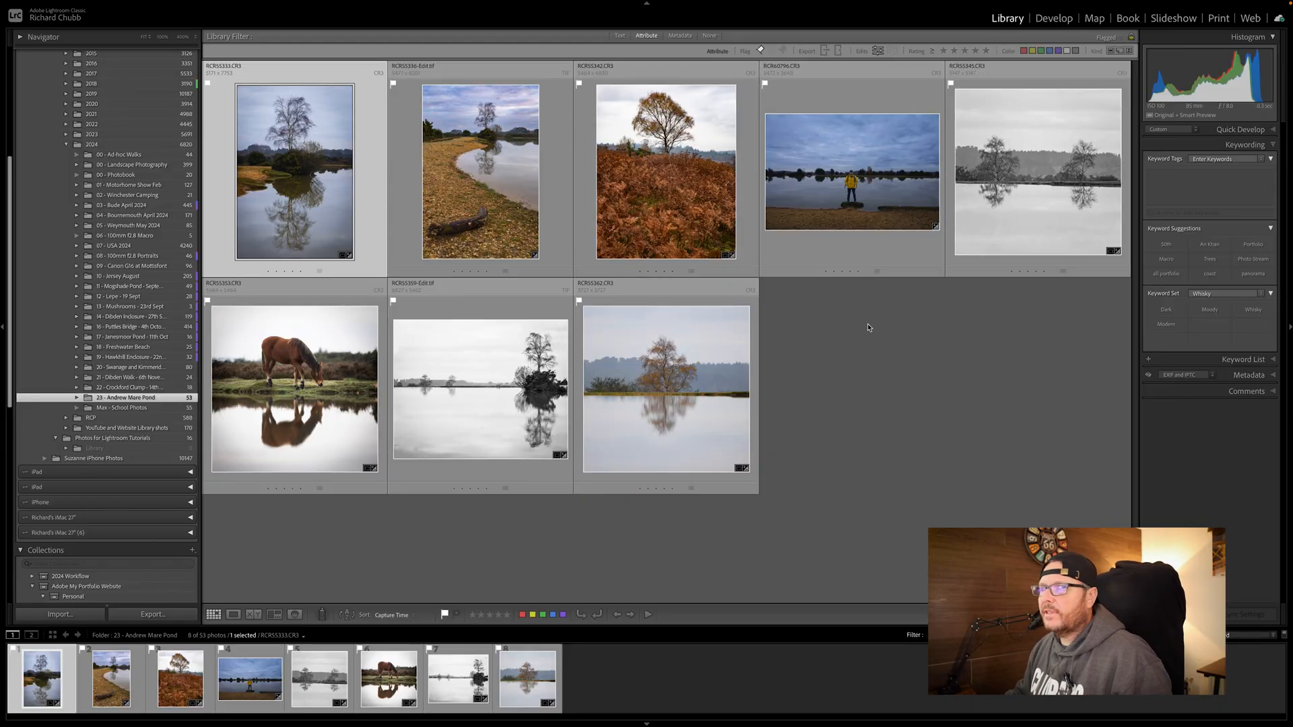
mouse_move(979, 344)
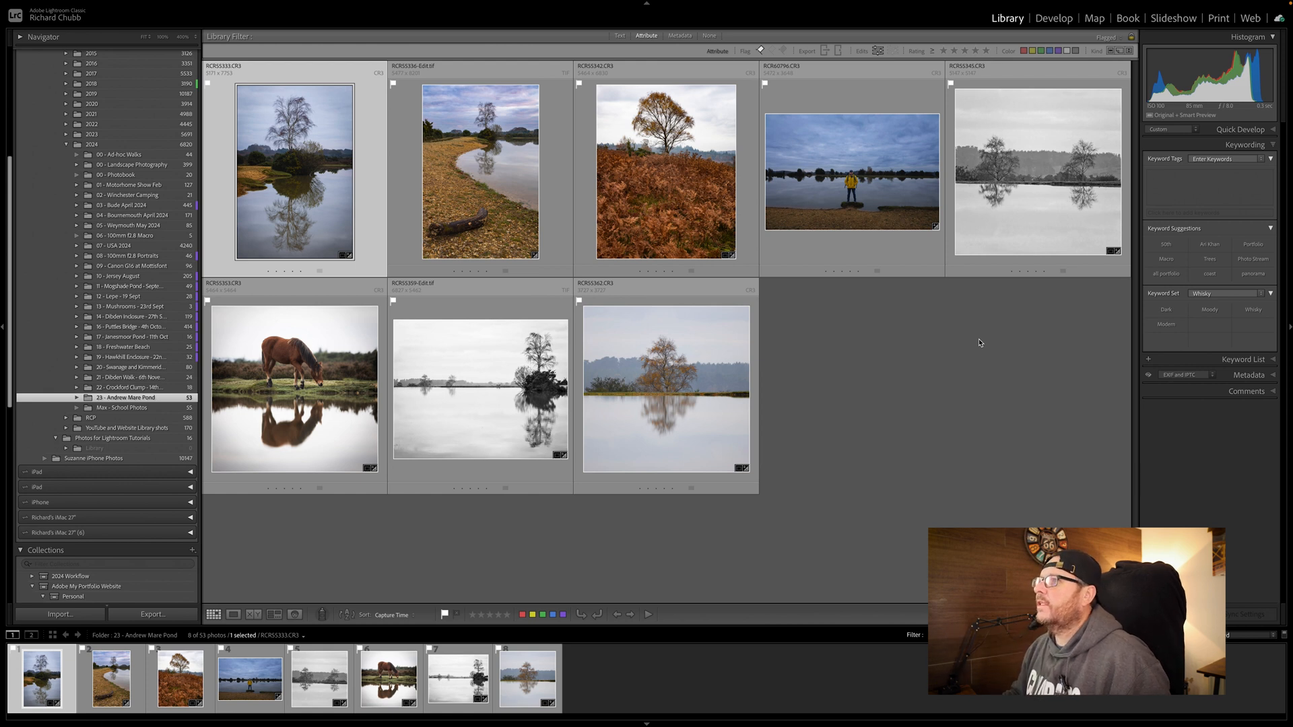
mouse_move(409, 69)
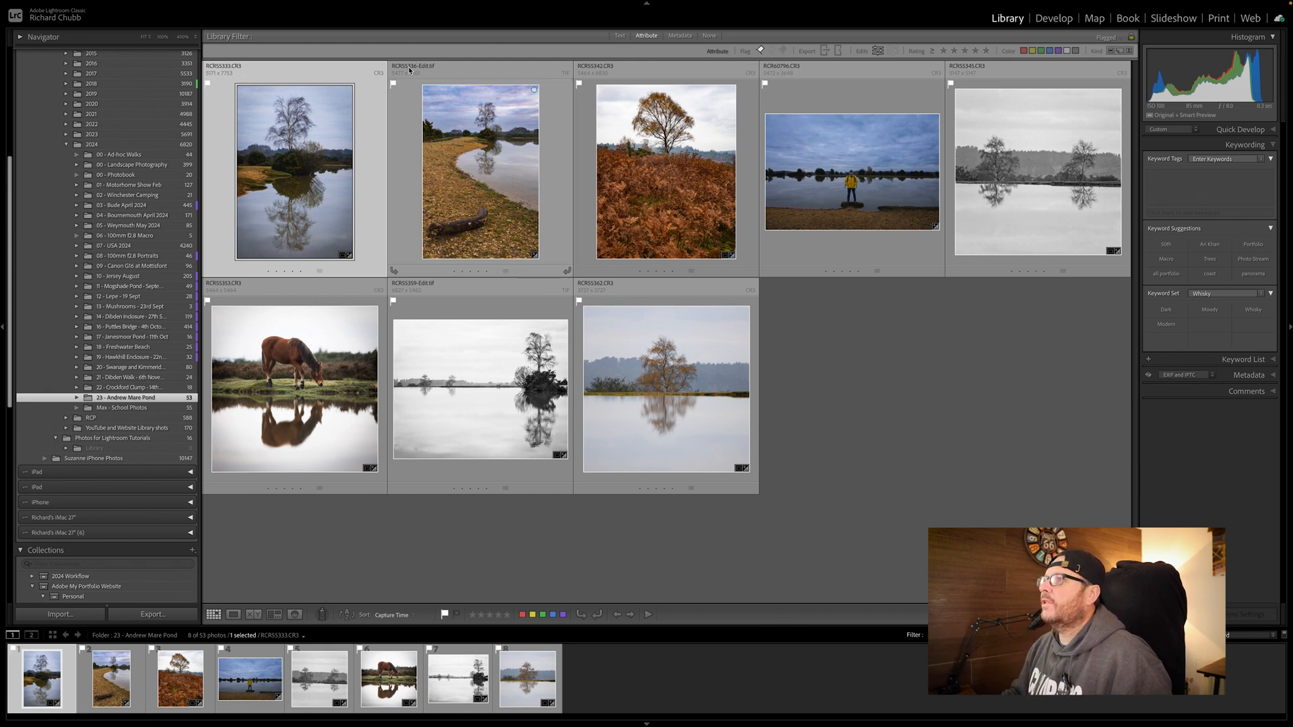
mouse_move(457, 301)
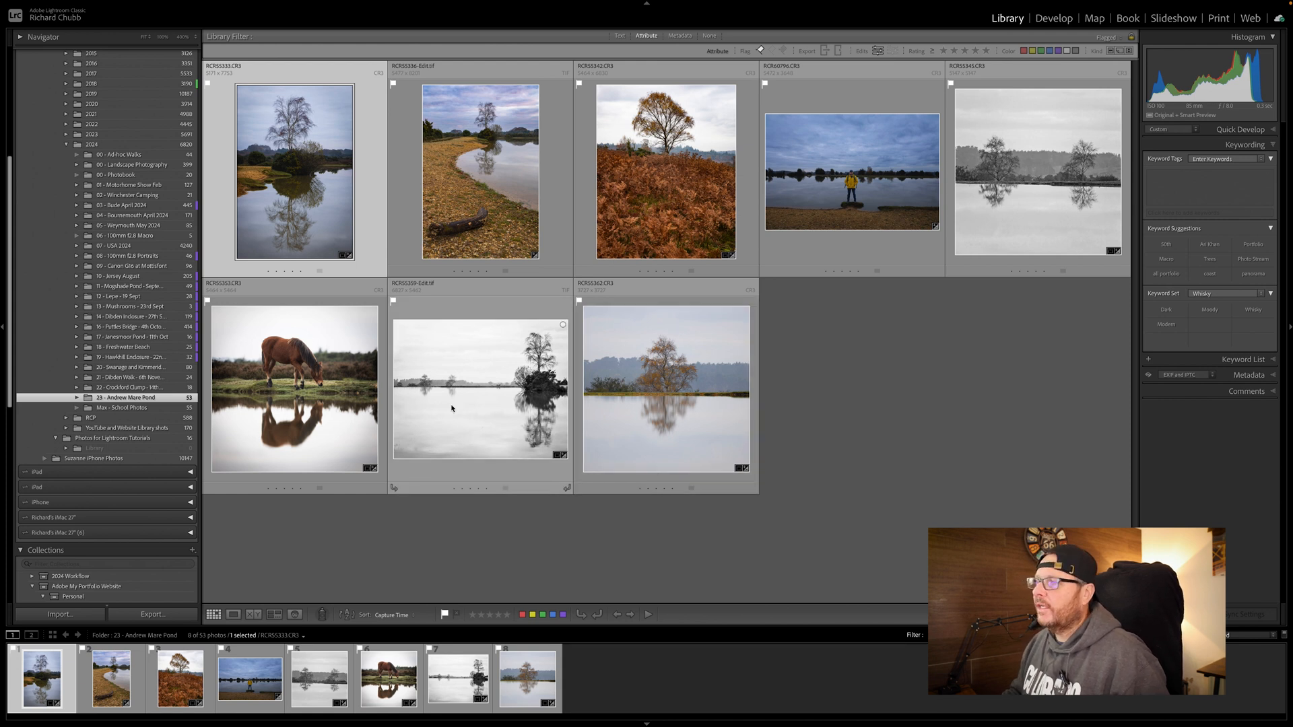
mouse_move(451, 409)
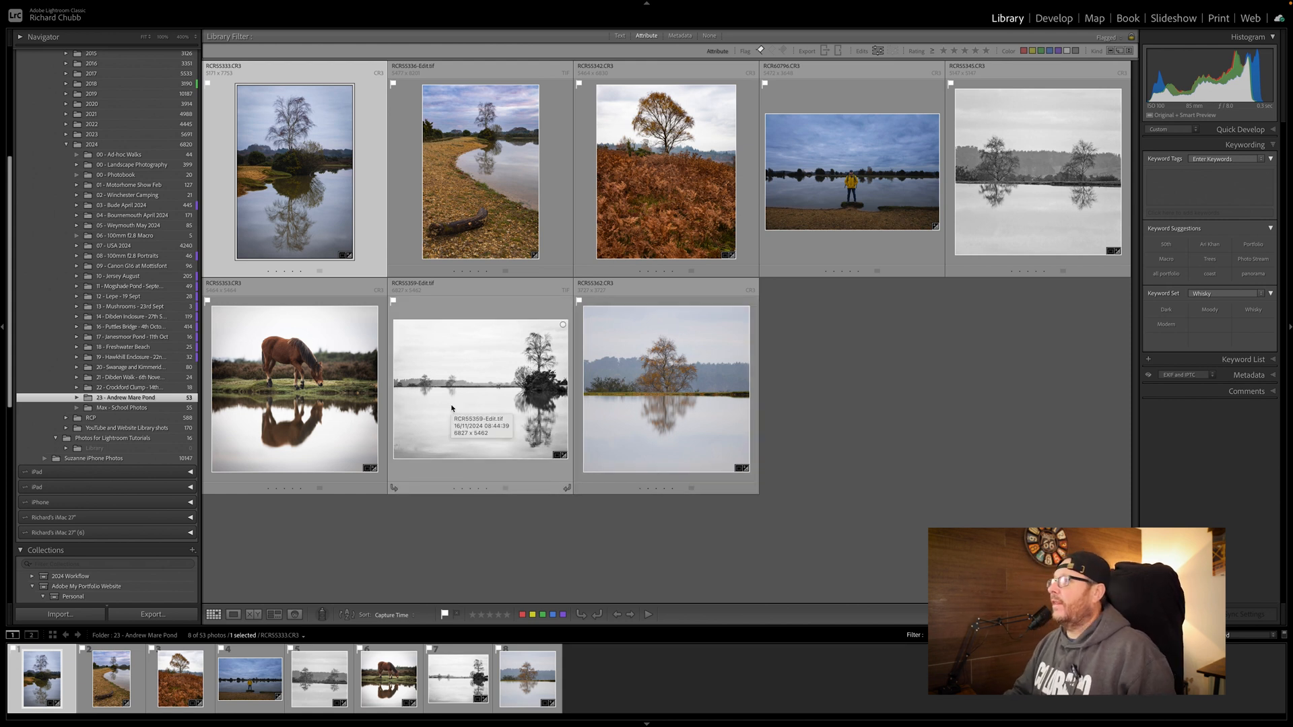
mouse_move(272, 400)
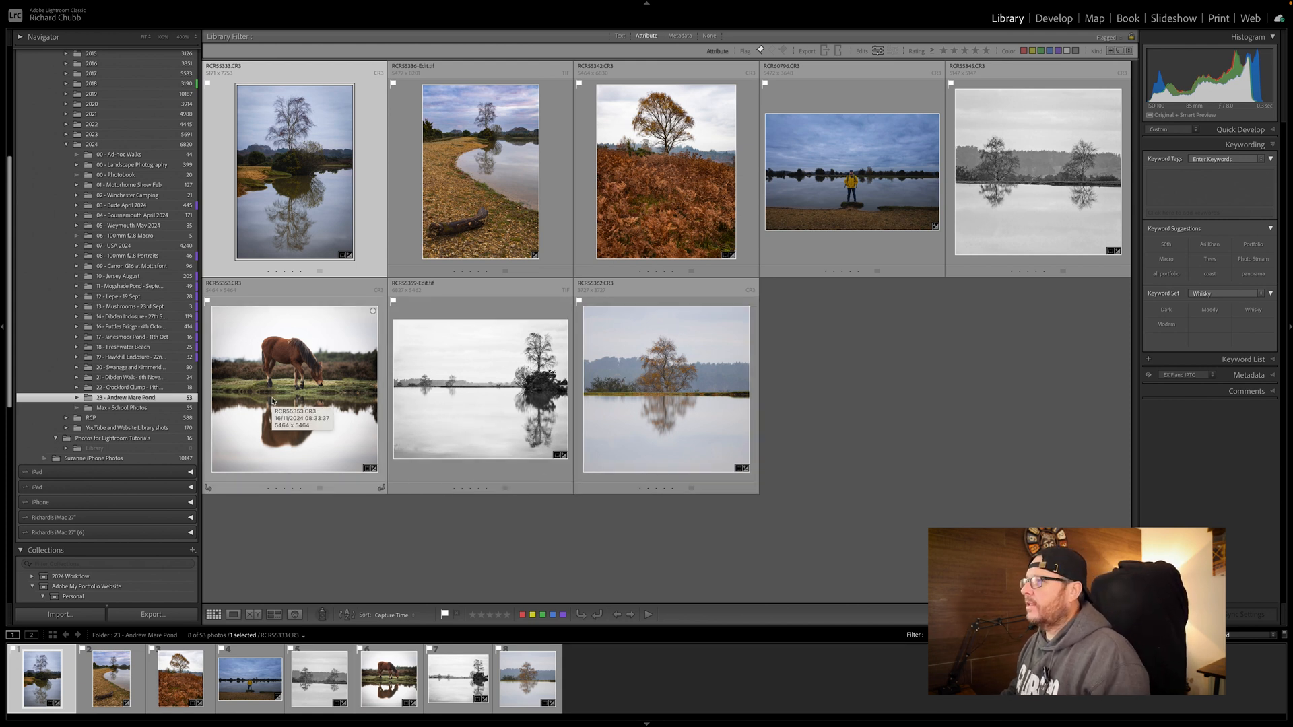
mouse_move(251, 575)
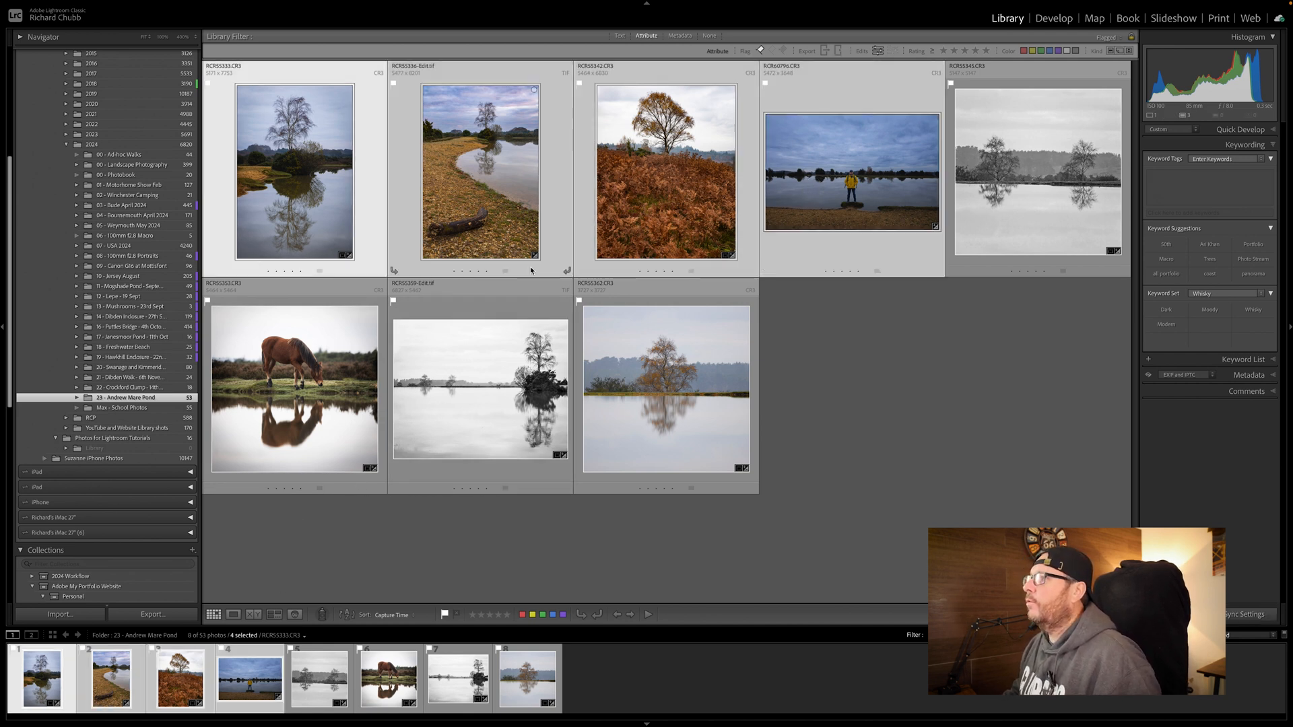
Bring up the Export dialog from the File menu for the four selected pond photos
click(161, 10)
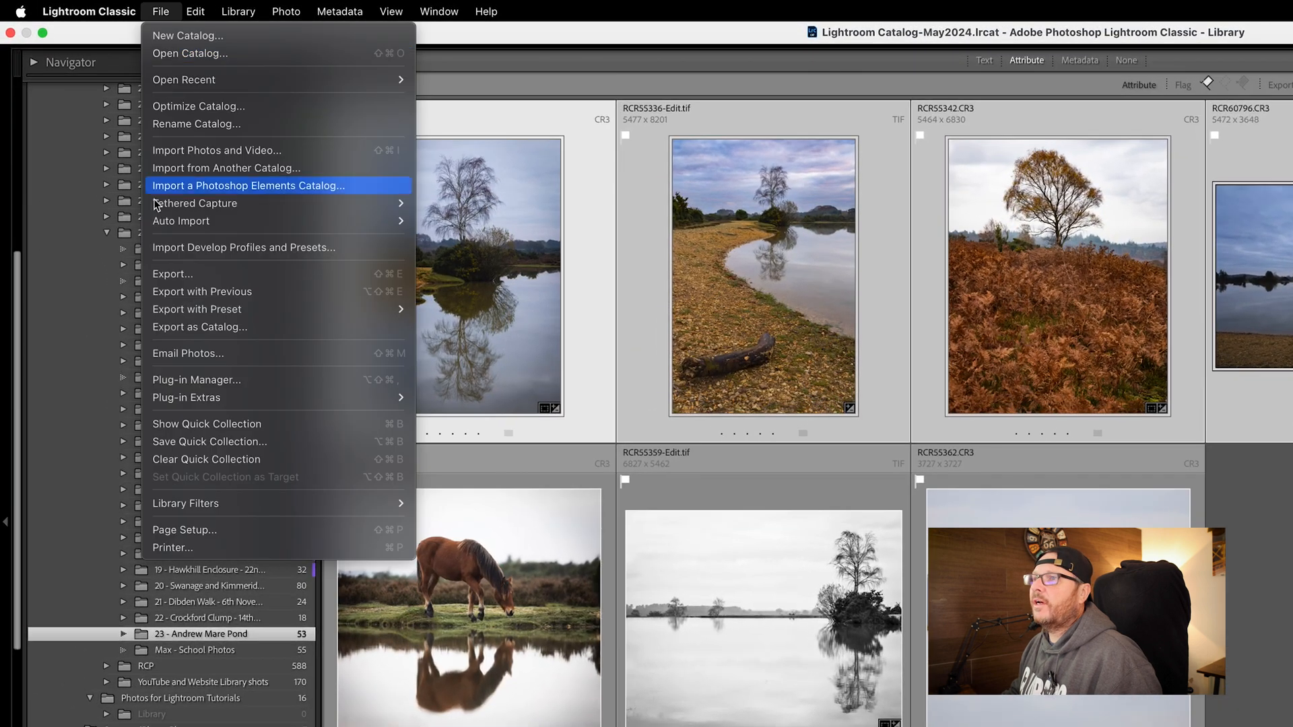
click(173, 273)
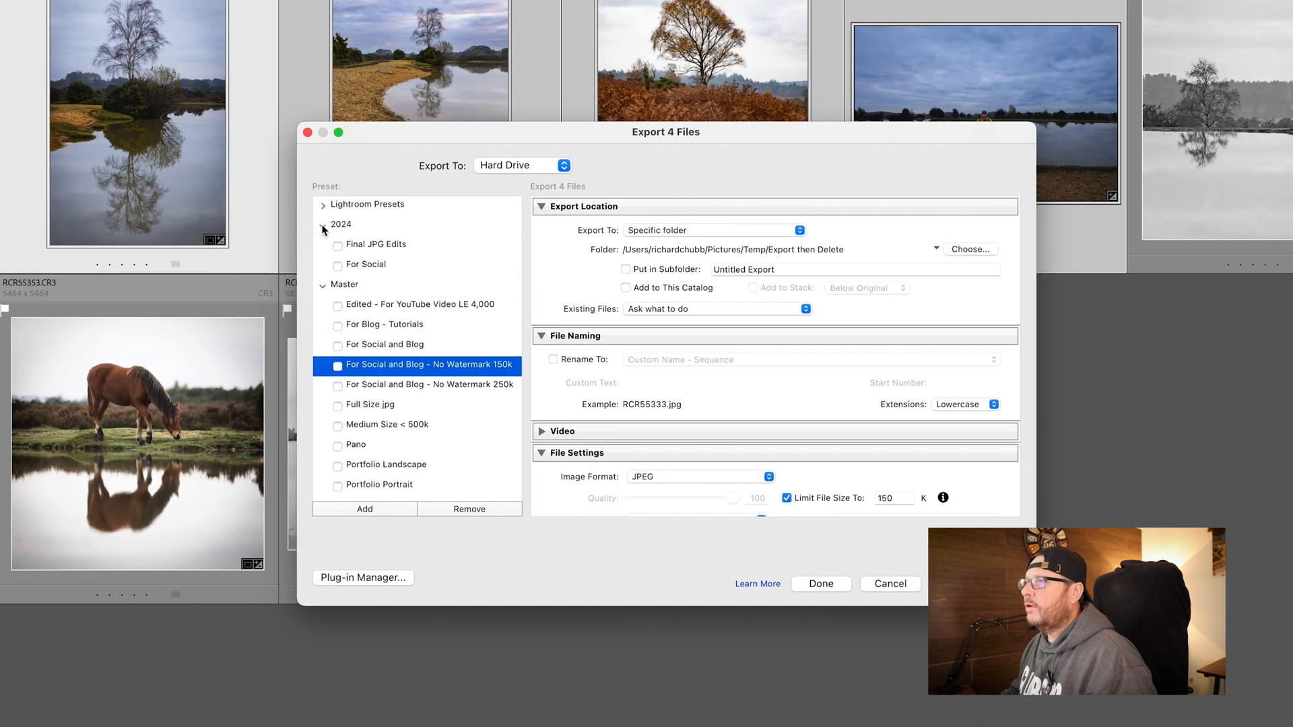
Collapse the 2024 and Master preset groups and scan the export settings
click(322, 225)
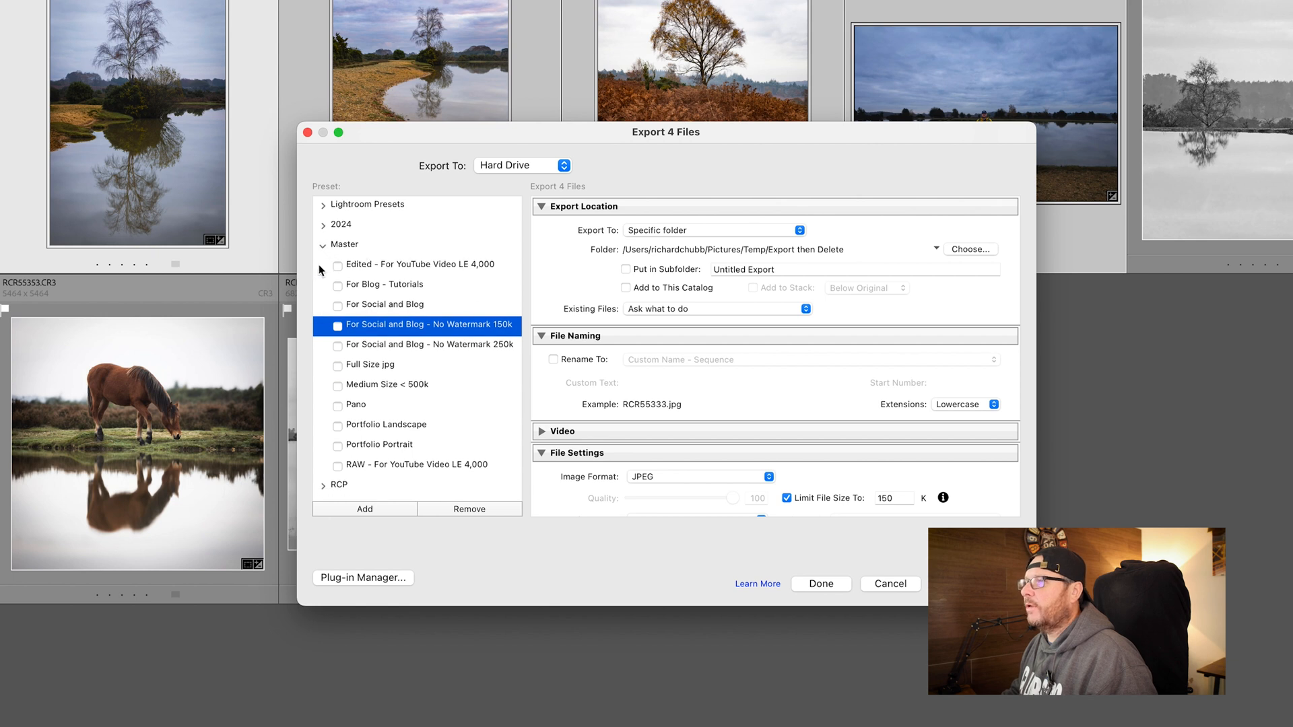
click(322, 245)
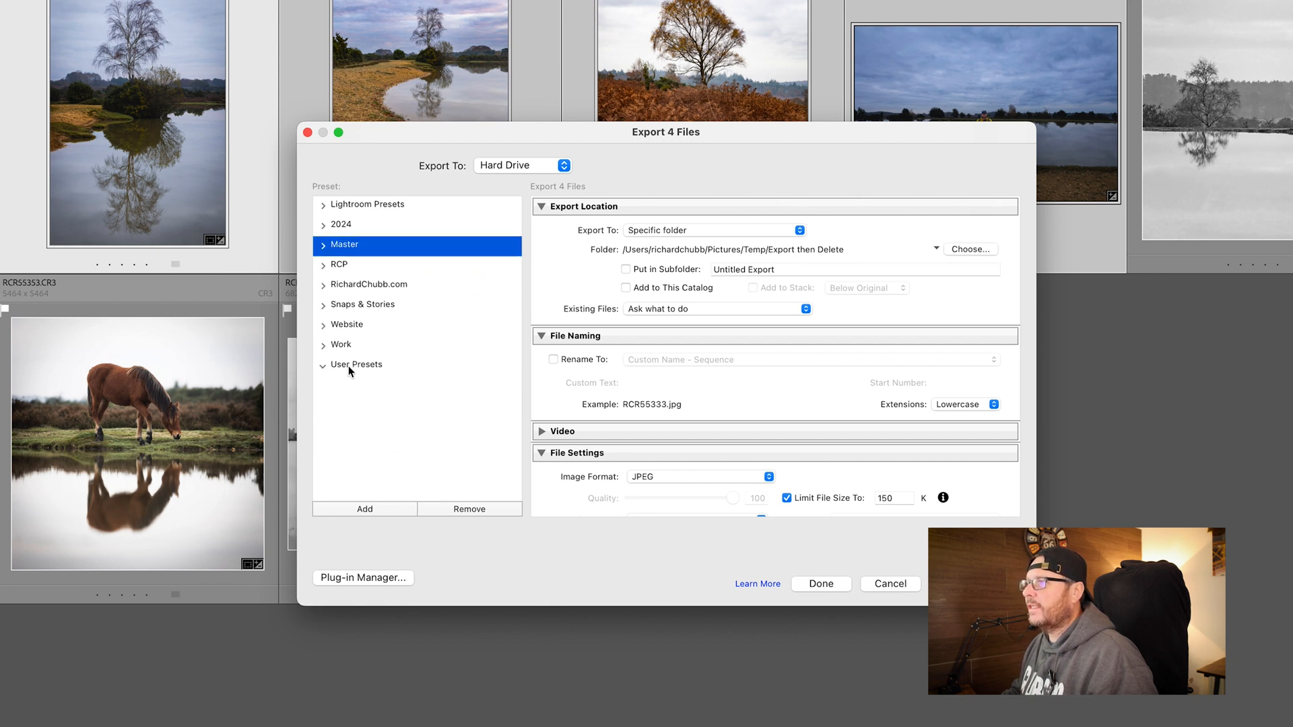
mouse_move(800, 262)
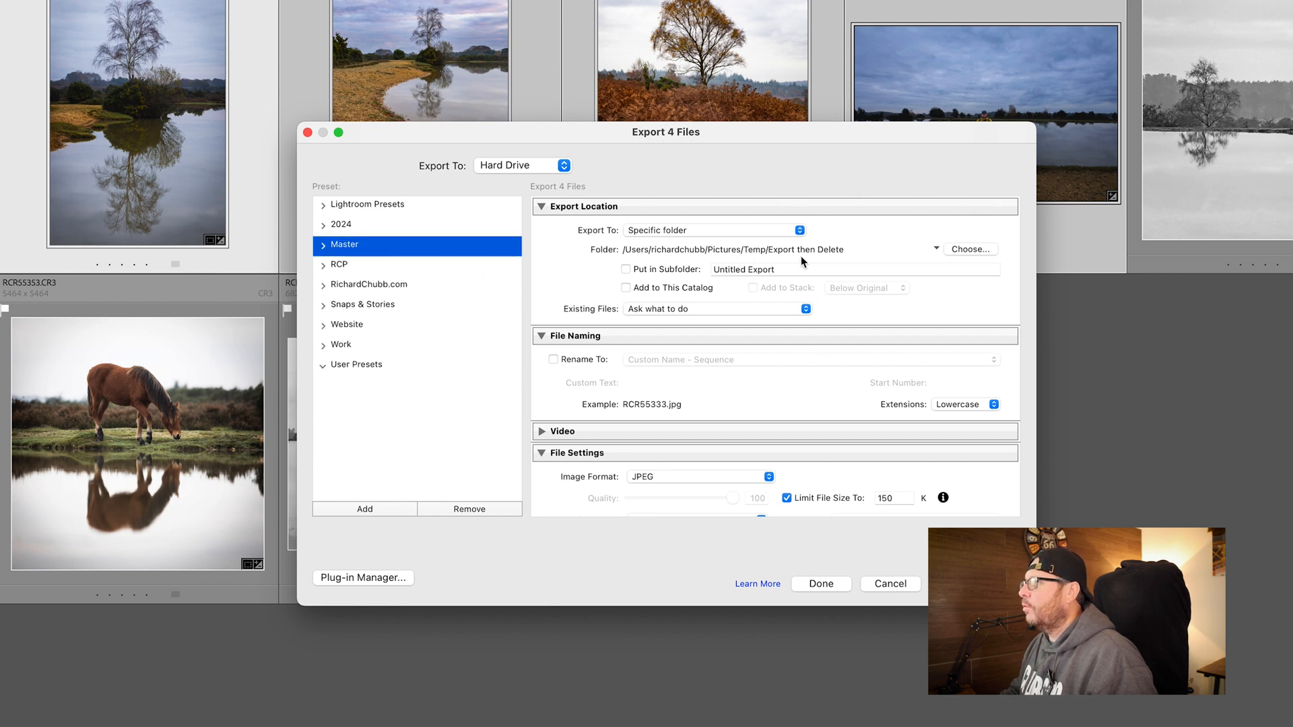
mouse_move(890, 256)
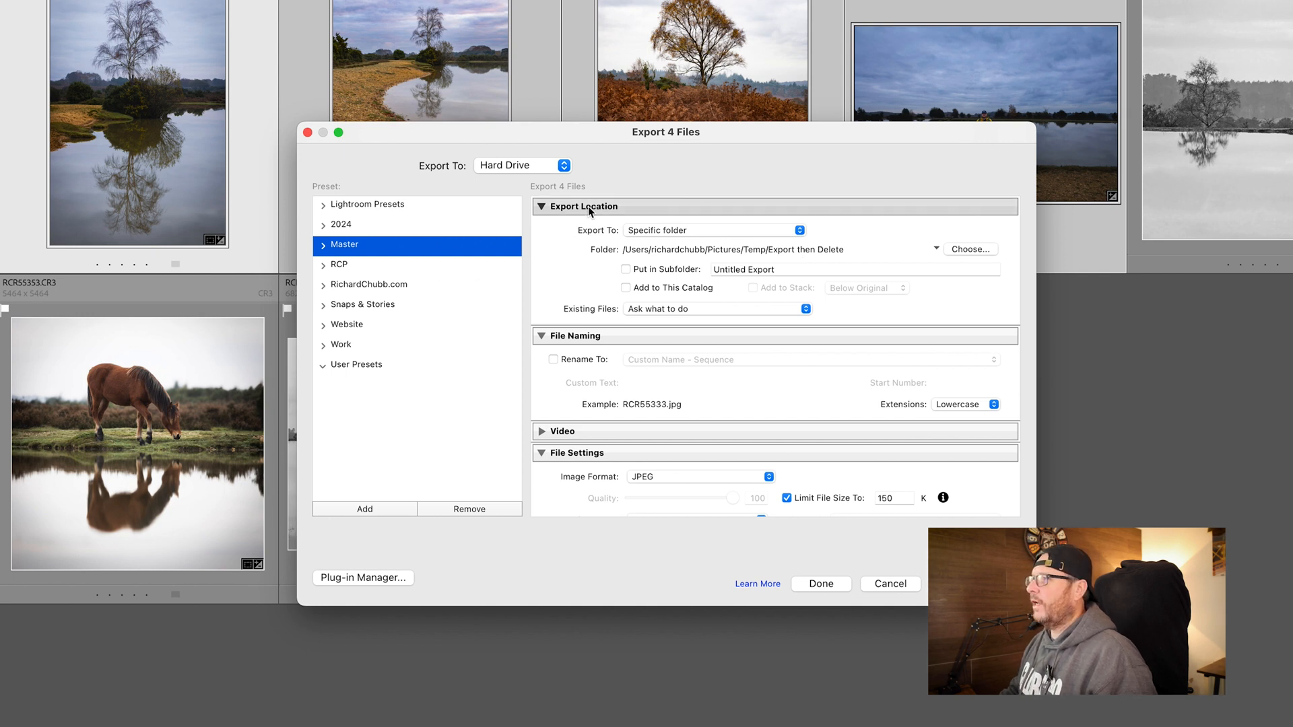
scroll(down, 3)
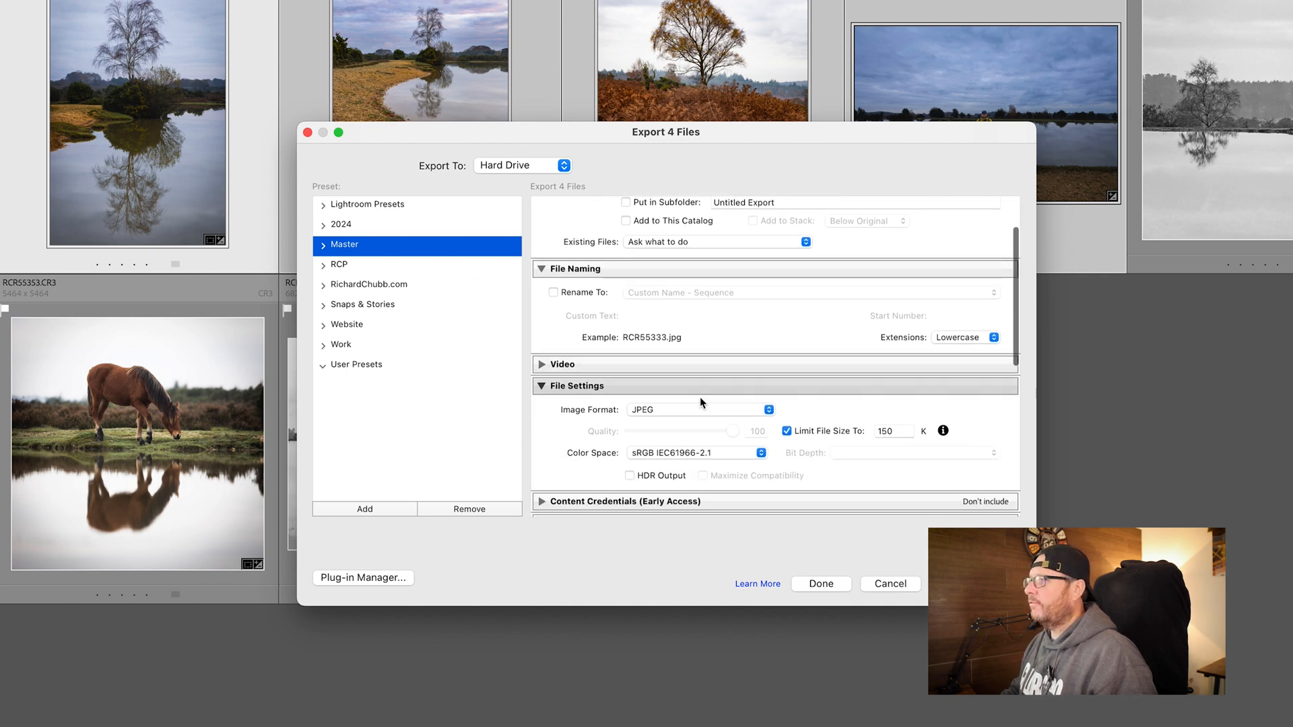
scroll(down, 3)
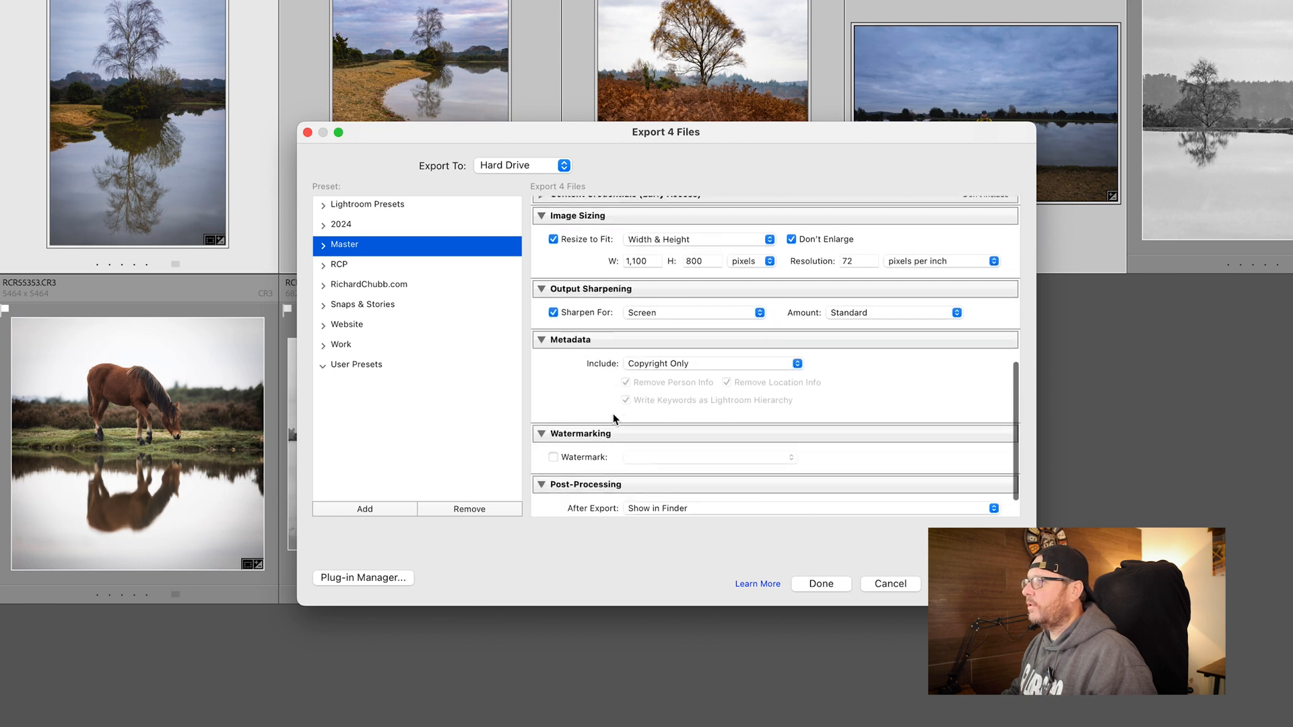
scroll(down, 3)
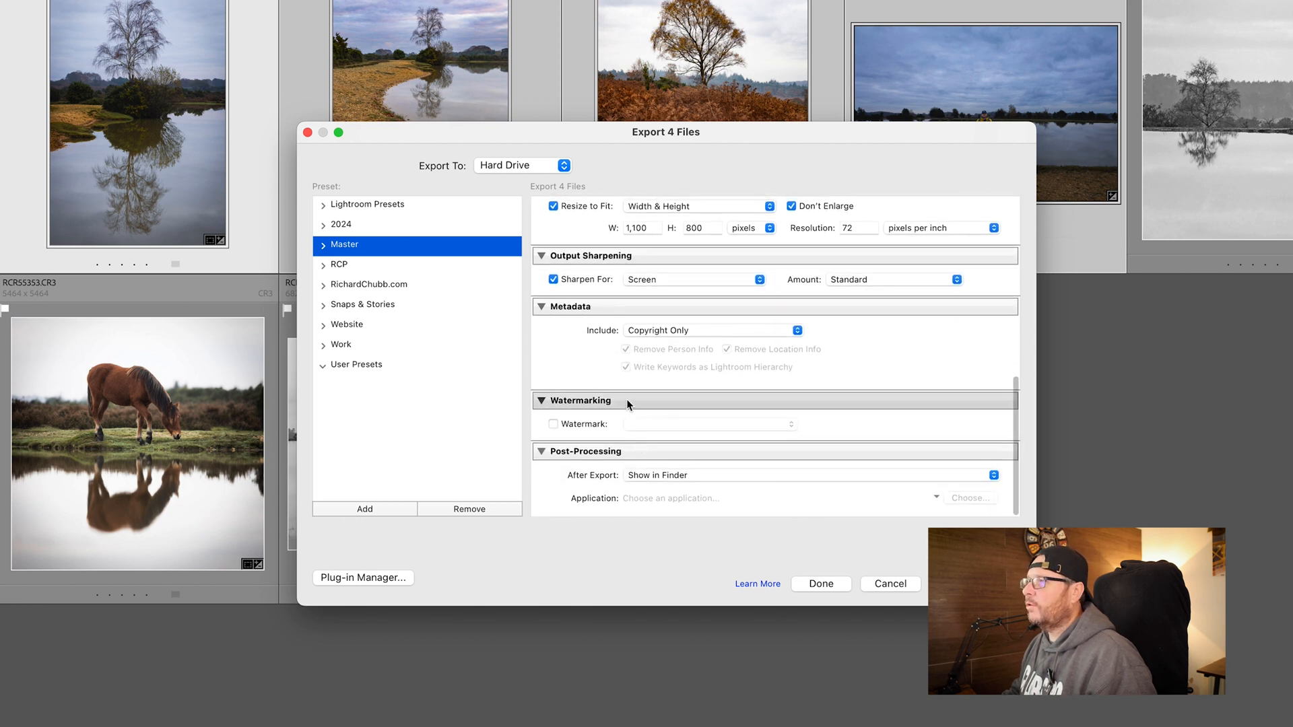
scroll(up, 3)
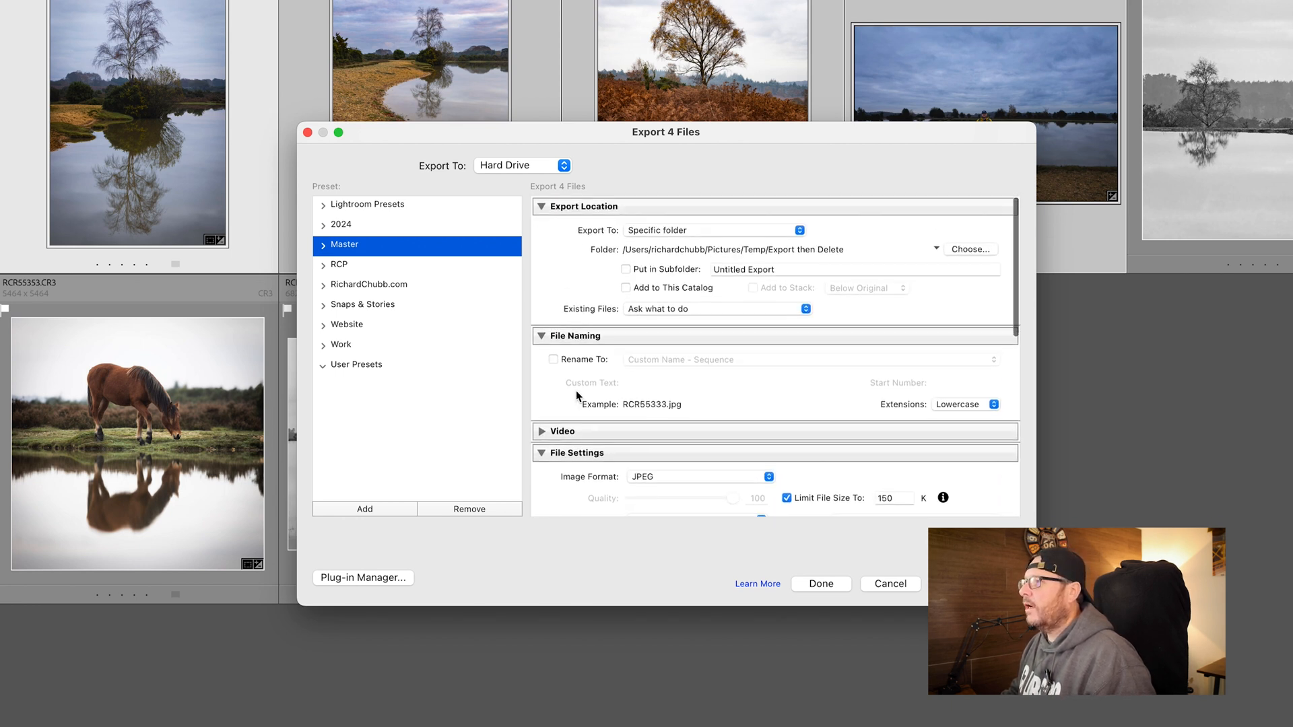
mouse_move(771, 359)
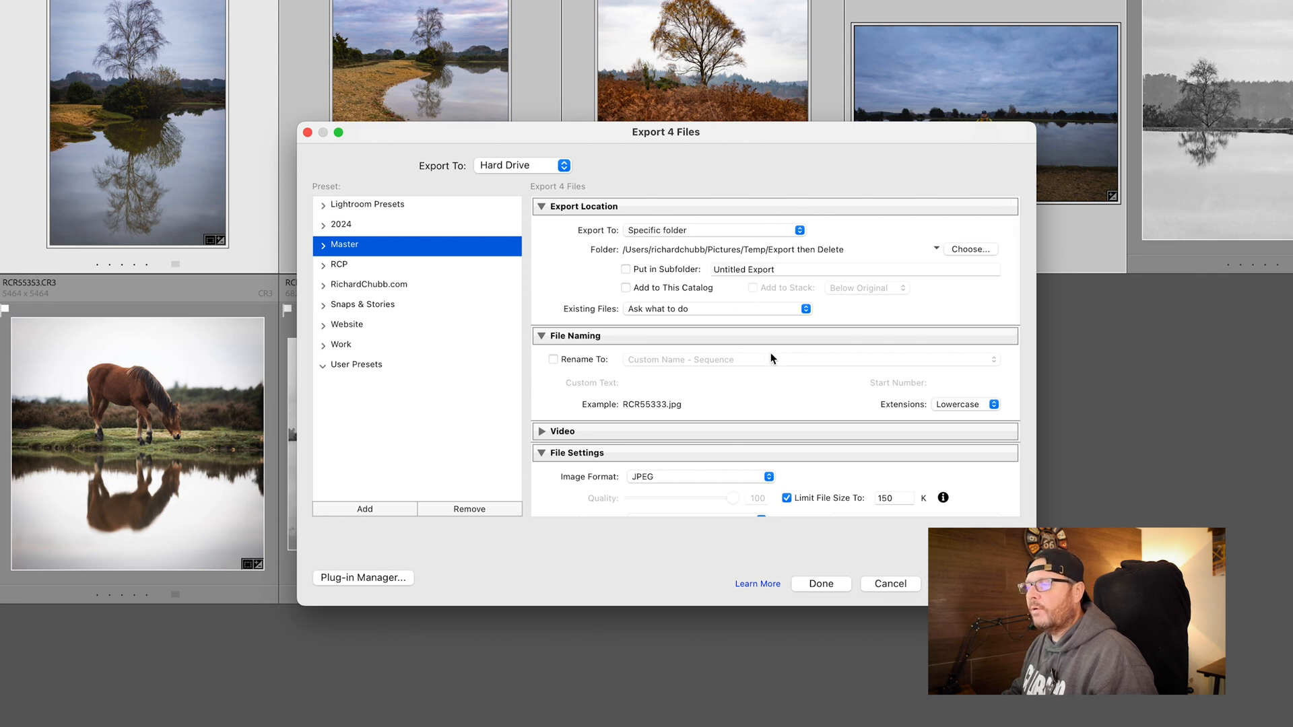
mouse_move(753, 266)
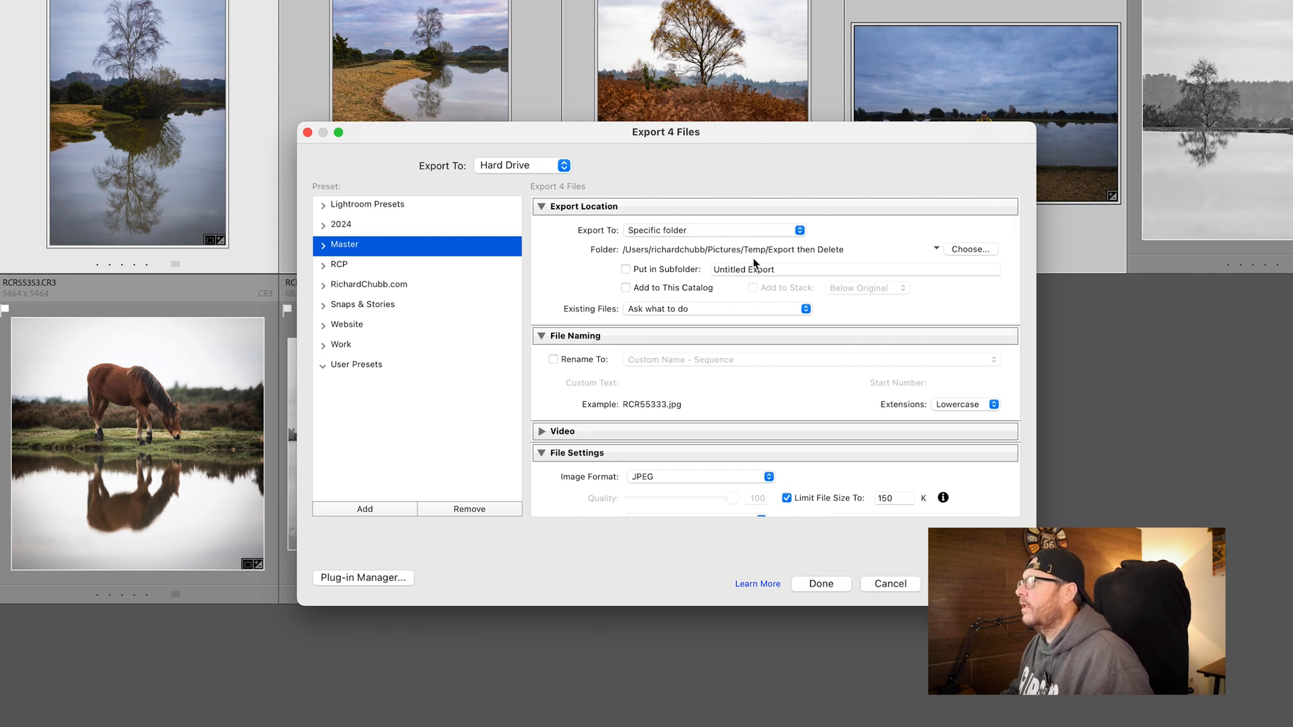
mouse_move(741, 255)
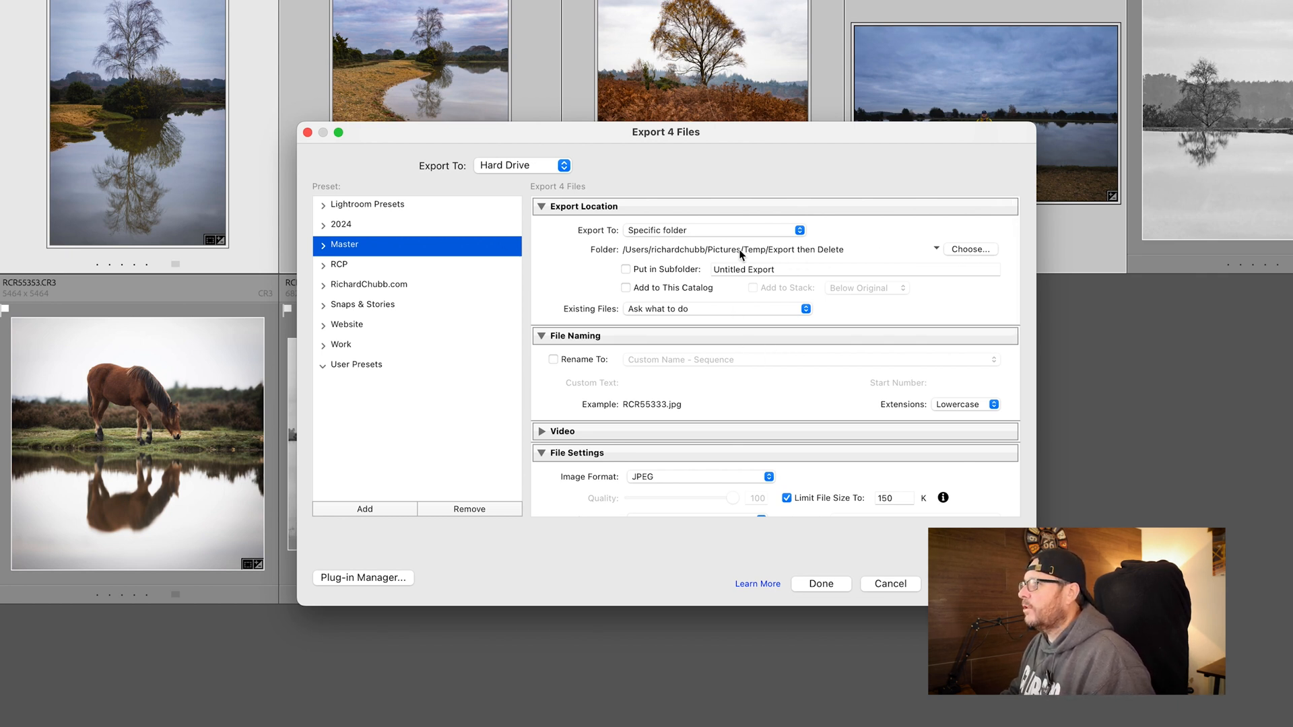
Review the Master settings: JPEG, sRGB, 150K limit, 1100×800 resize, screen sharpening
click(970, 249)
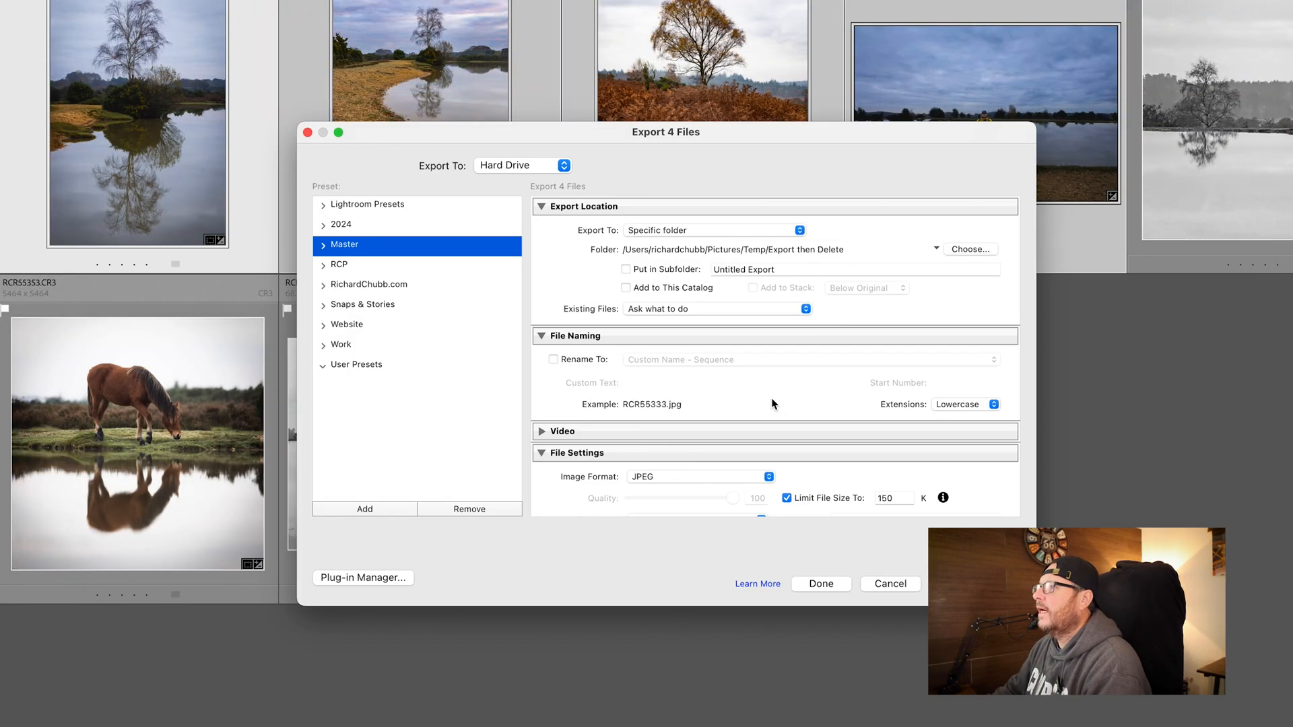
mouse_move(682, 377)
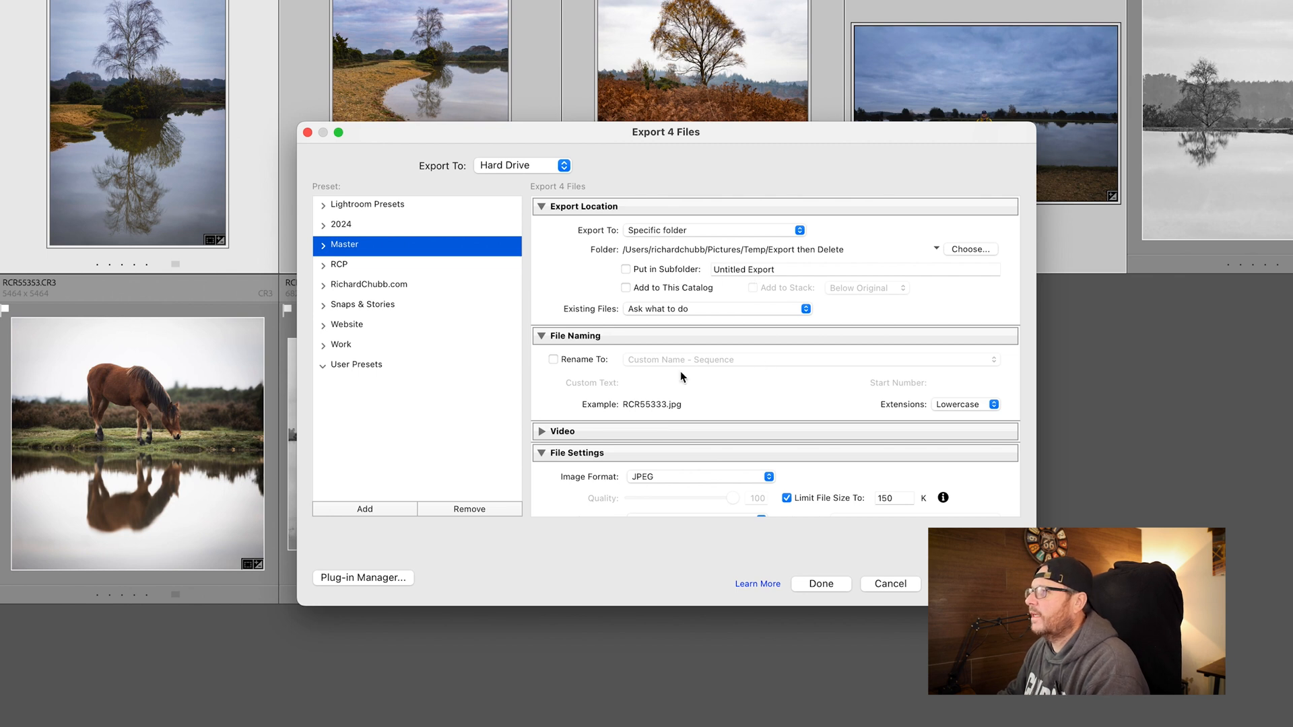
scroll(down, 3)
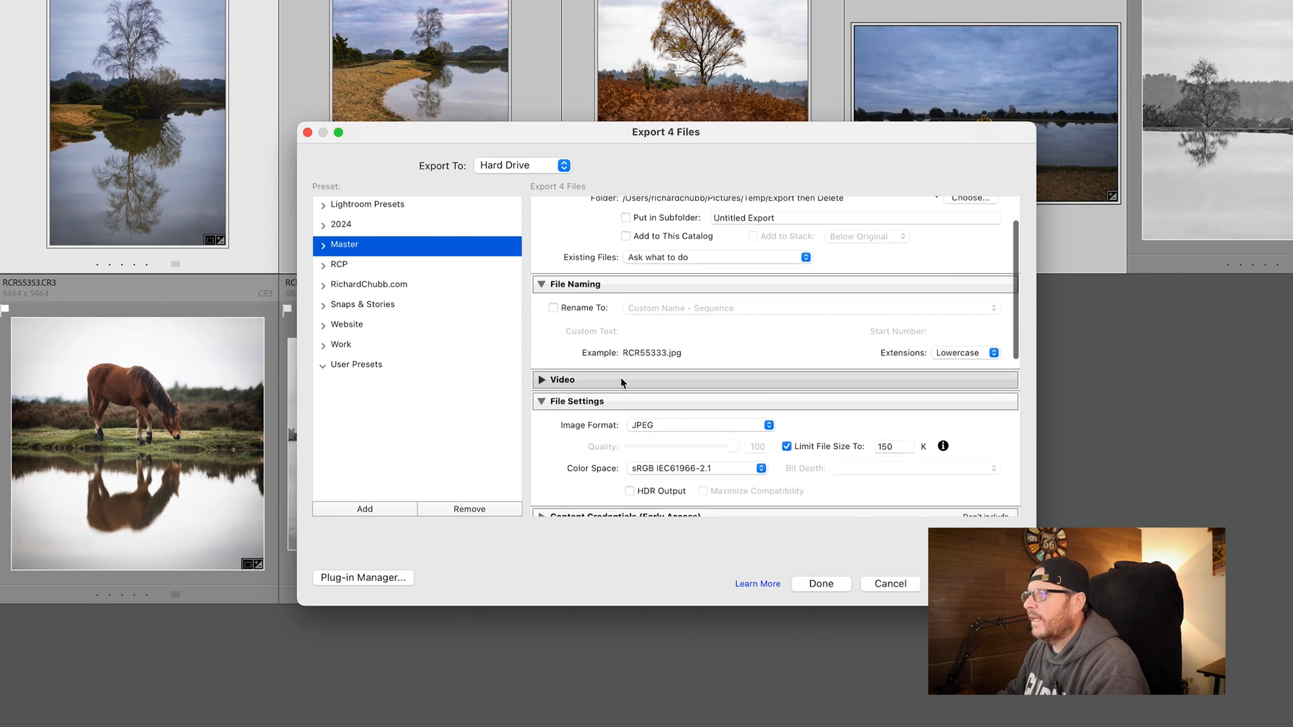
mouse_move(611, 385)
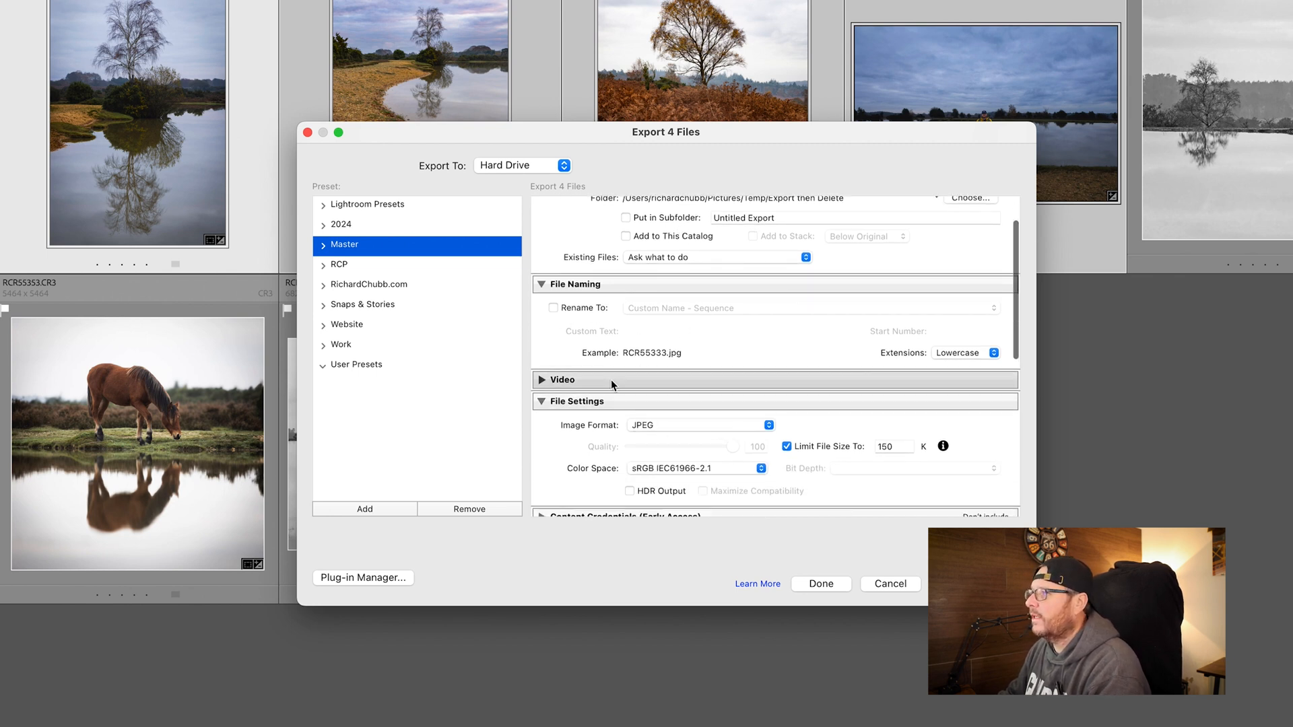
scroll(down, 3)
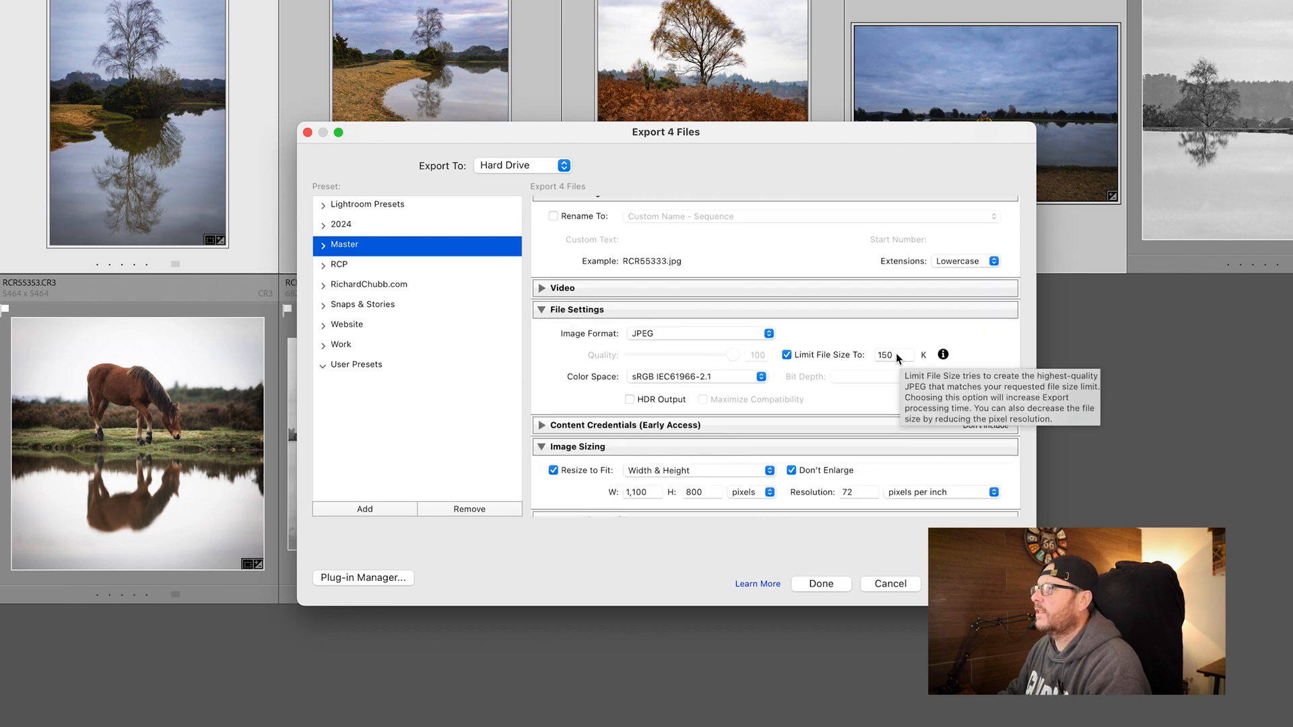
scroll(down, 3)
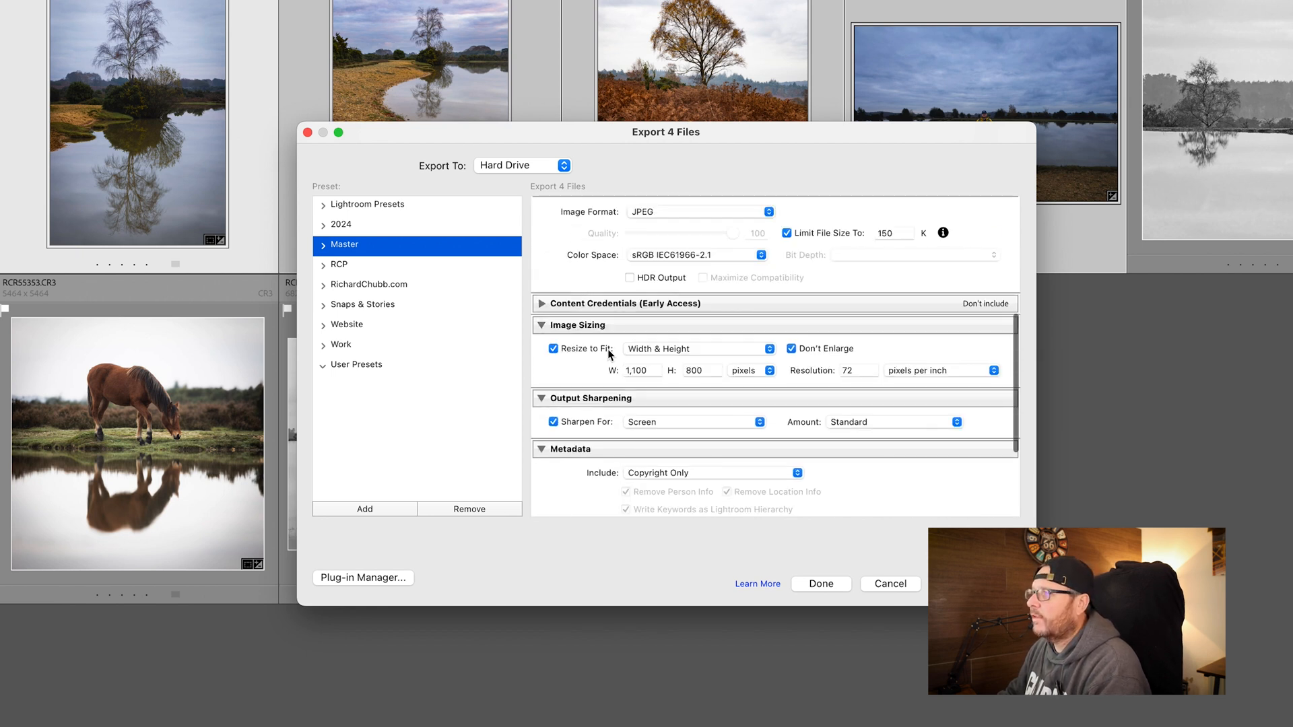
mouse_move(588, 427)
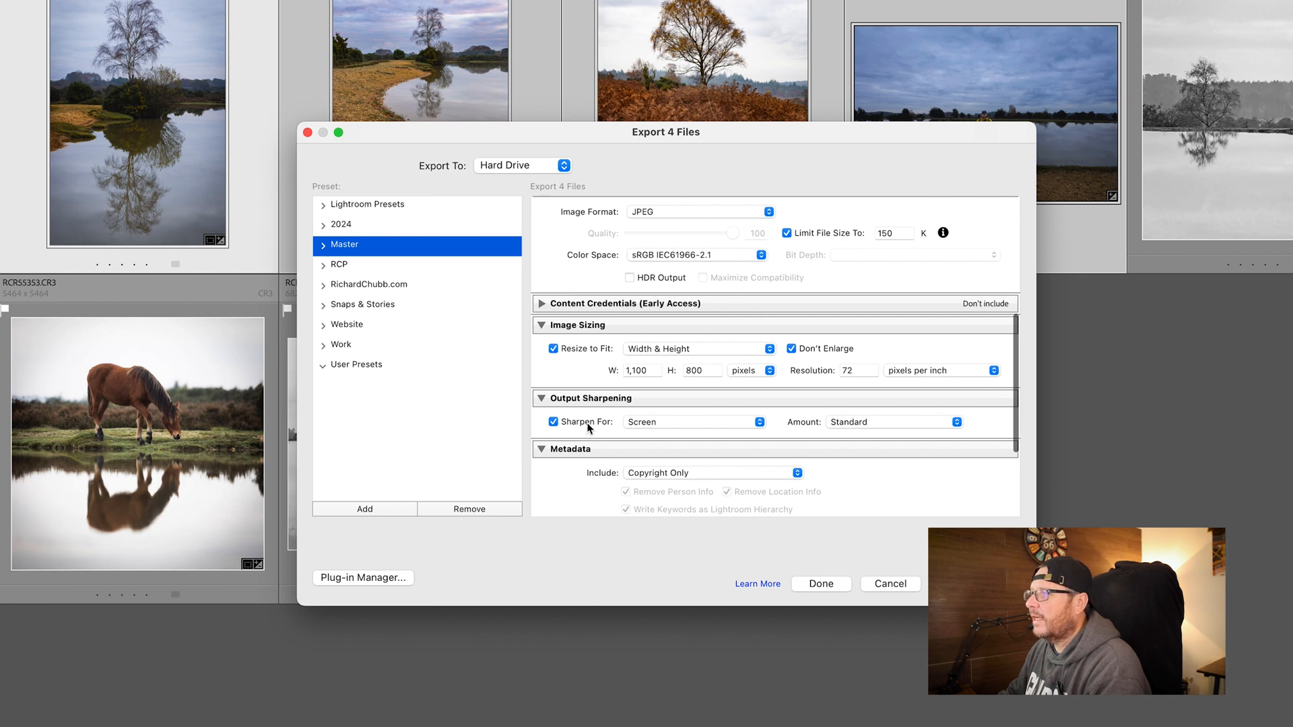
scroll(down, 3)
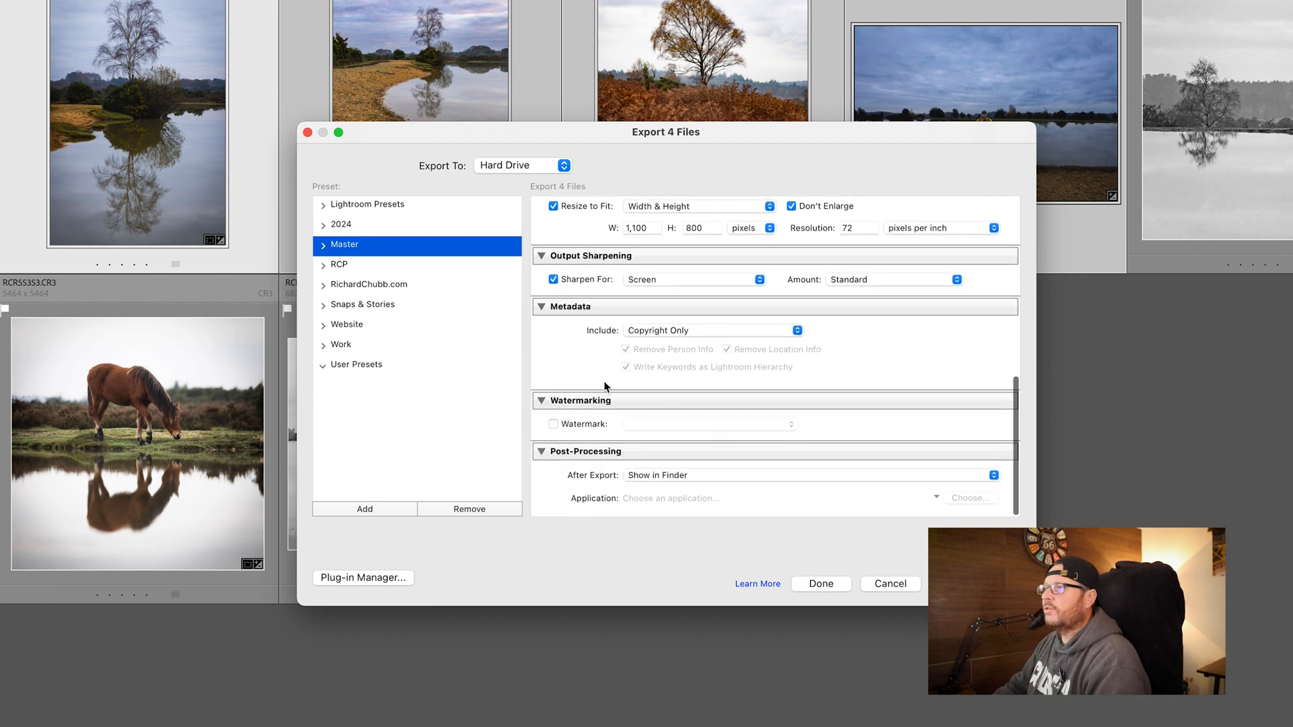
scroll(up, 3)
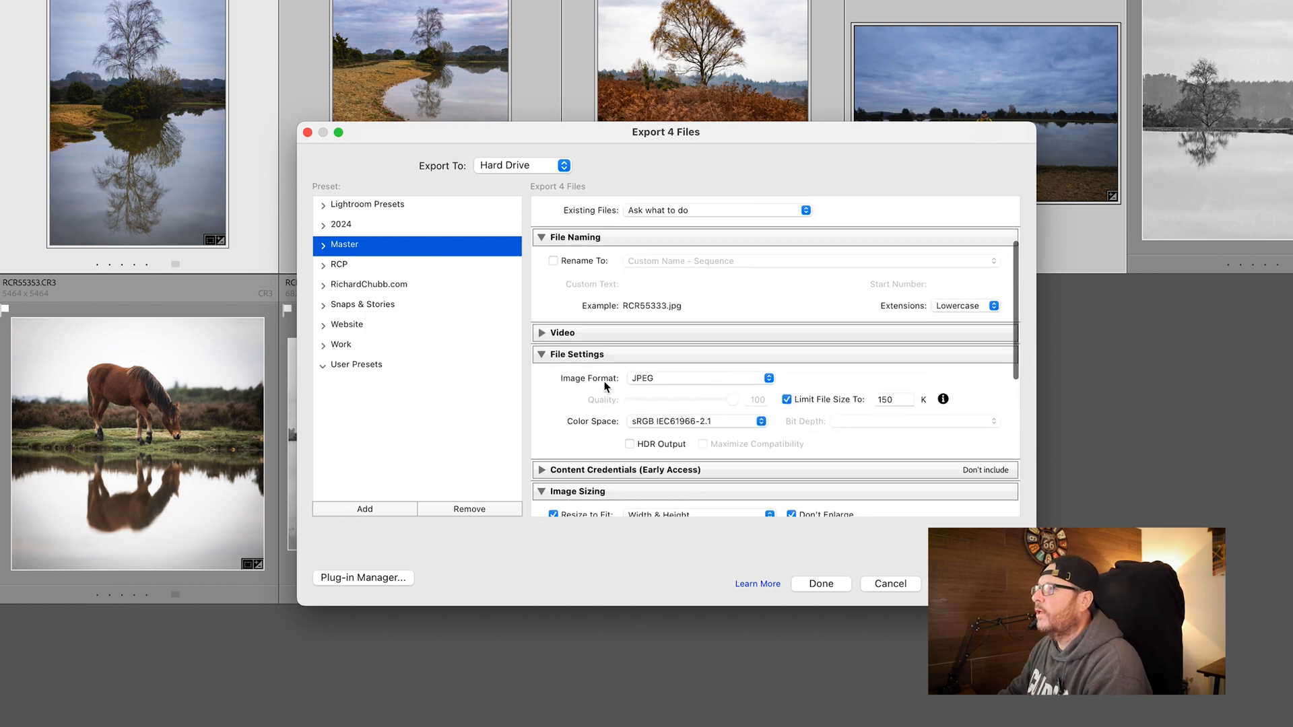
scroll(up, 3)
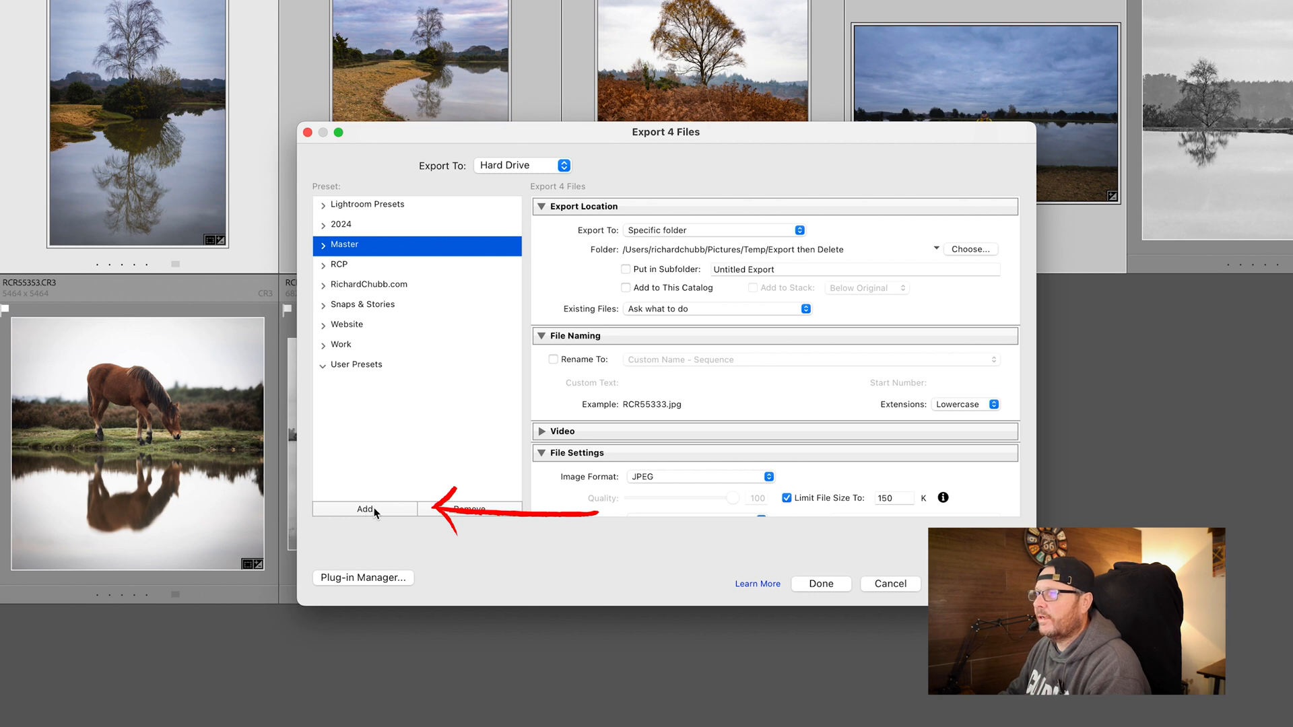
Create a new preset named 'Export for Website' in the User Presets folder
click(364, 509)
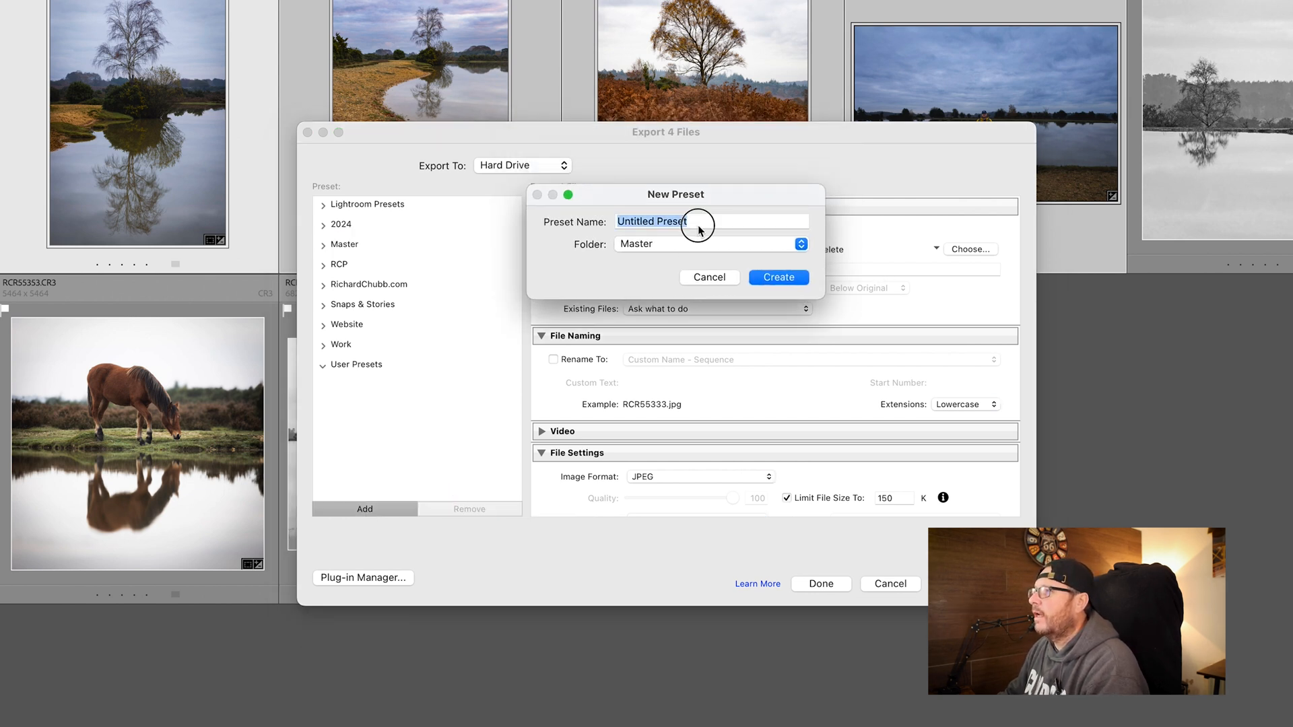
click(712, 221)
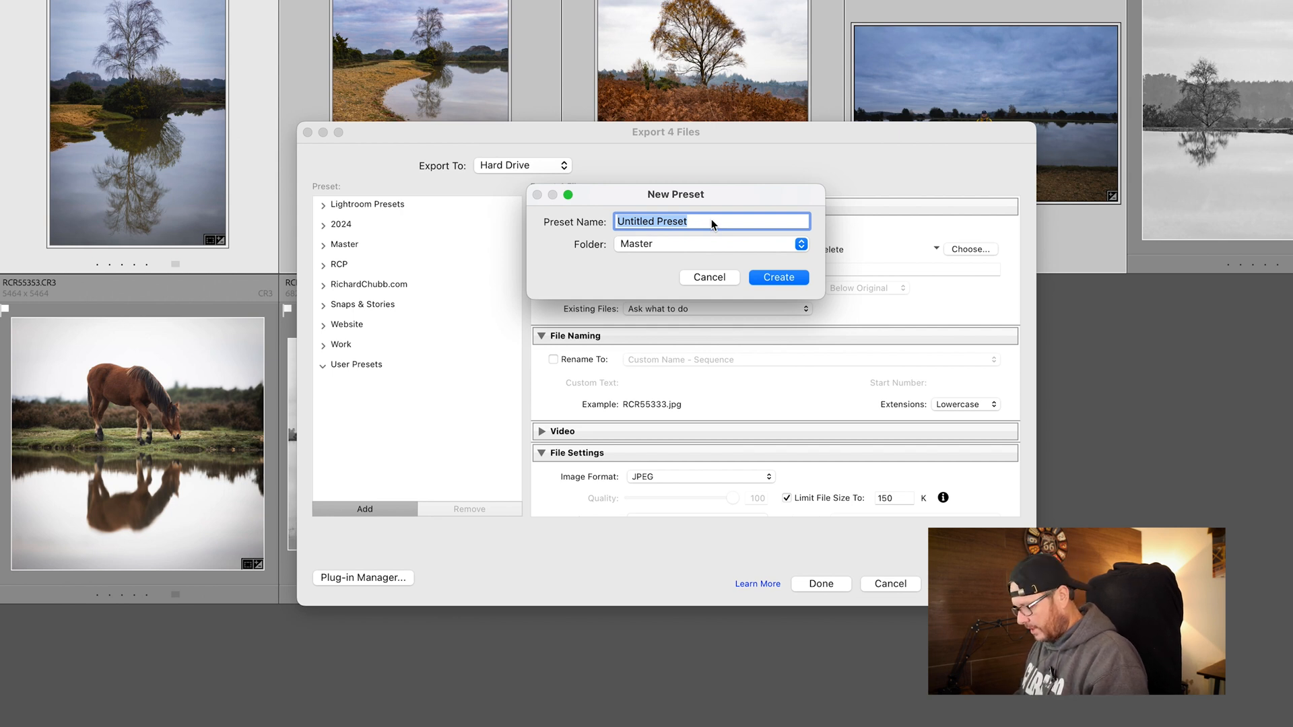
text(Export for W)
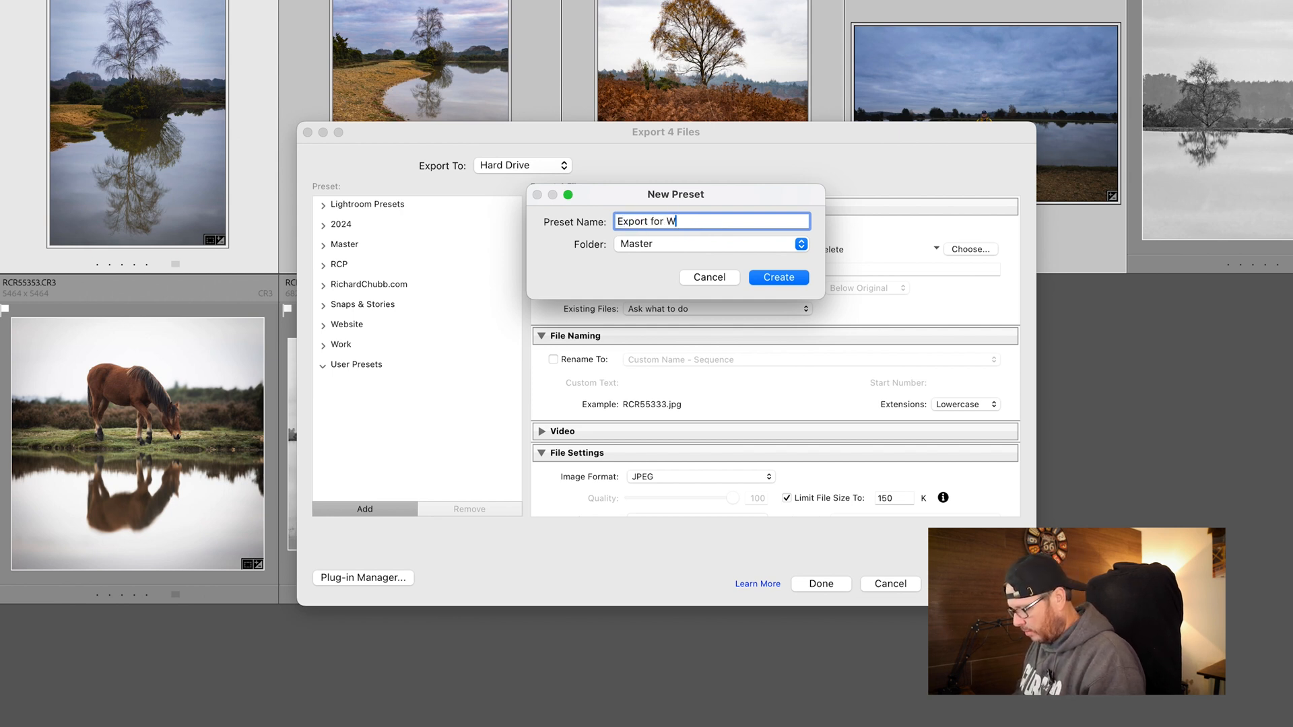
text(ebsite)
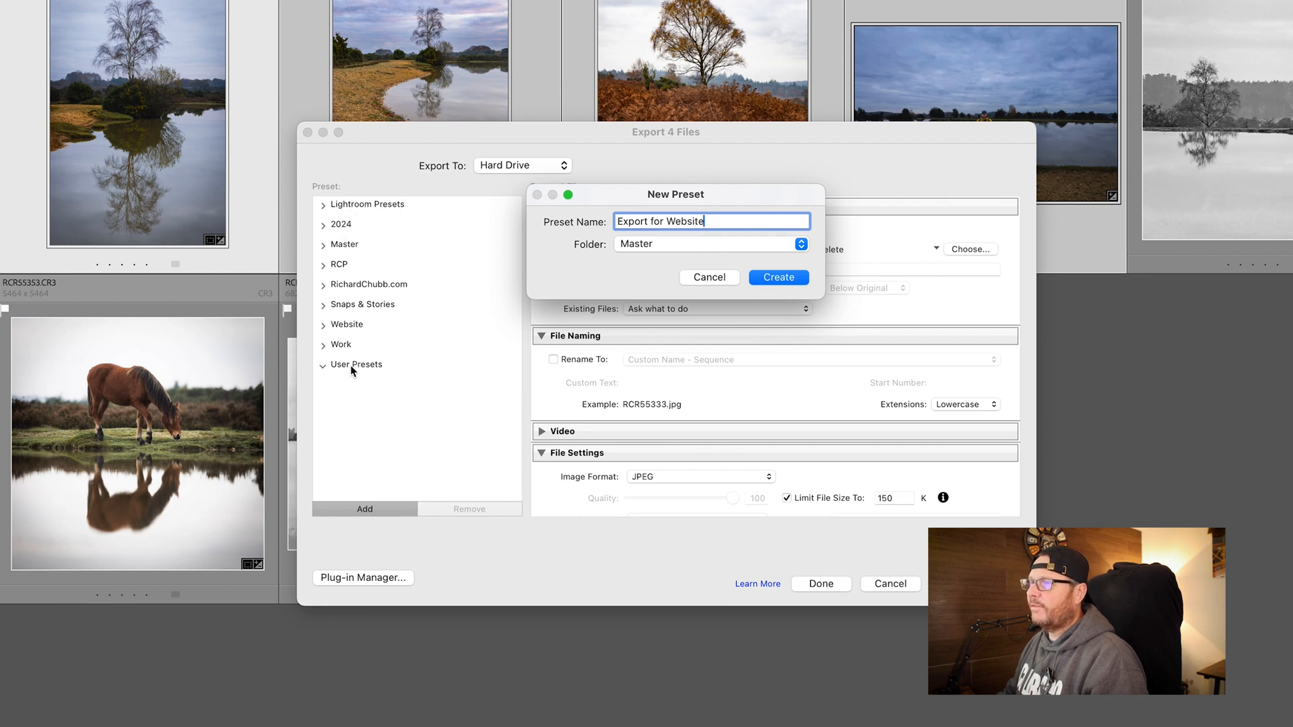
mouse_move(611, 270)
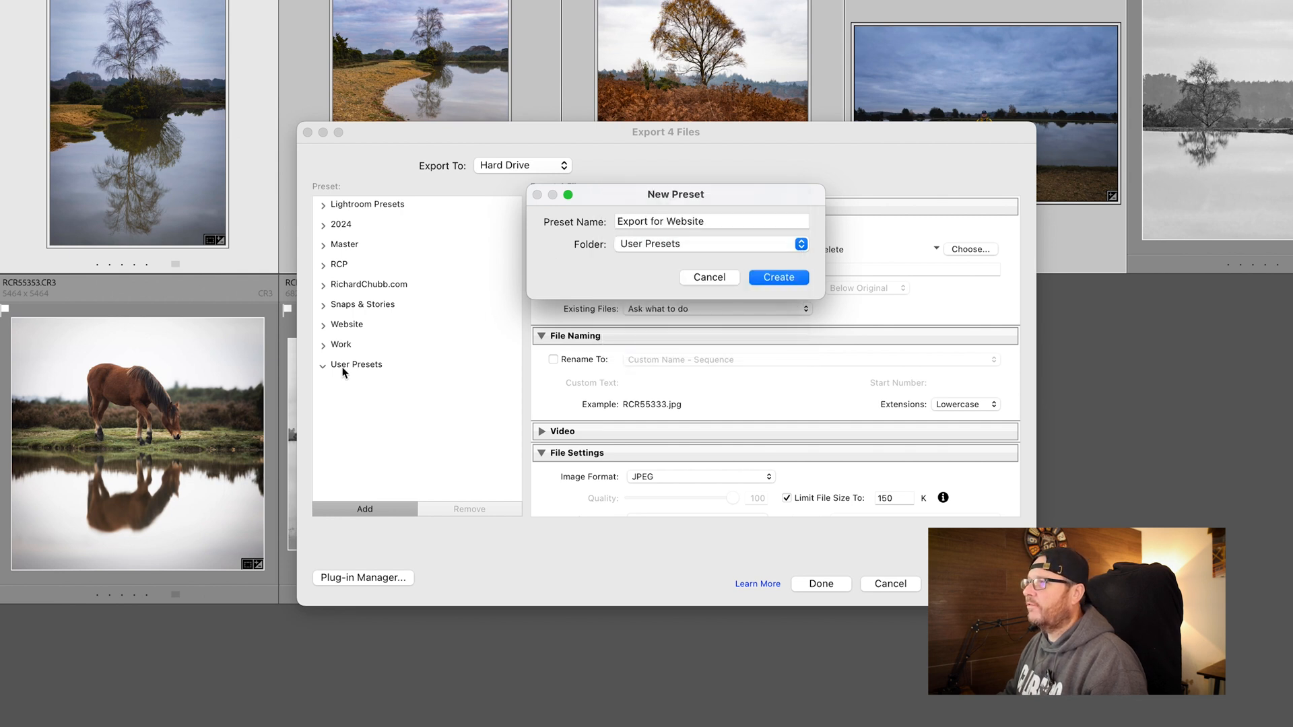
click(777, 278)
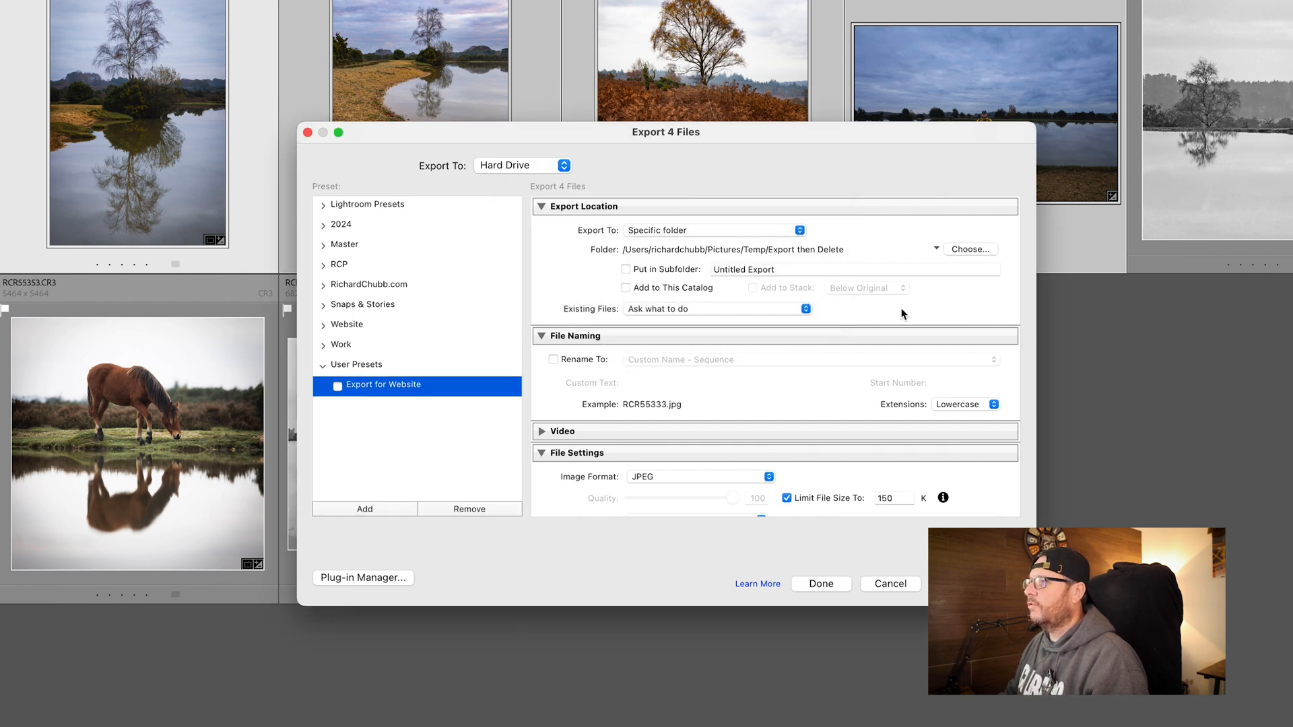
mouse_move(361, 373)
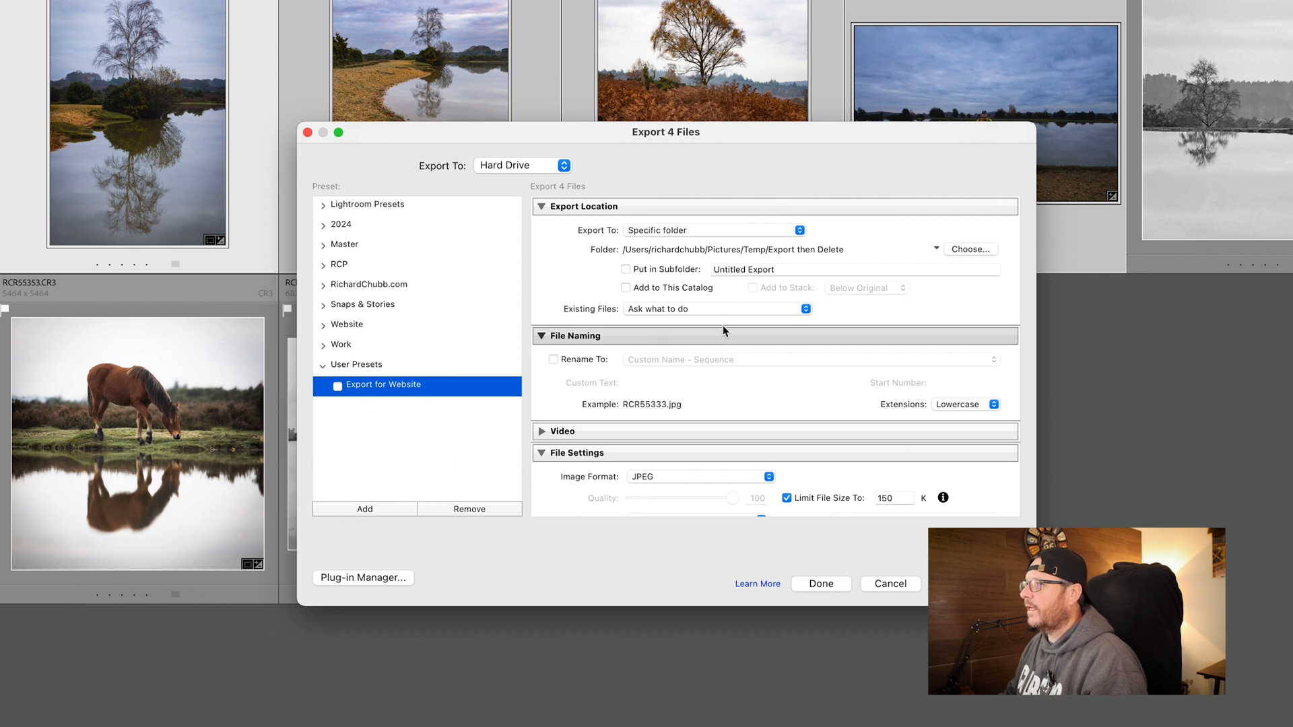
Review the preset's settings and set After Export to Show in Finder
scroll(down, 3)
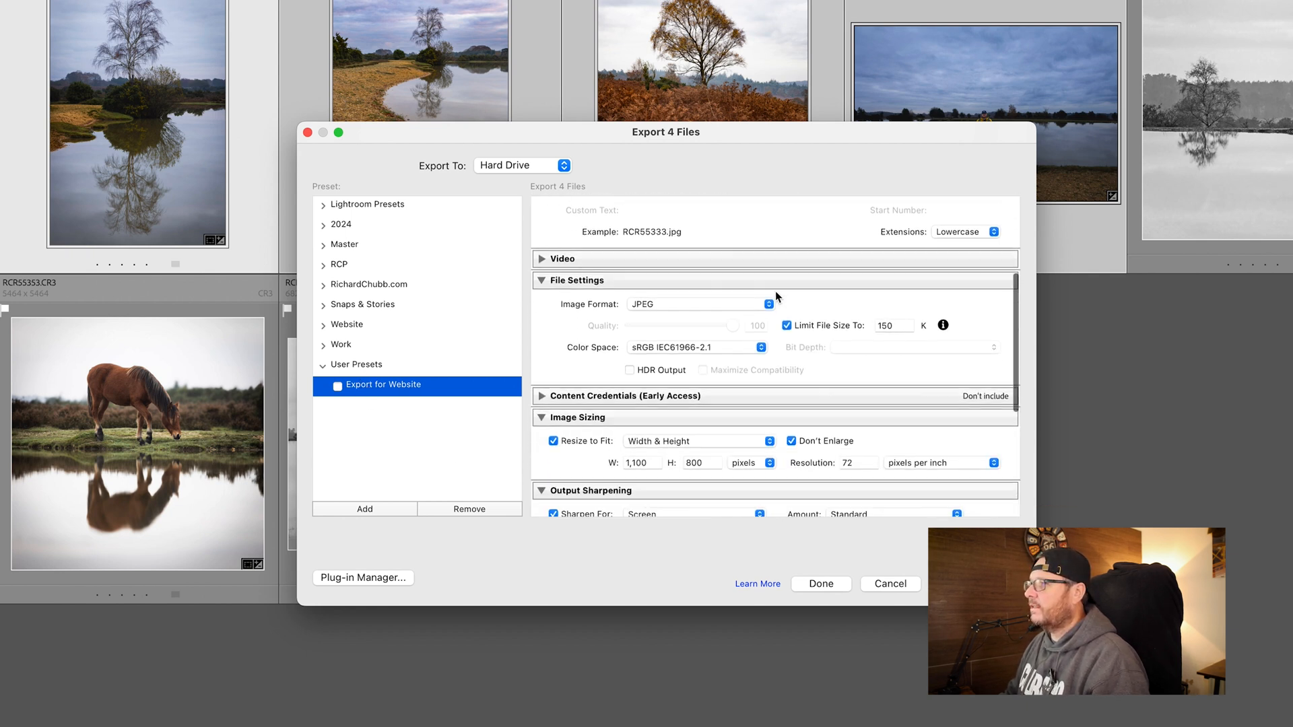
scroll(up, 3)
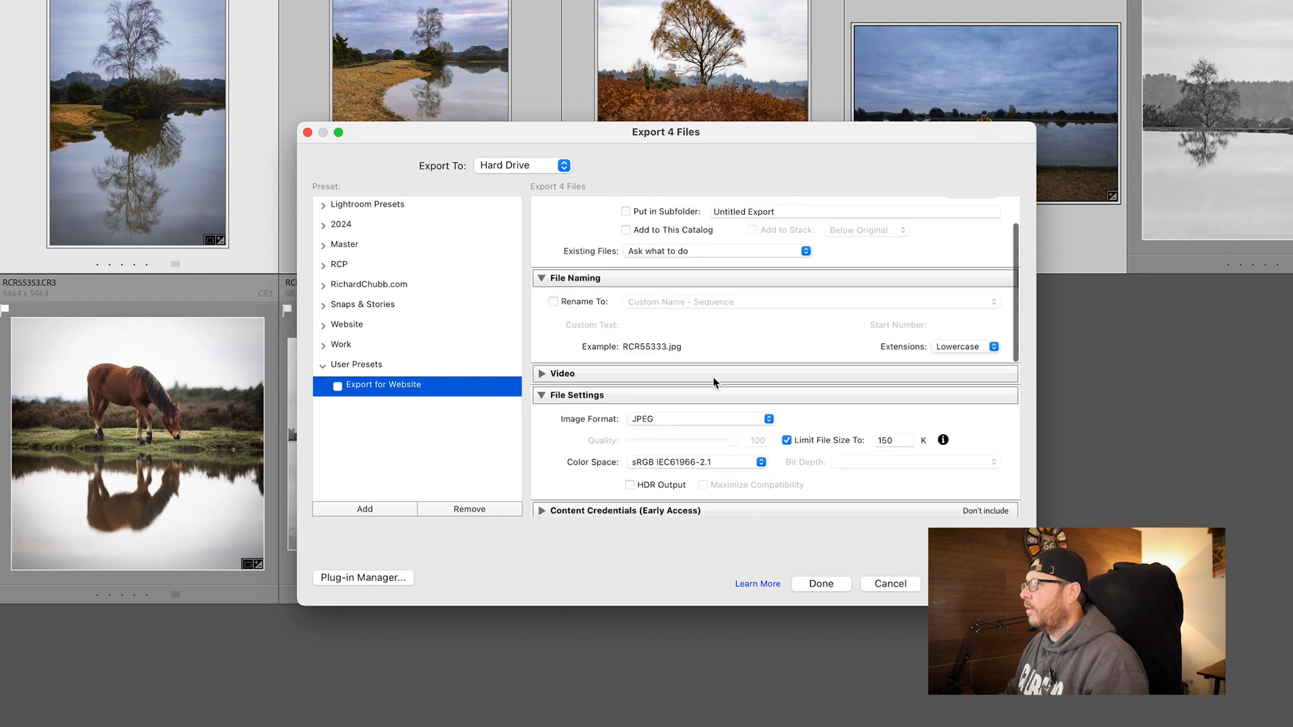
scroll(down, 3)
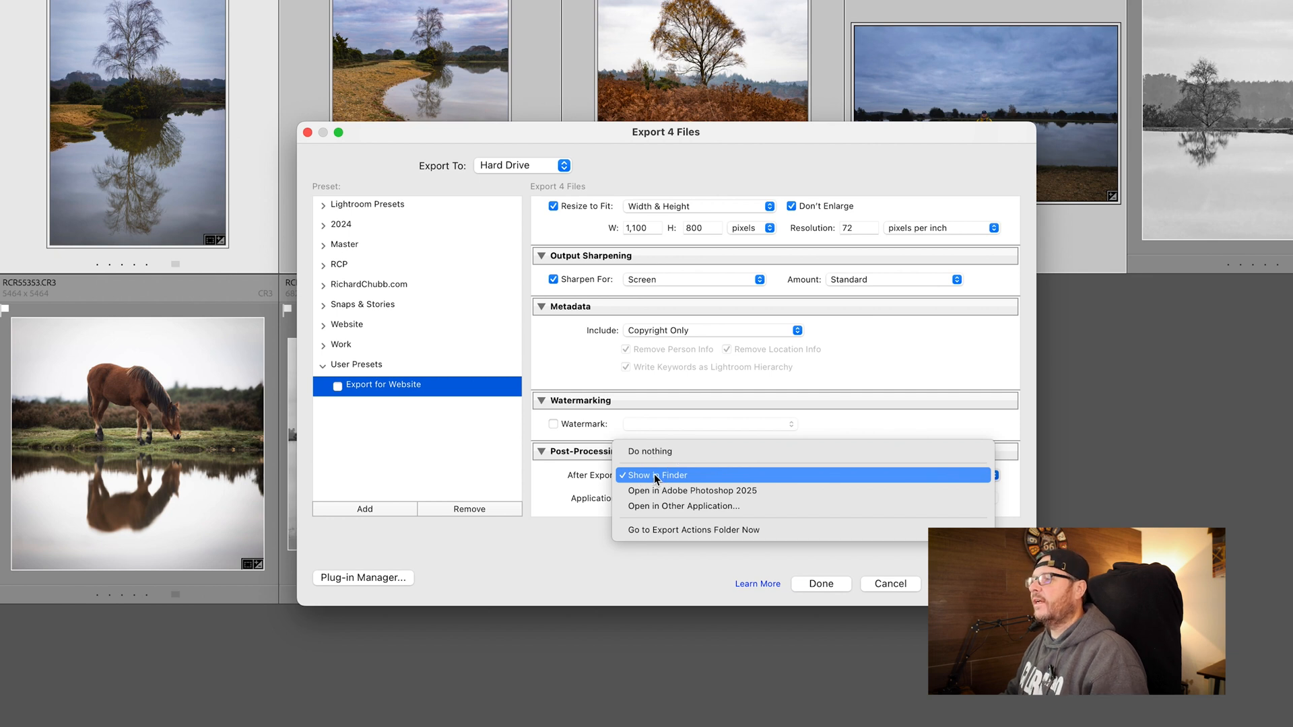
click(655, 476)
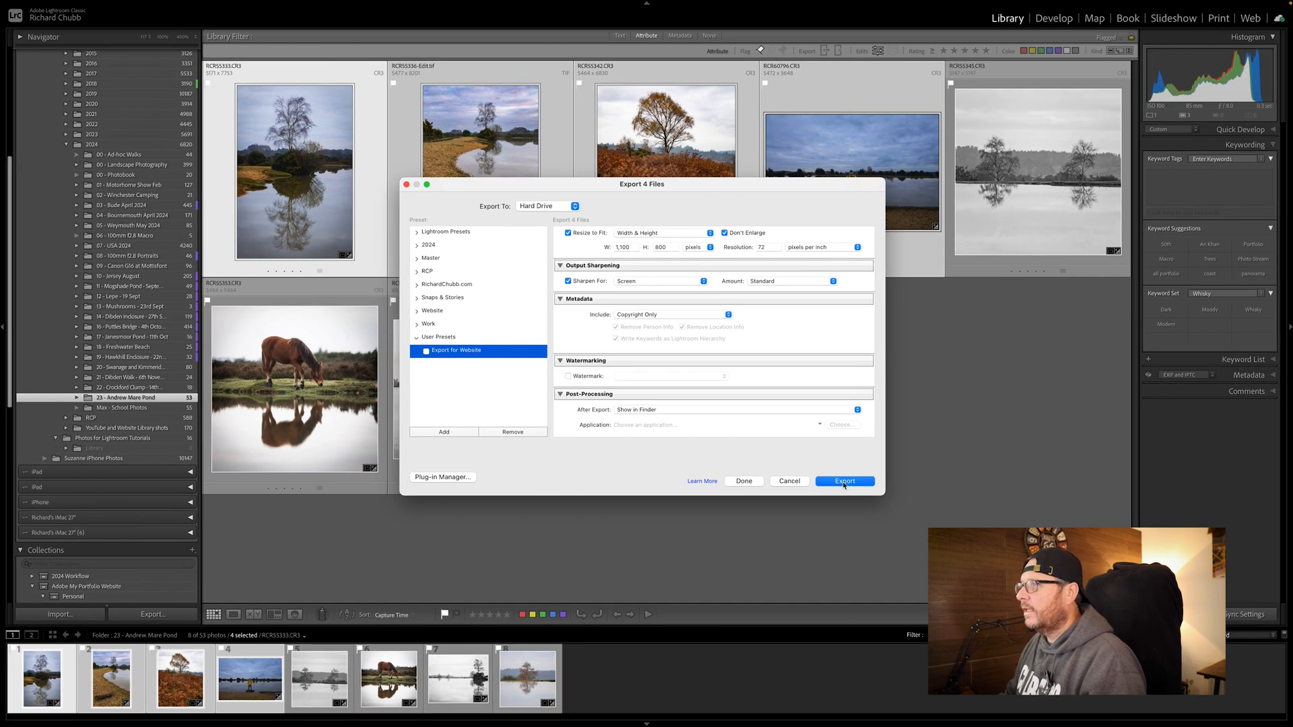
Export the four photos, delete the resulting JPEGs in Finder and return to Lightroom
click(843, 481)
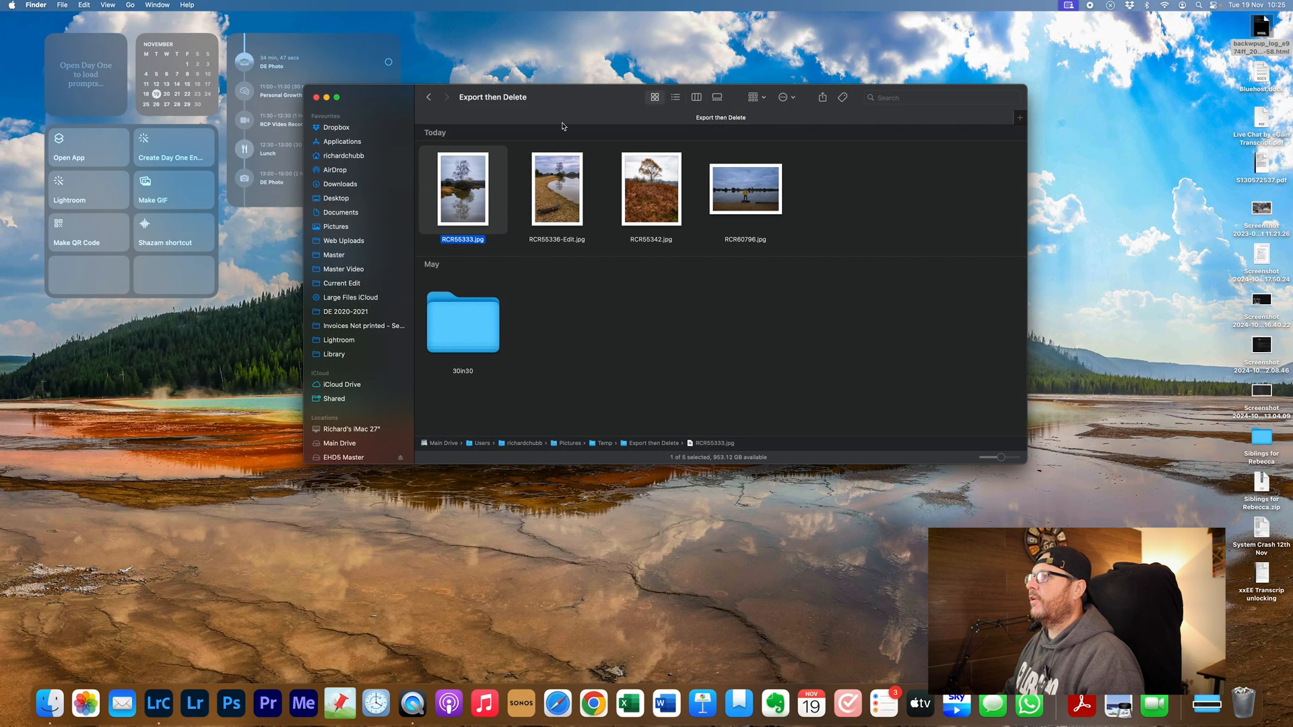
mouse_move(523, 207)
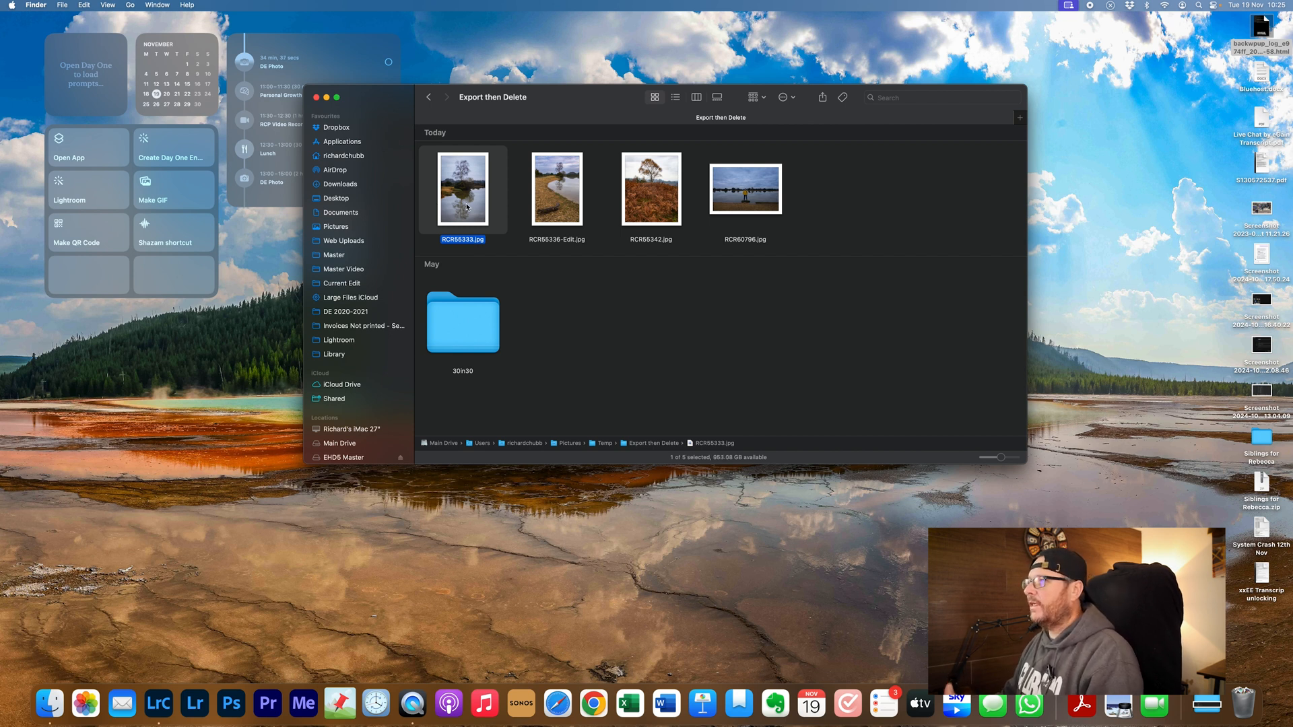
mouse_move(851, 194)
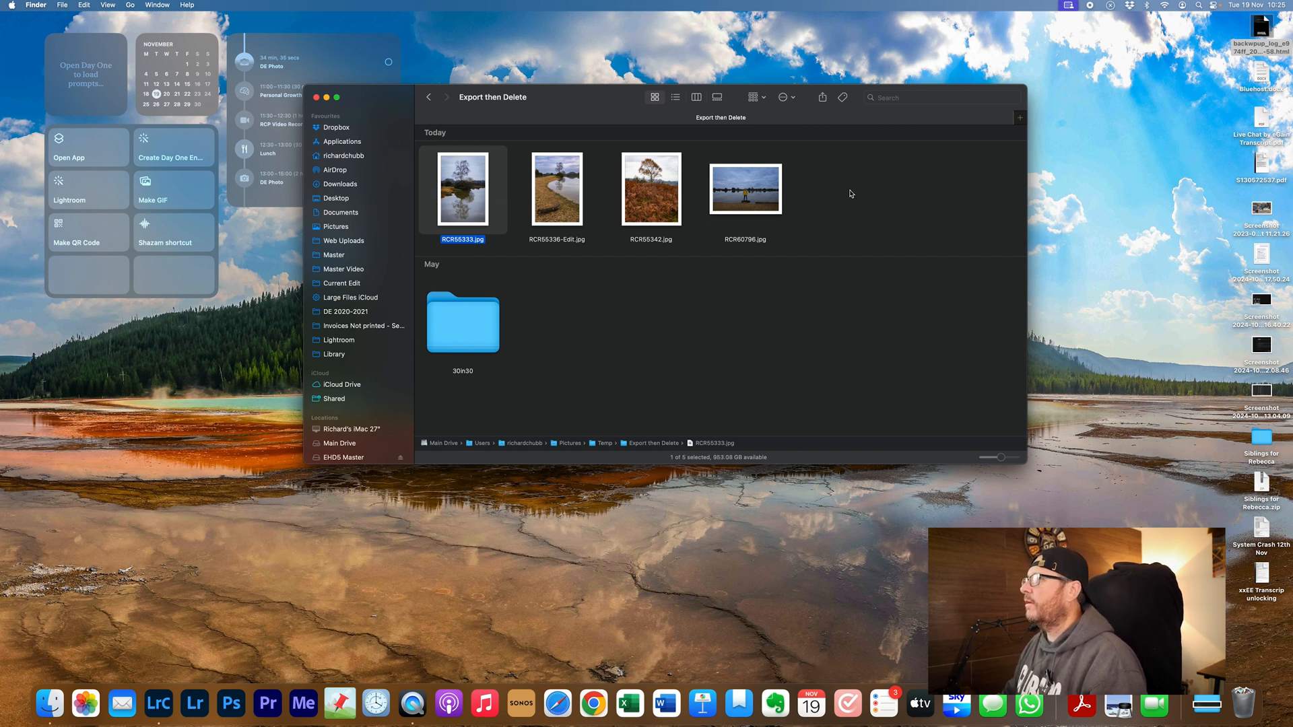
mouse_move(843, 195)
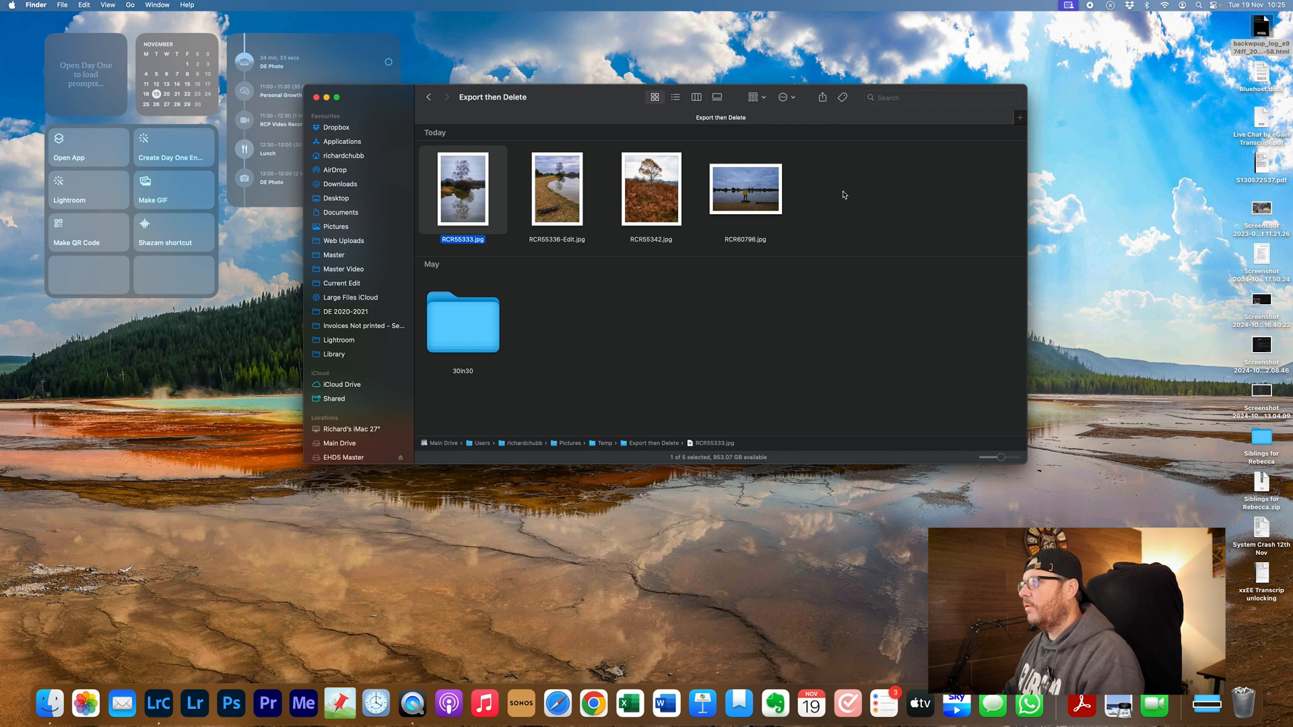
key(cmd+a)
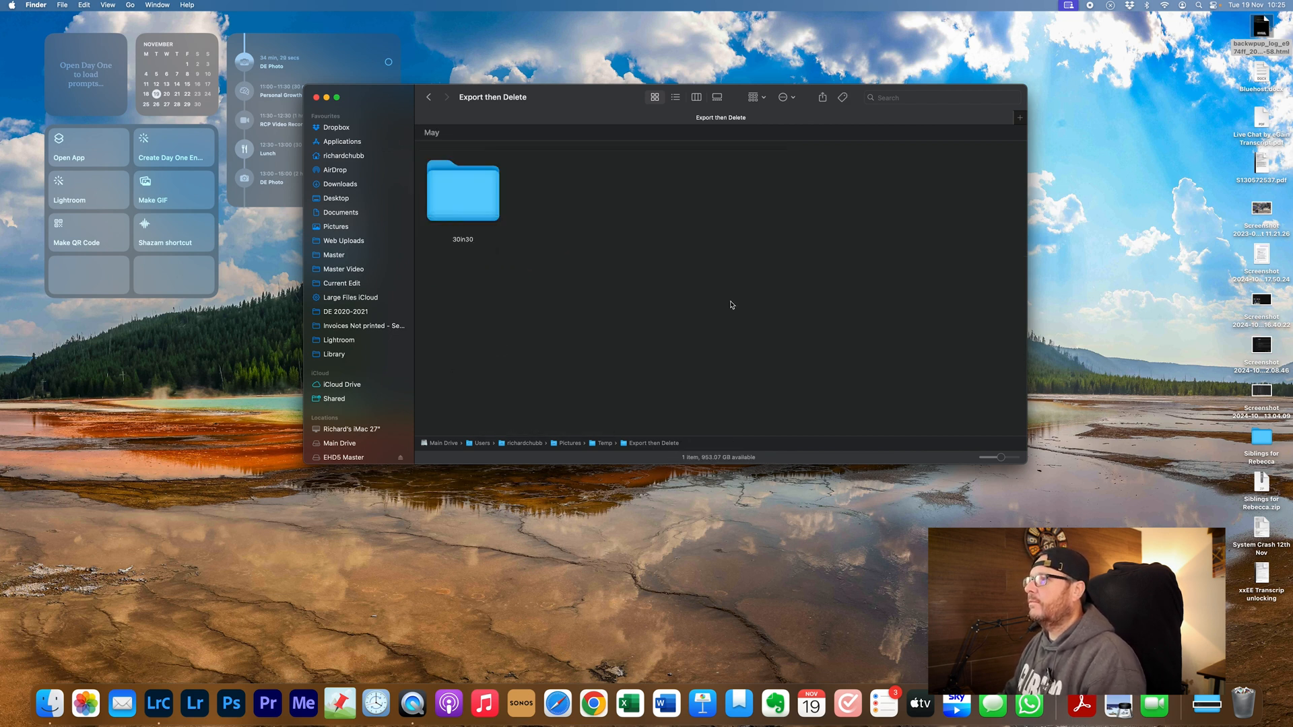
click(158, 704)
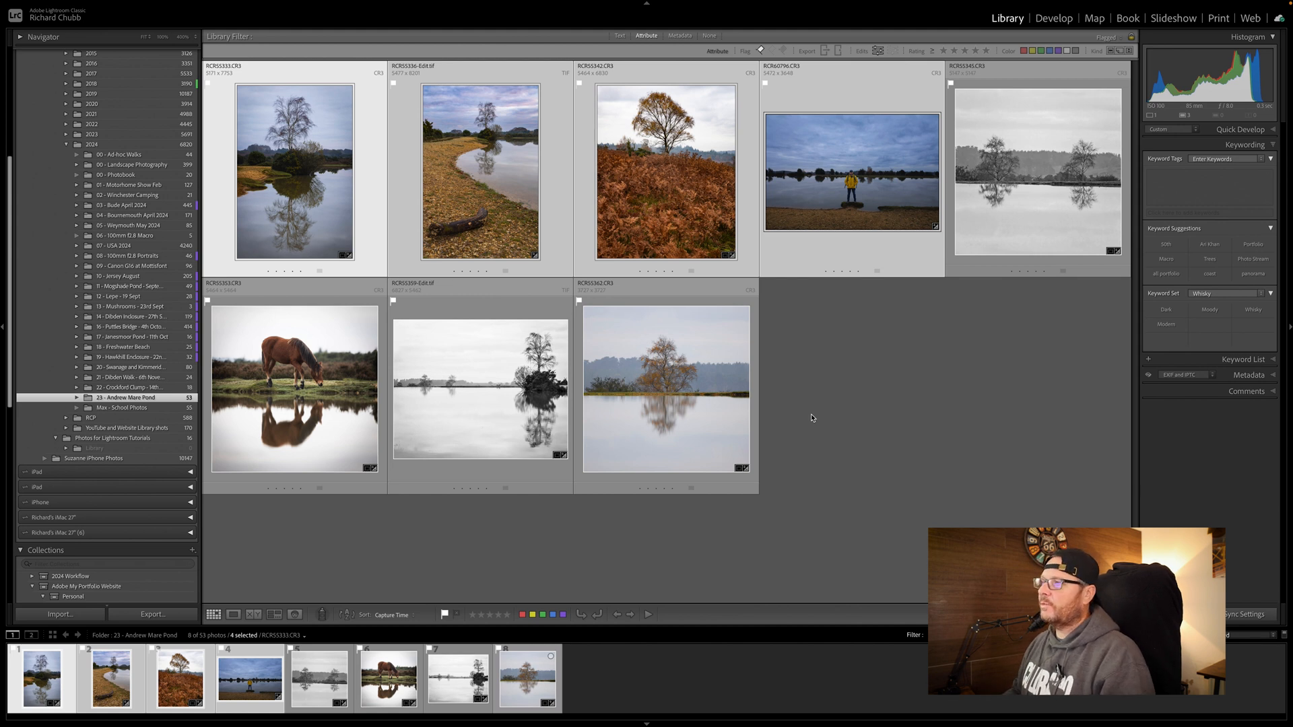
Select a different set of photos and start a new export from the File menu
click(1037, 171)
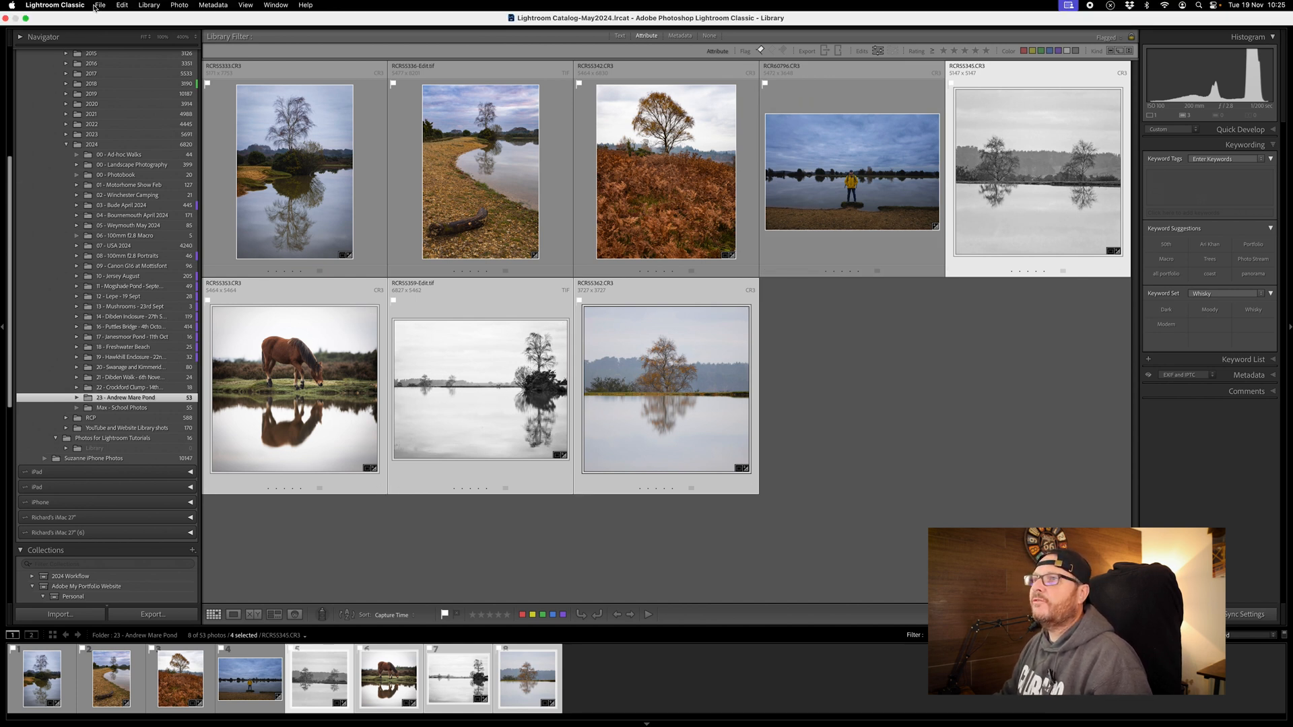
click(98, 5)
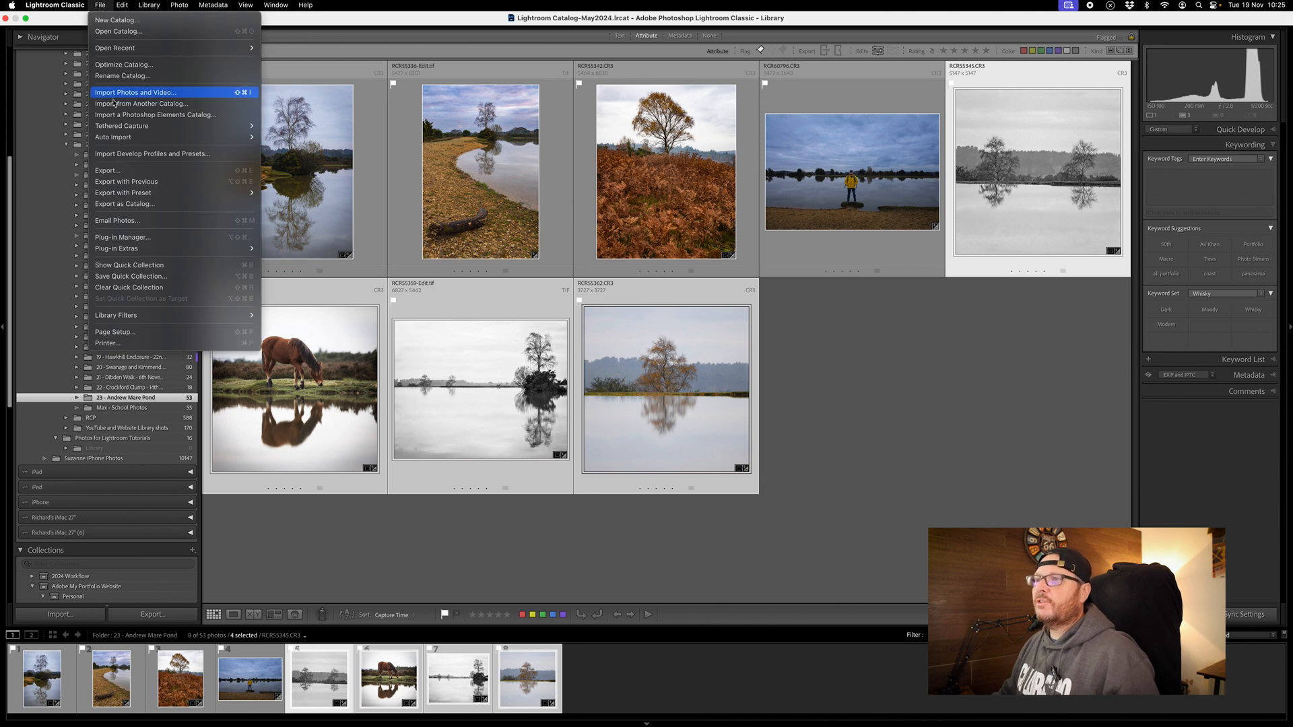
mouse_move(118, 178)
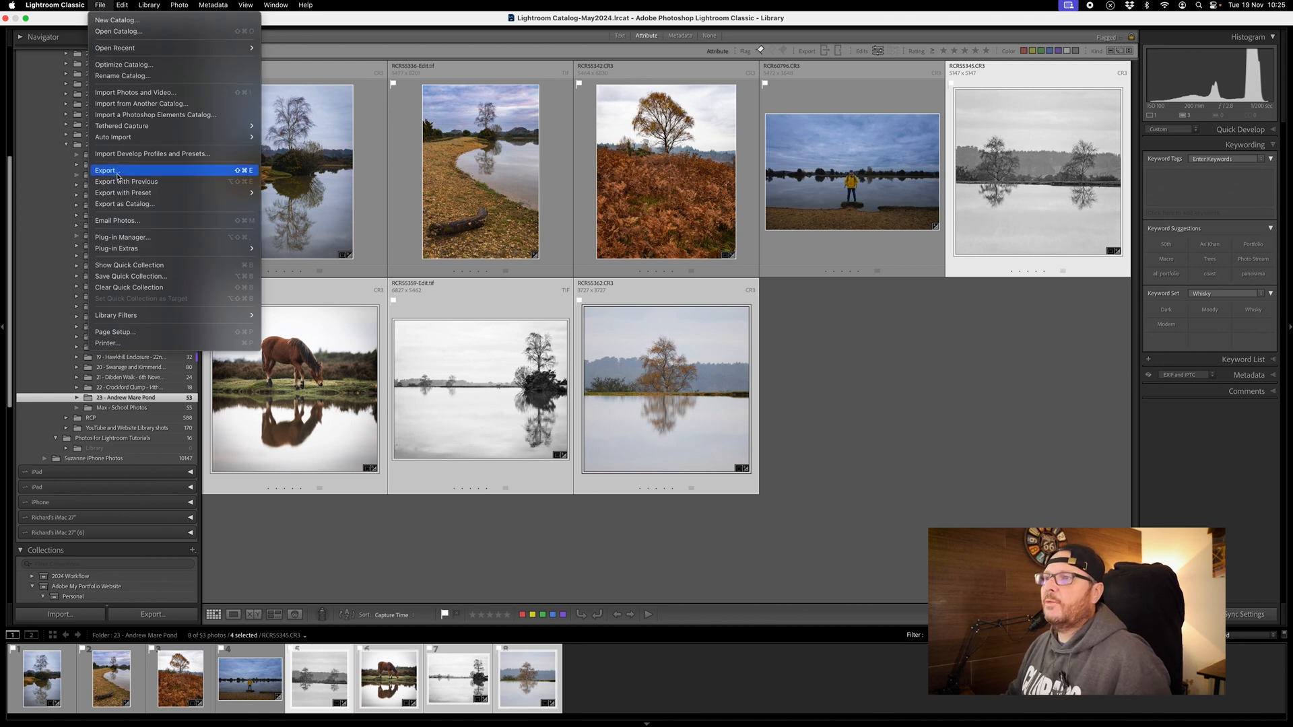
Export the four photos with Export for Website settings, keeping Standard sharpening
click(105, 171)
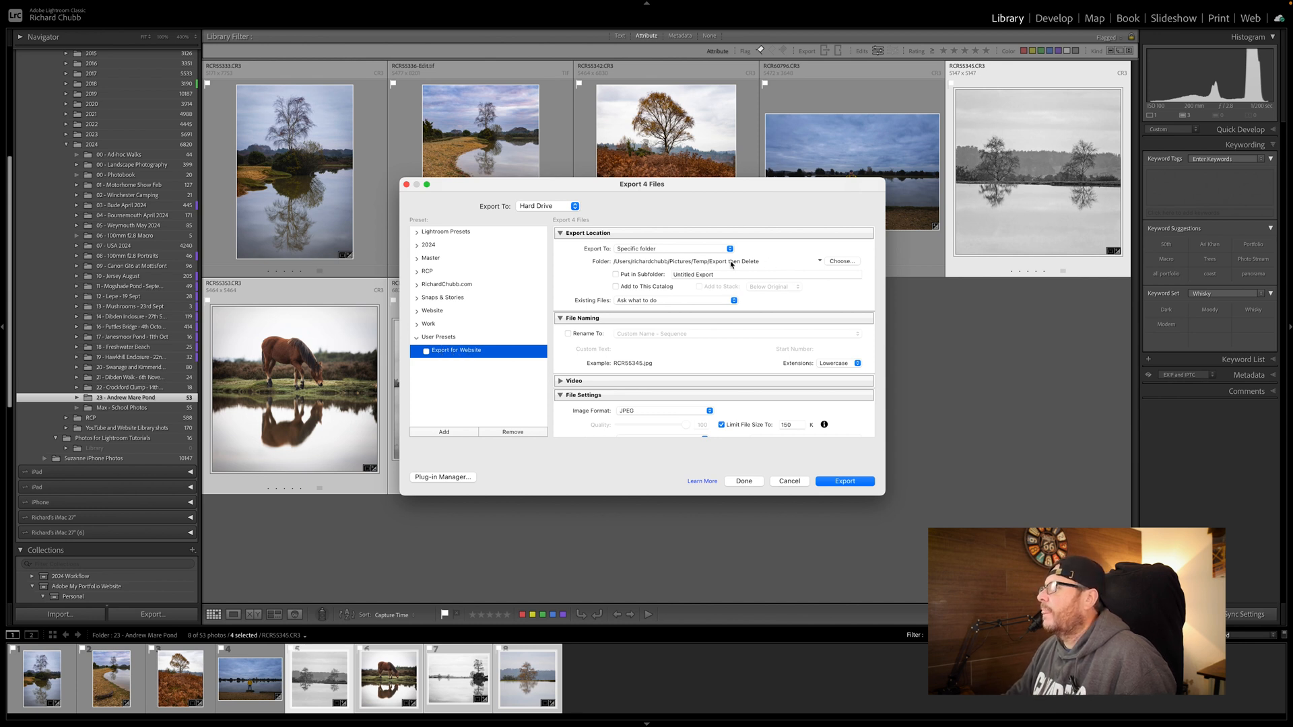
mouse_move(784, 264)
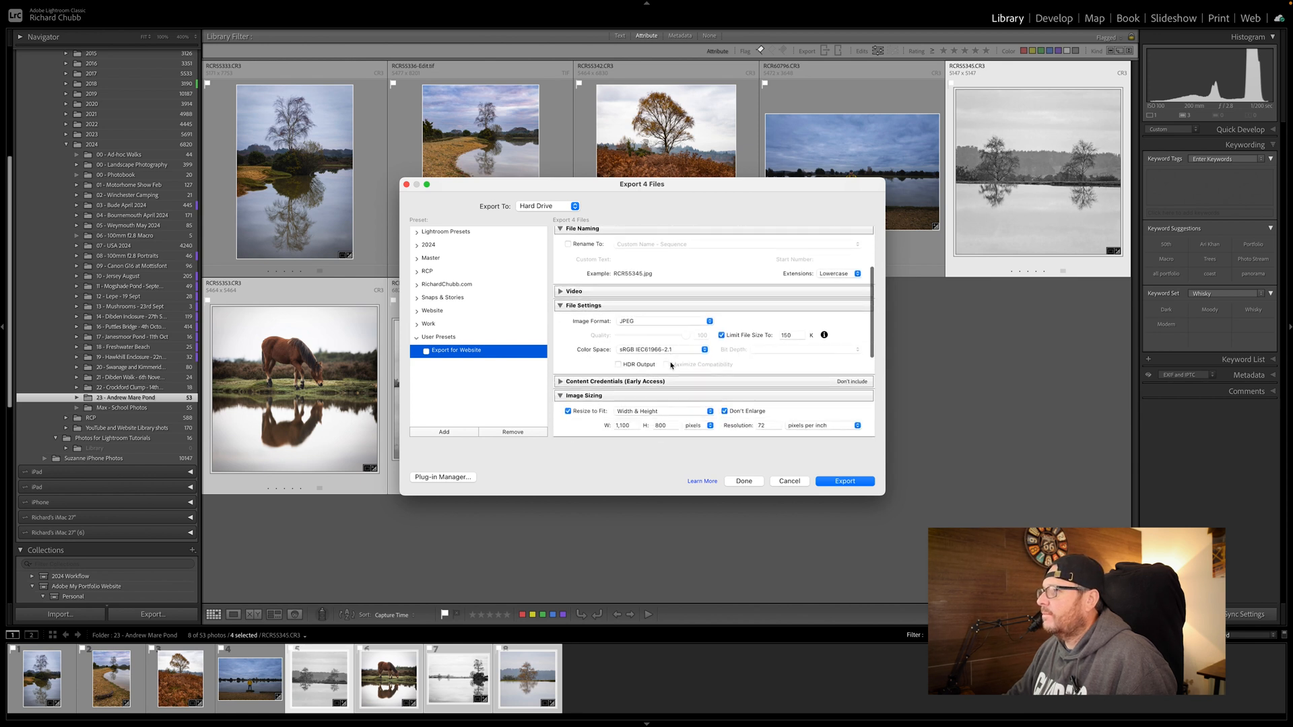
scroll(down, 3)
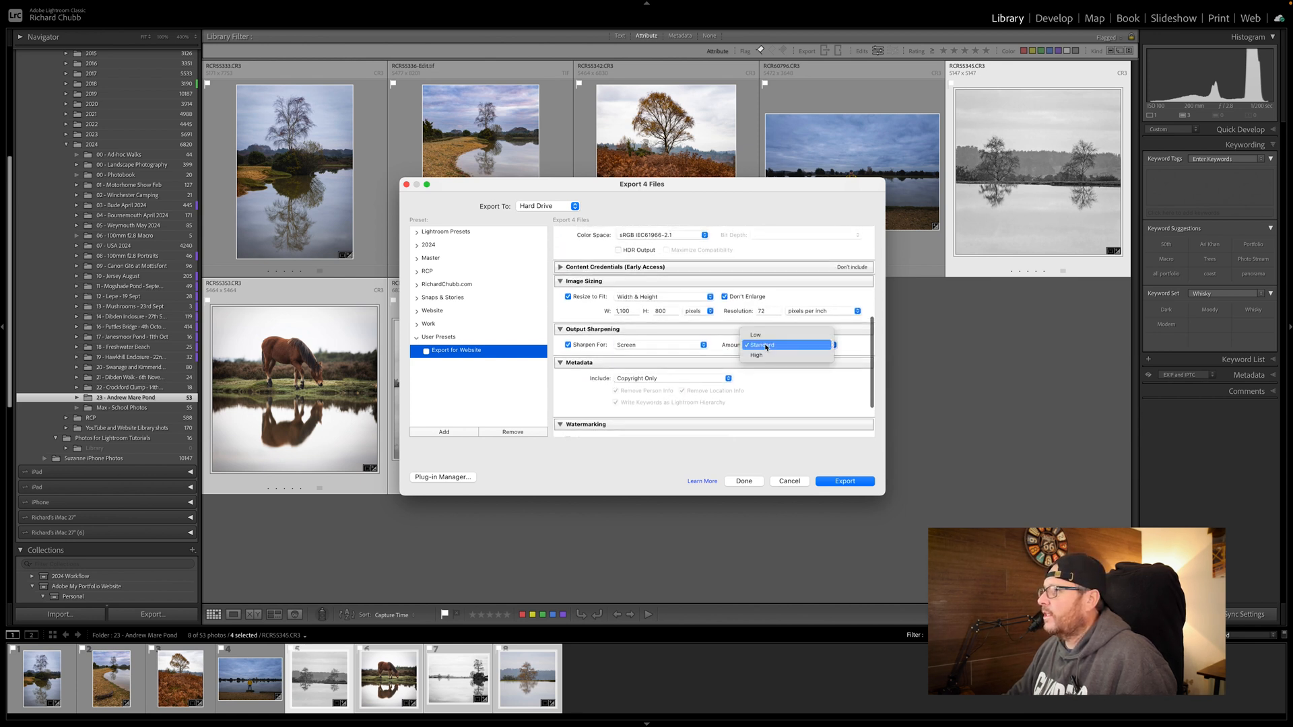
click(760, 345)
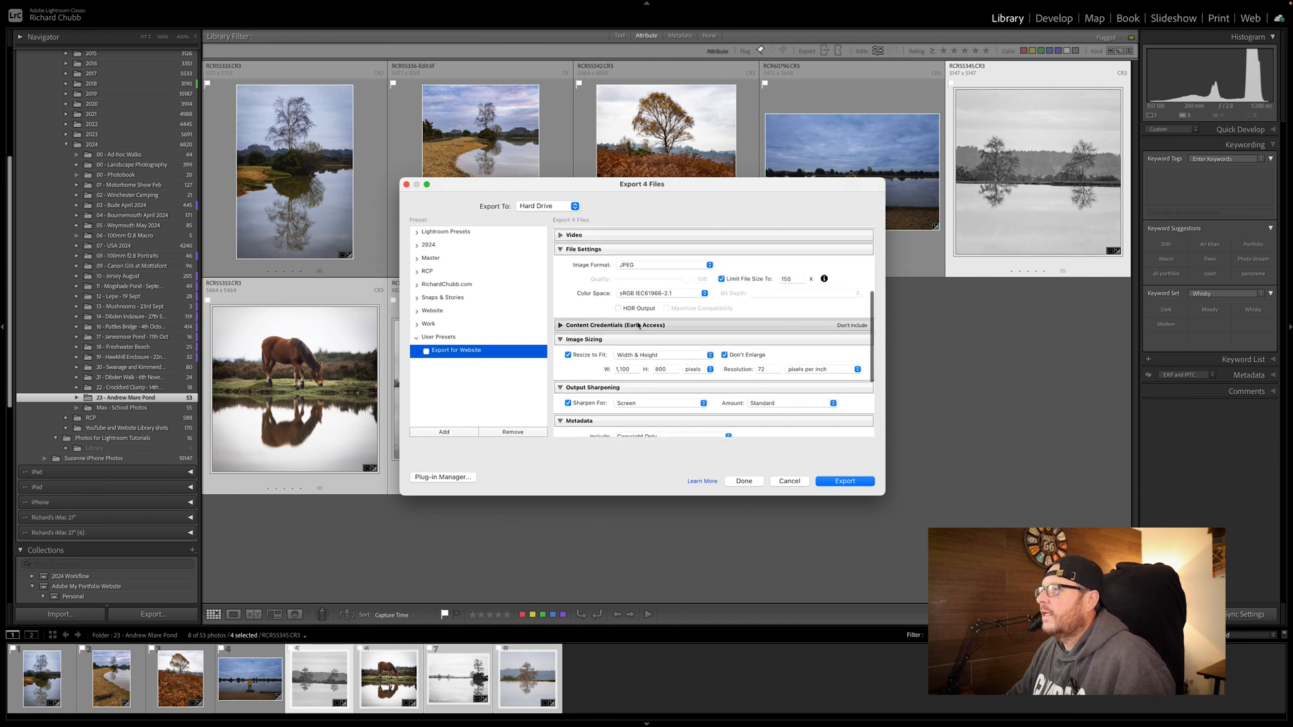
scroll(up, 3)
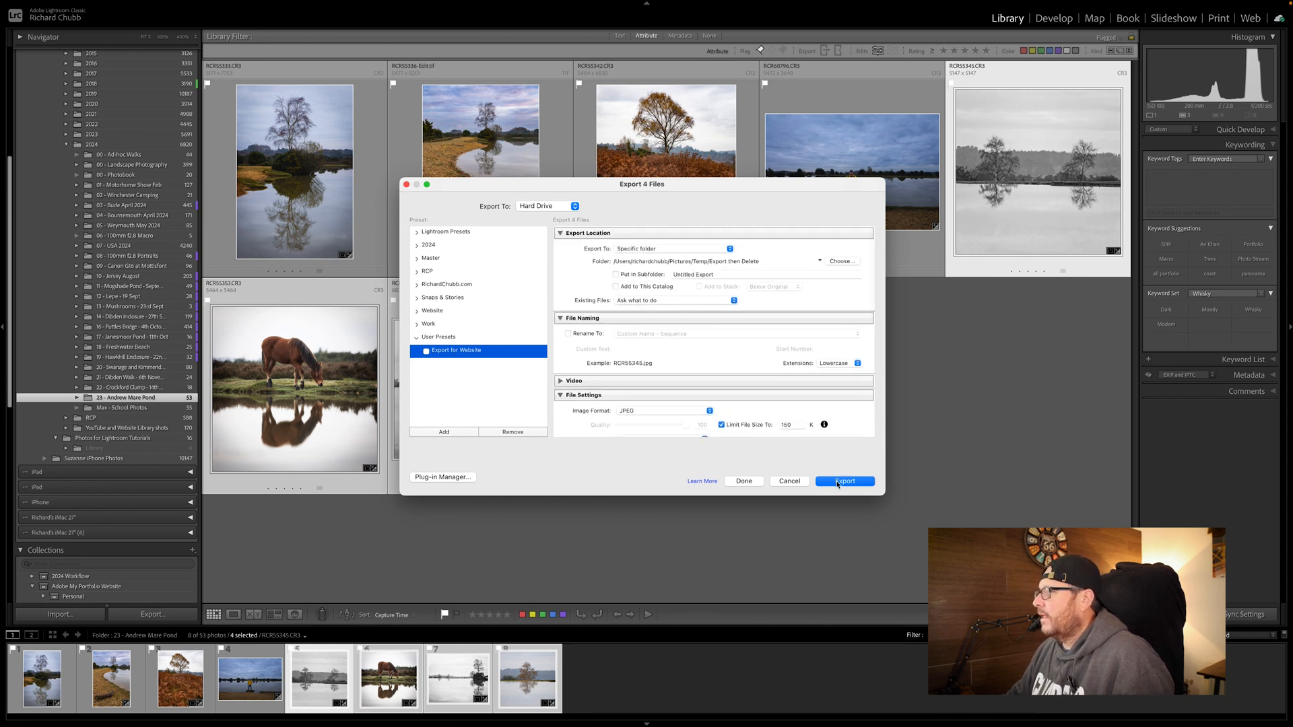
click(843, 481)
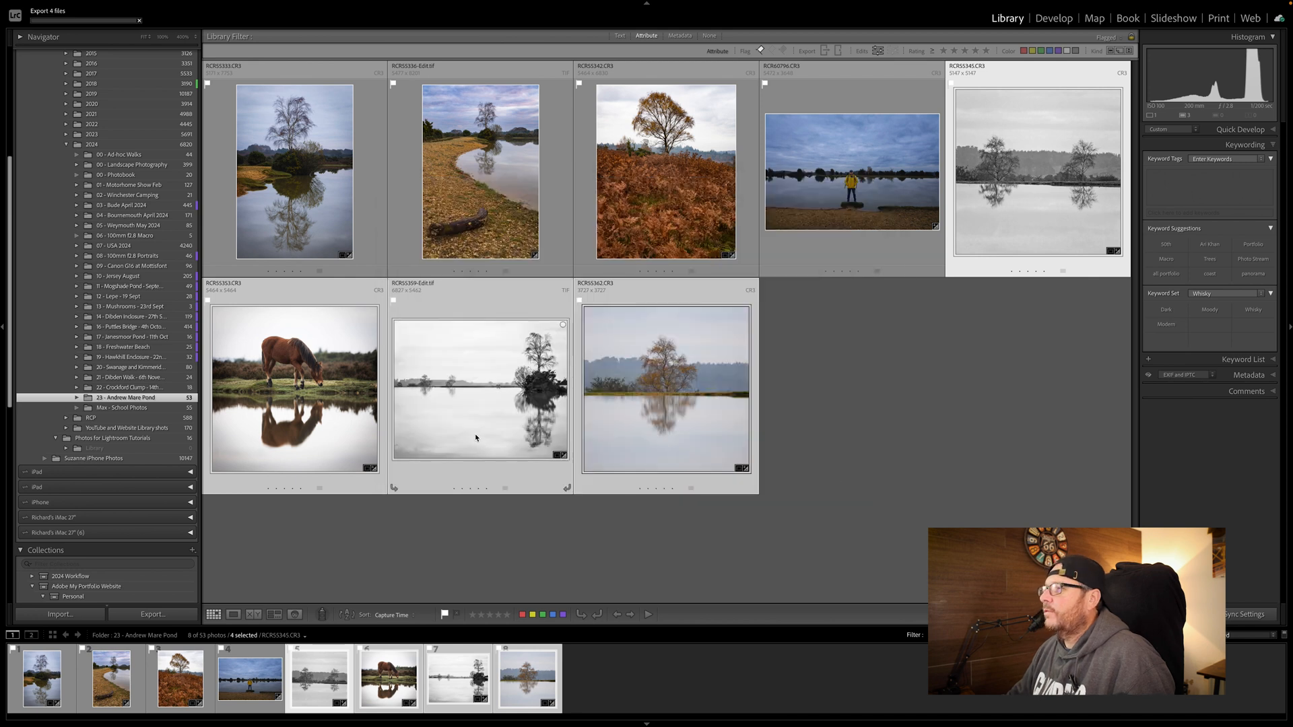
mouse_move(862, 361)
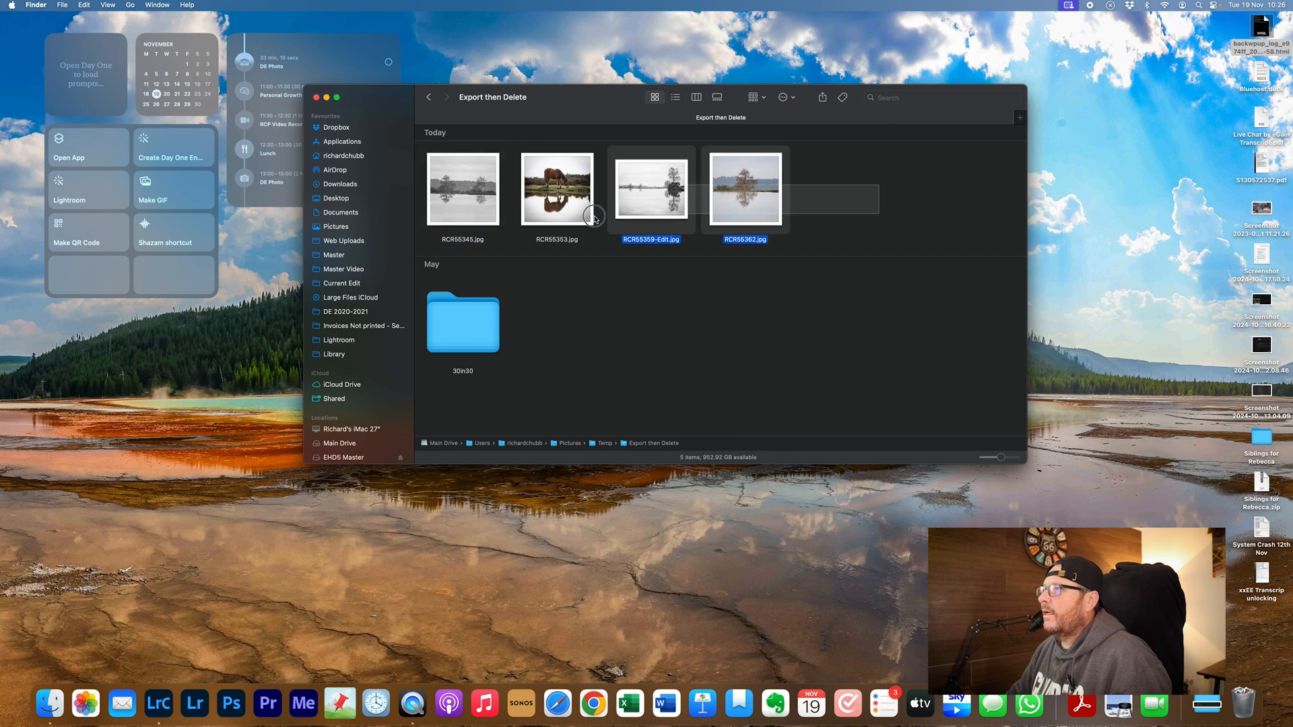
Trash the four exported JPEGs in Finder and switch back to Lightroom
right_click(556, 187)
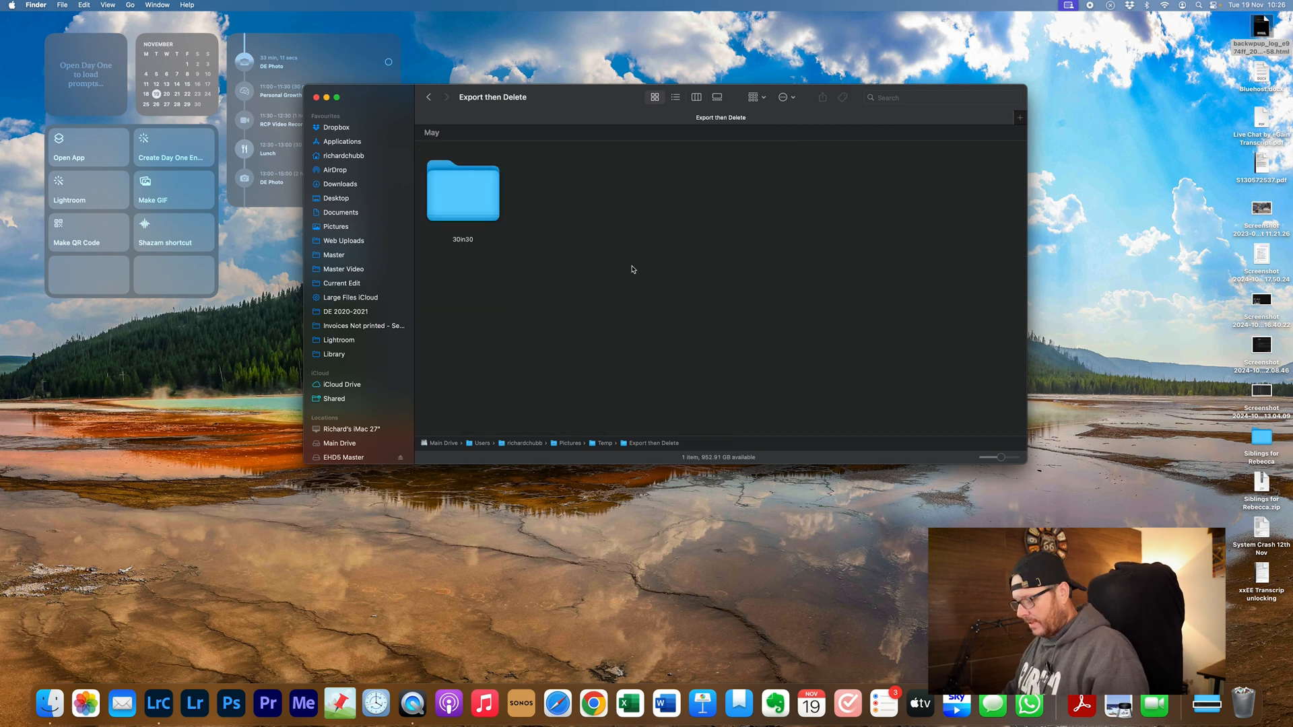
click(158, 704)
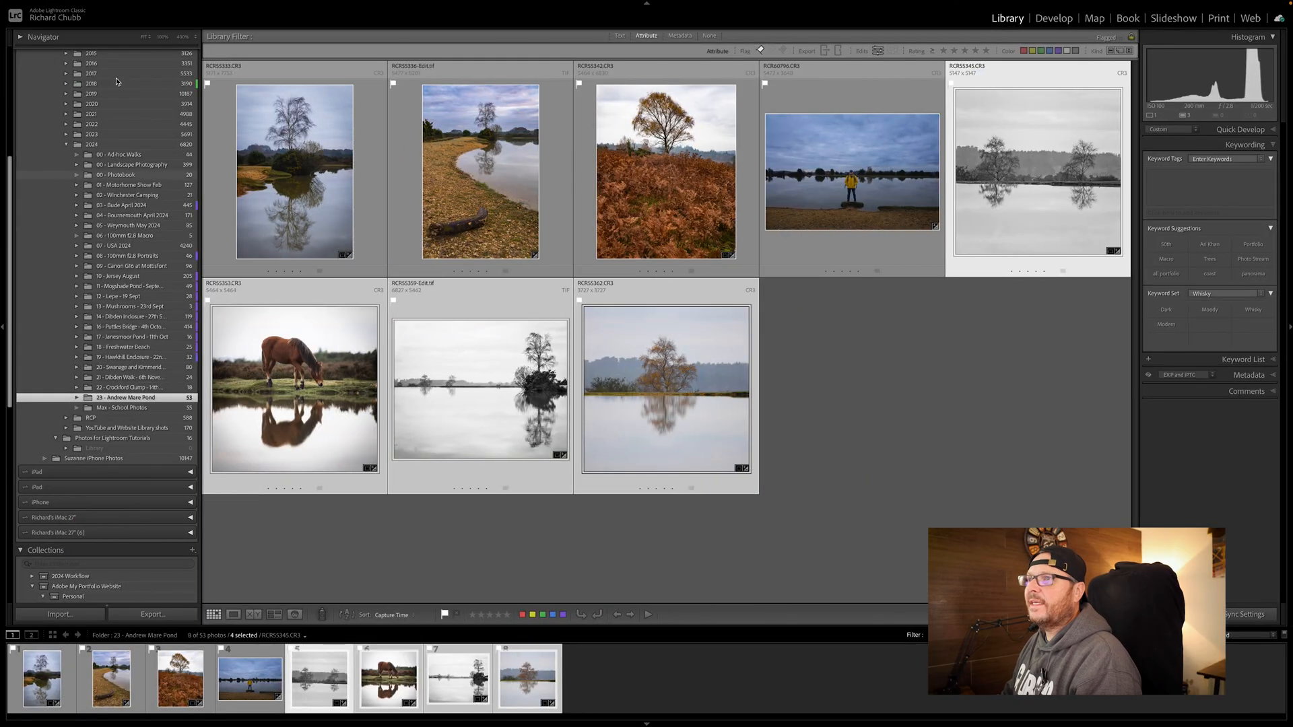
Bring up the File menu to reach Export with Preset and the saved presets list
click(99, 5)
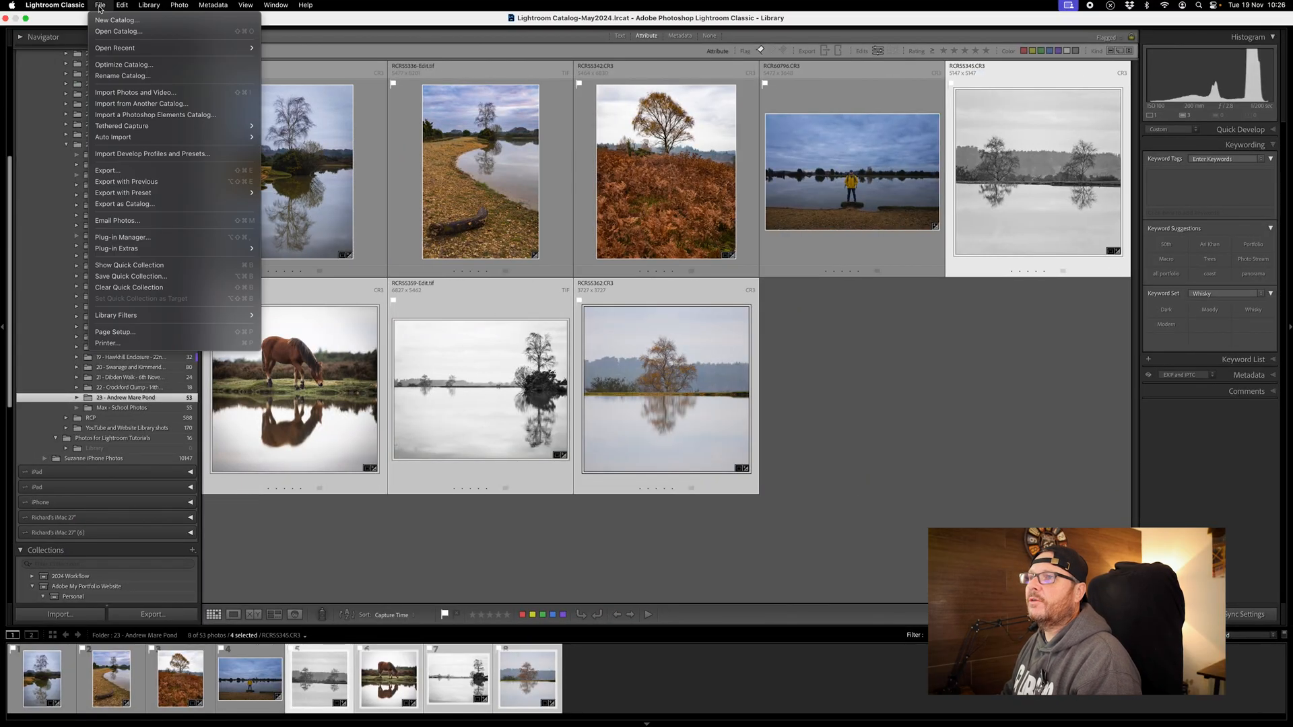
mouse_move(107, 170)
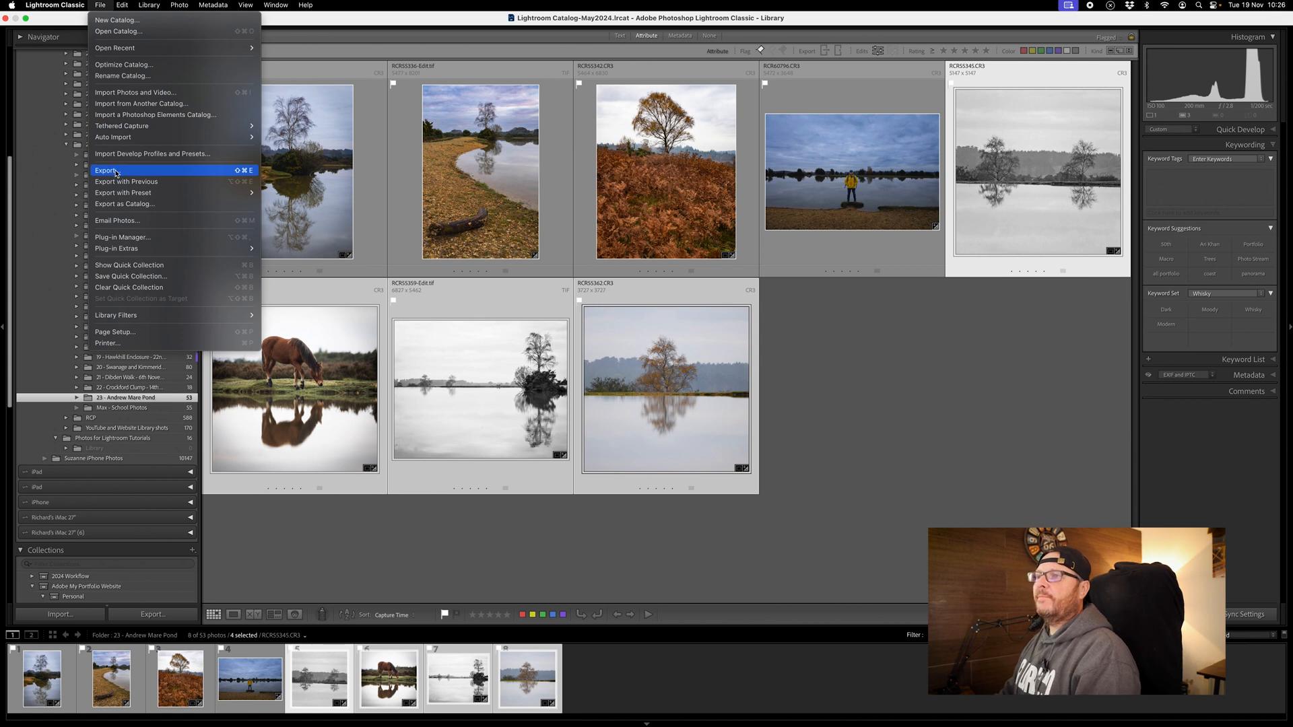
mouse_move(153, 185)
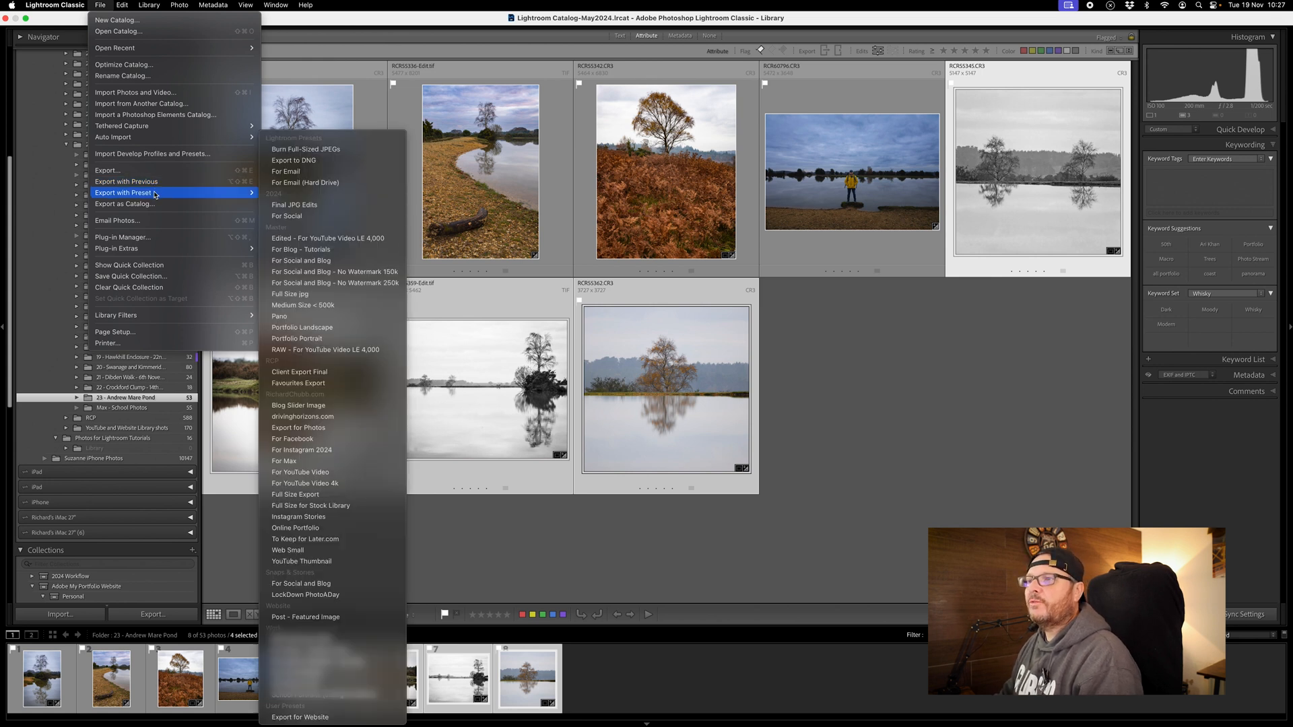
mouse_move(306, 150)
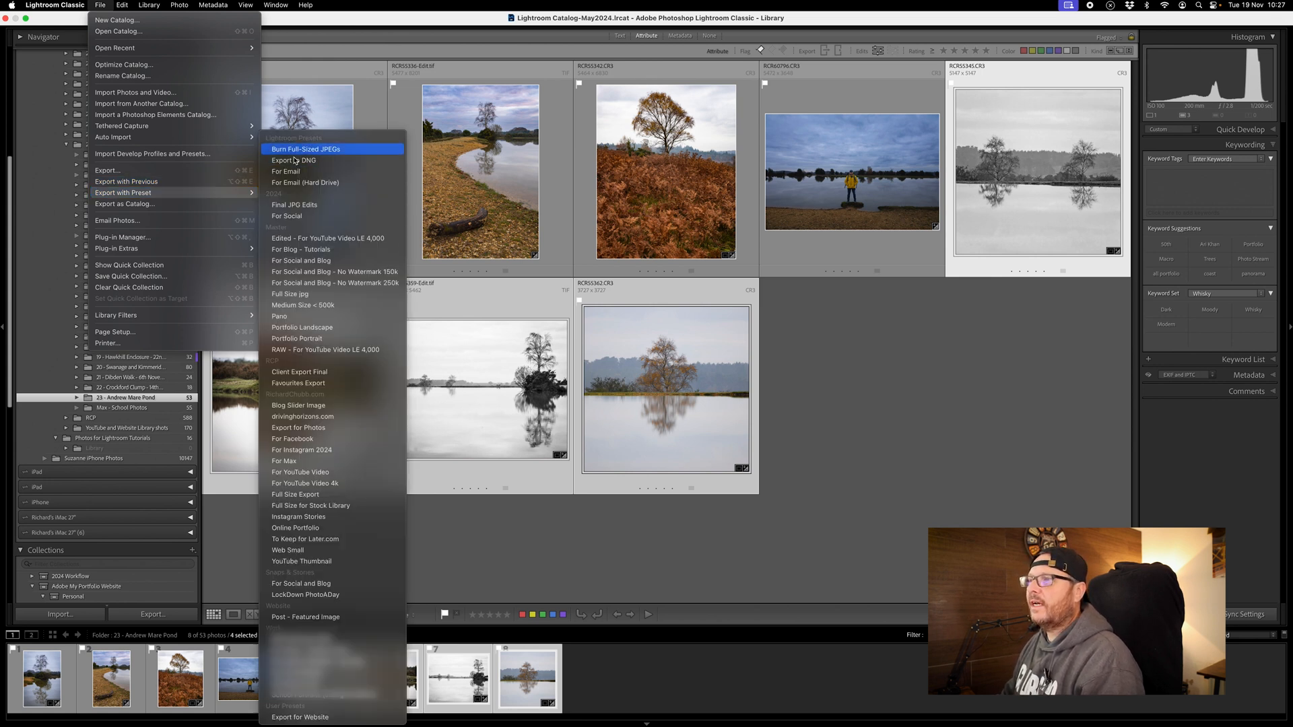
mouse_move(302, 561)
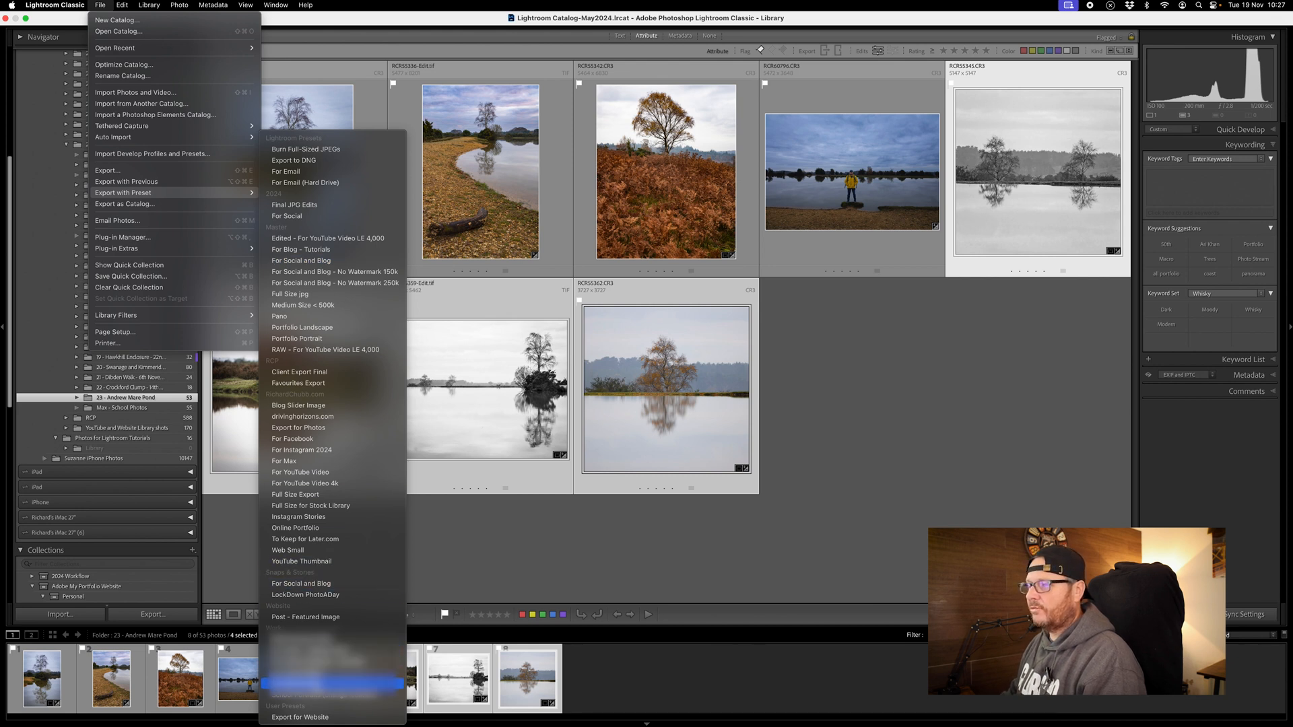
mouse_move(331, 716)
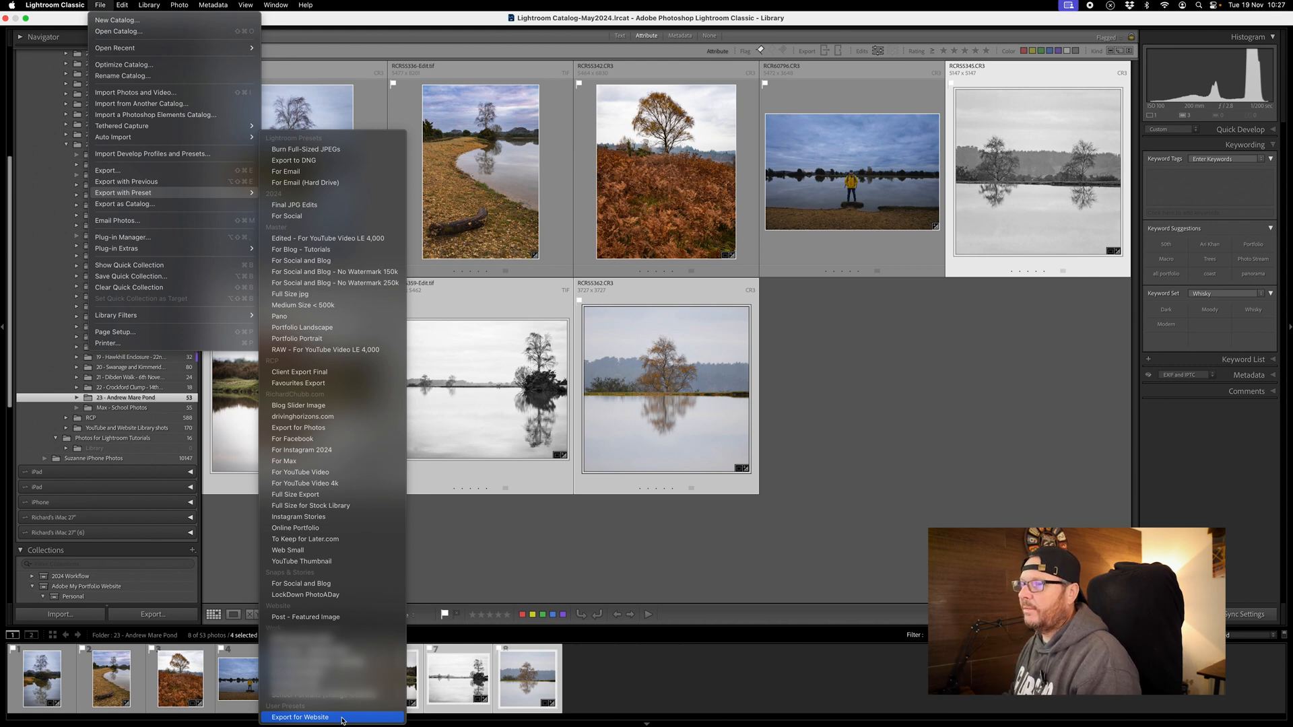
mouse_move(124, 203)
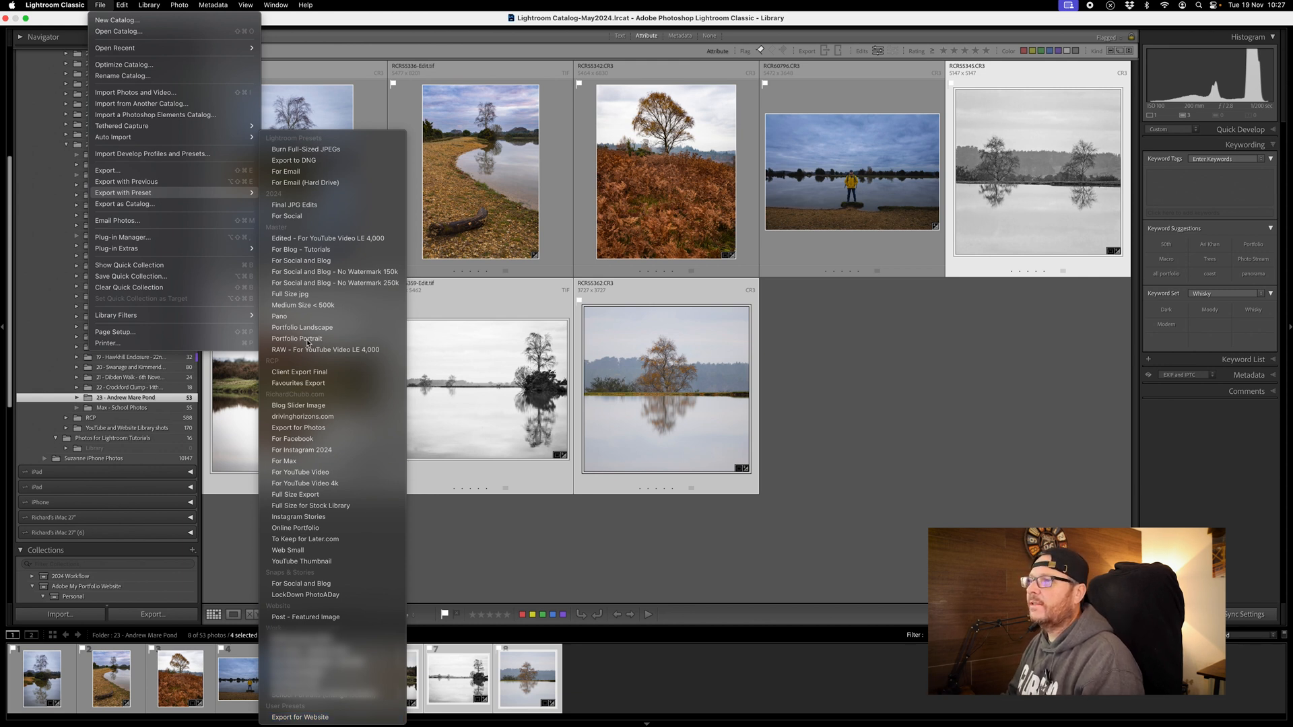
mouse_move(327, 239)
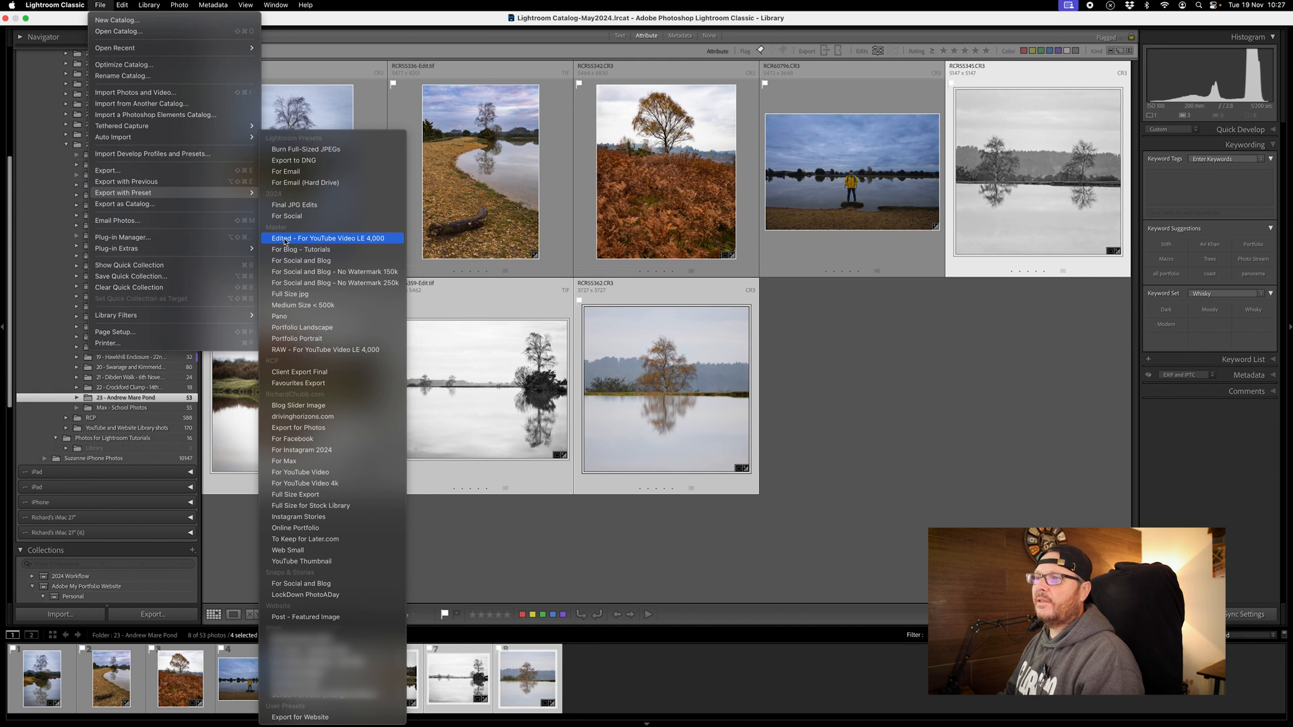
mouse_move(338, 241)
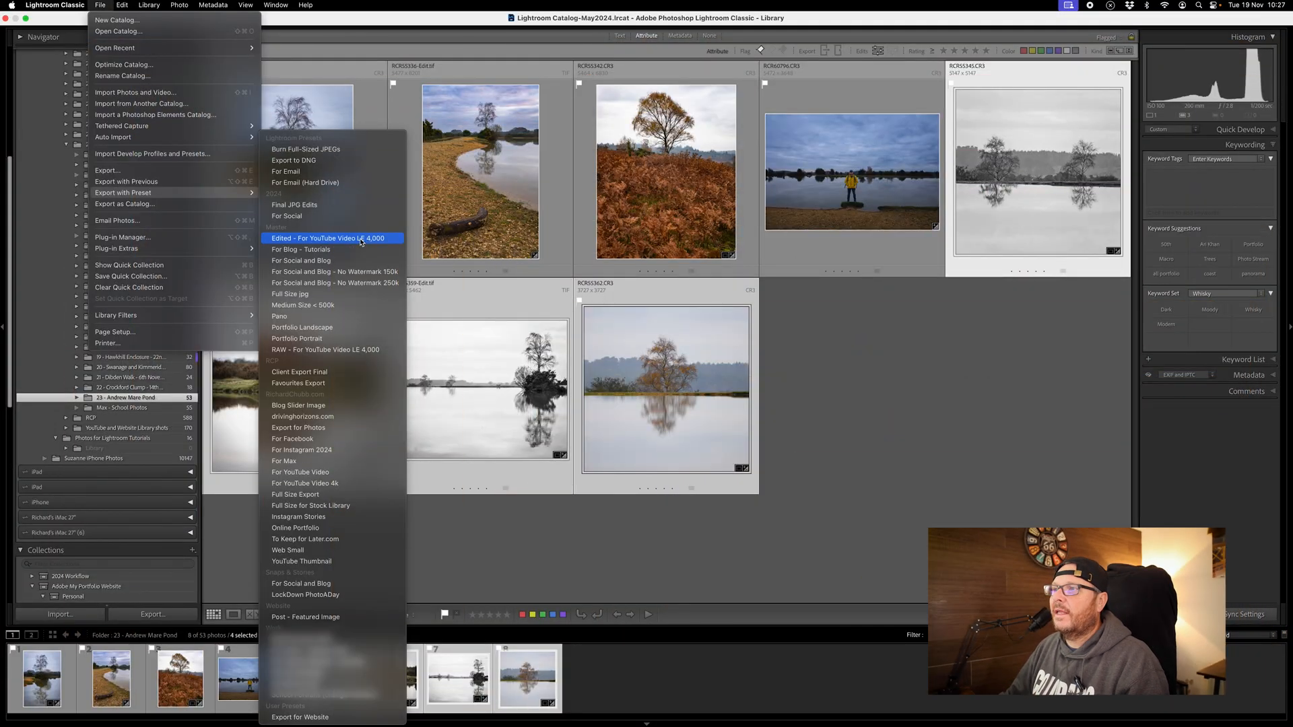
mouse_move(348, 242)
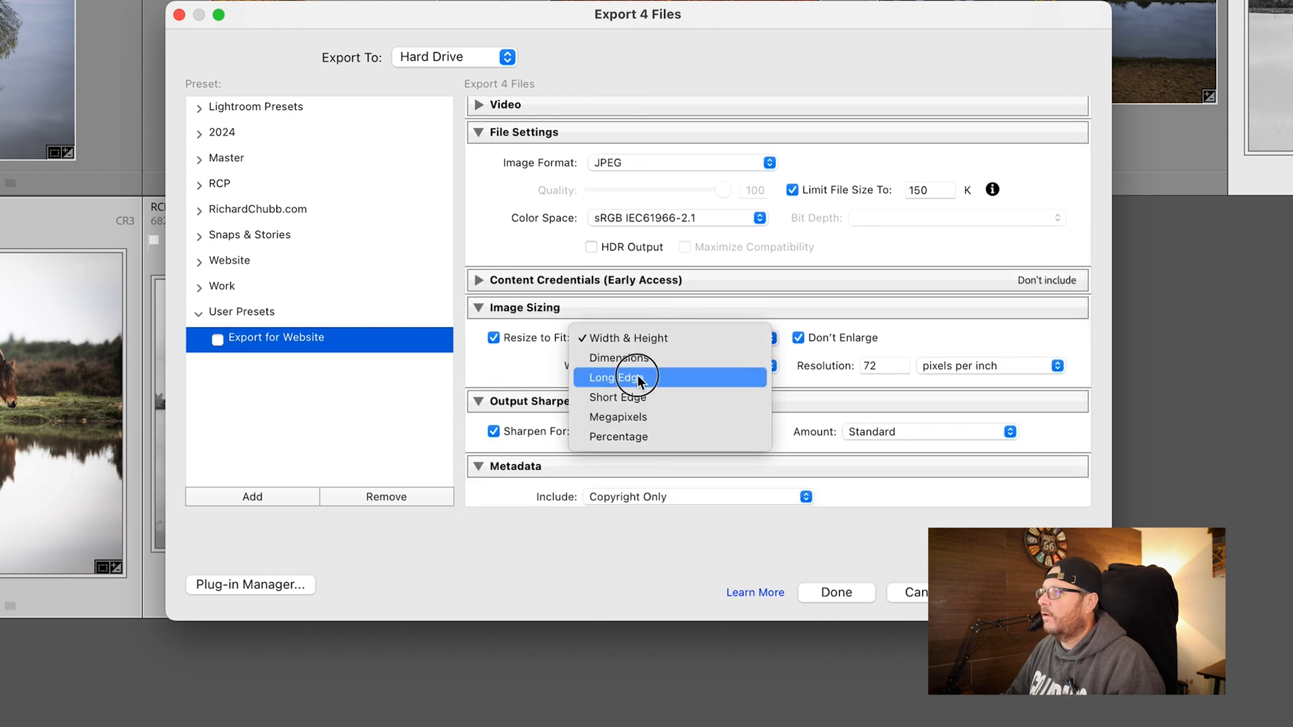
Set Resize to a 4000 px long edge and load the Master preset 'Edited - For YouTube Video LE 4,000'
click(614, 377)
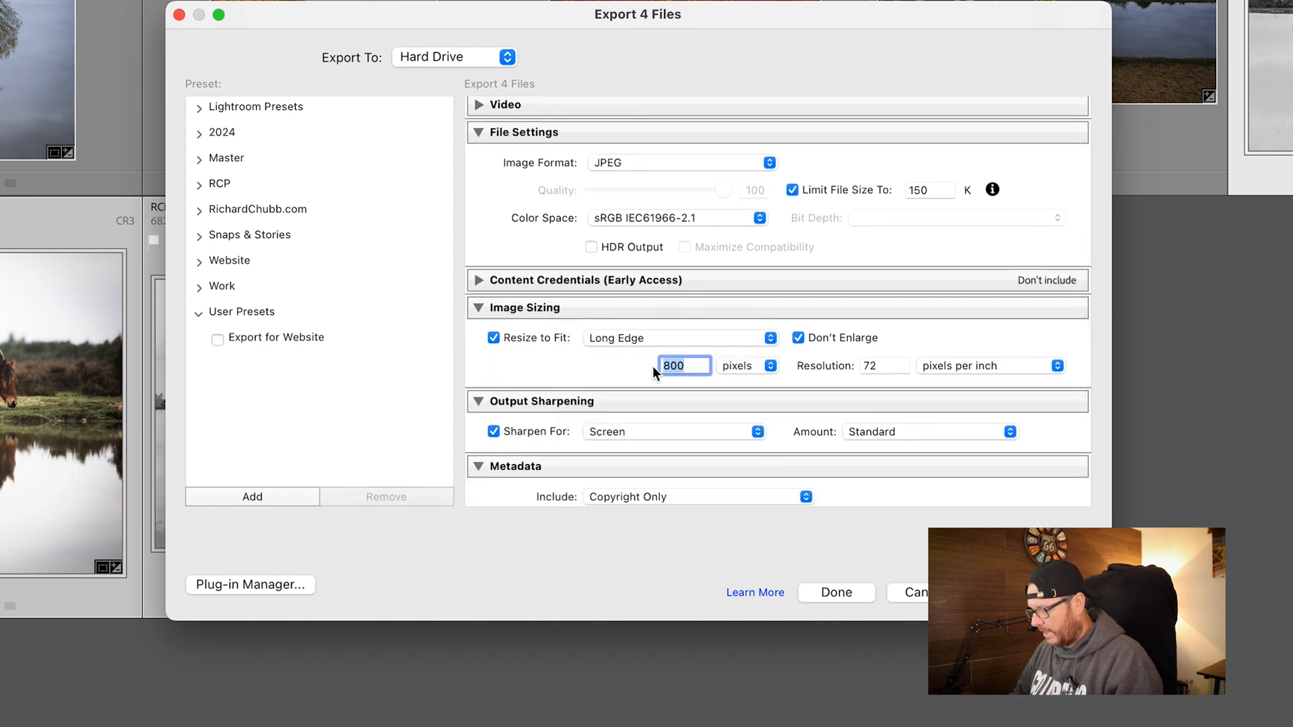
text(400)
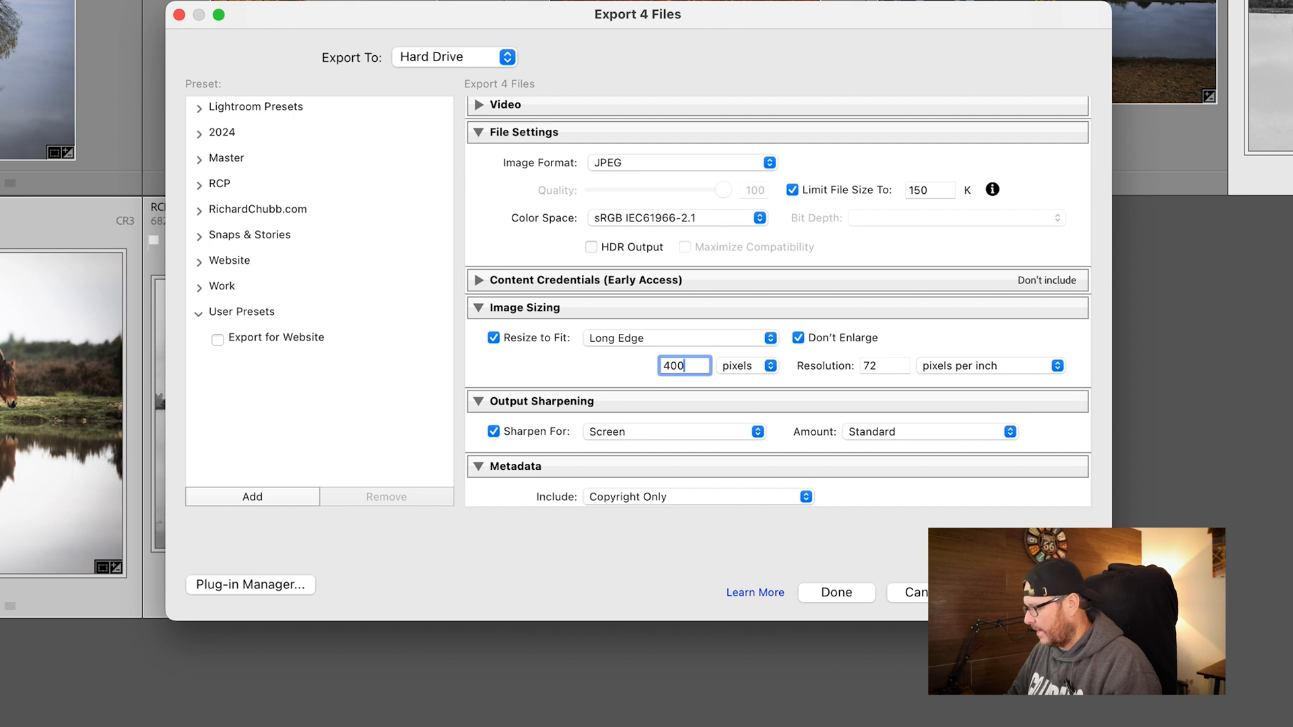
text(4000)
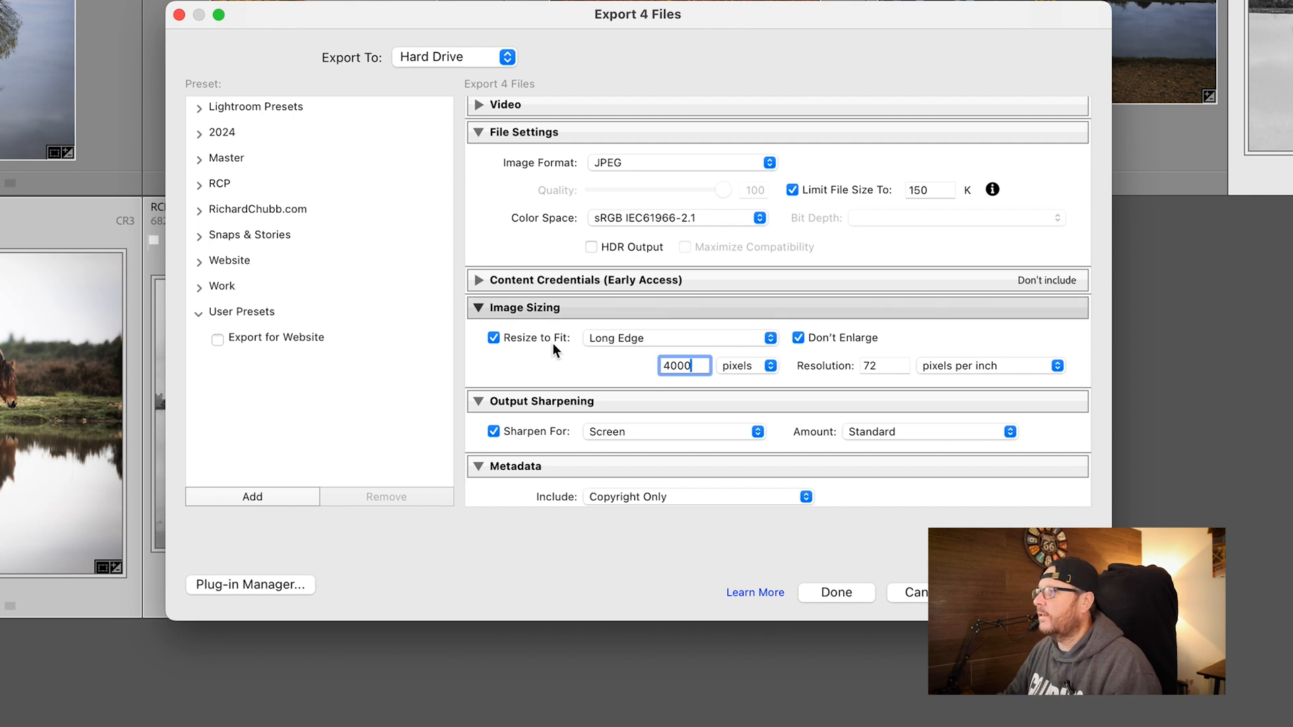
click(199, 159)
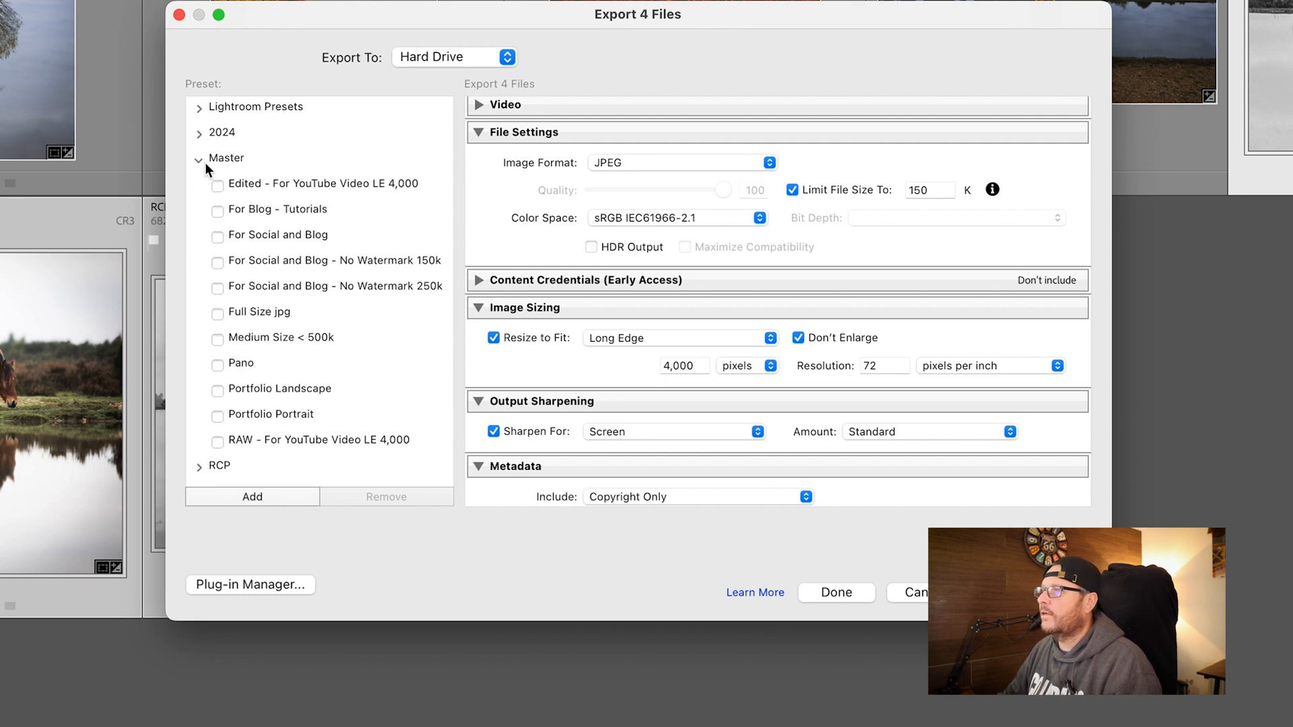
click(321, 183)
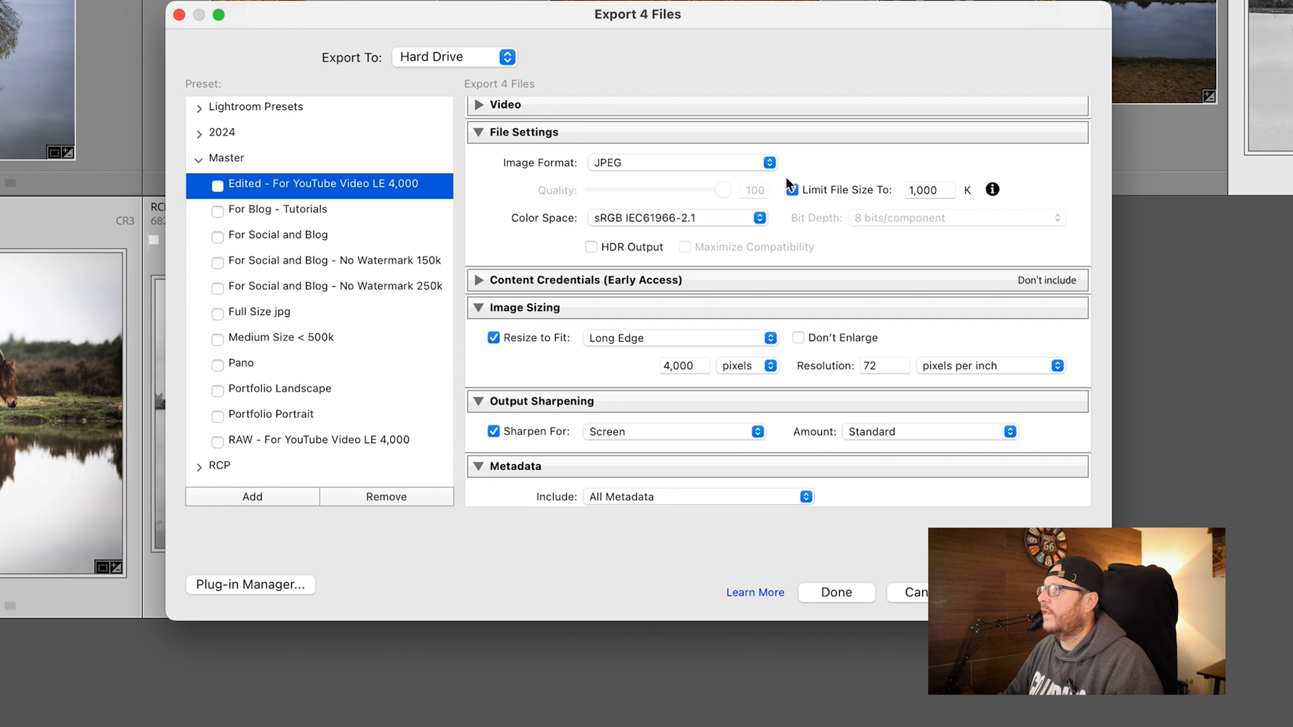
click(790, 189)
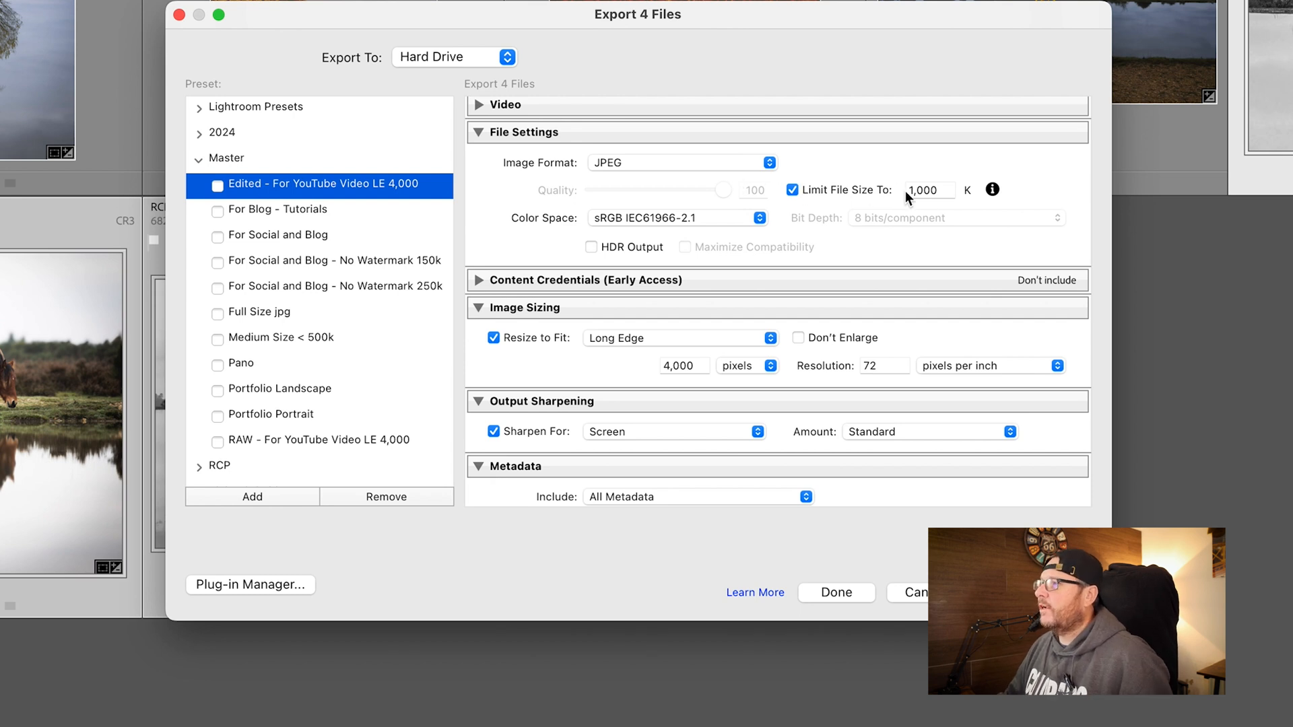
mouse_move(992, 190)
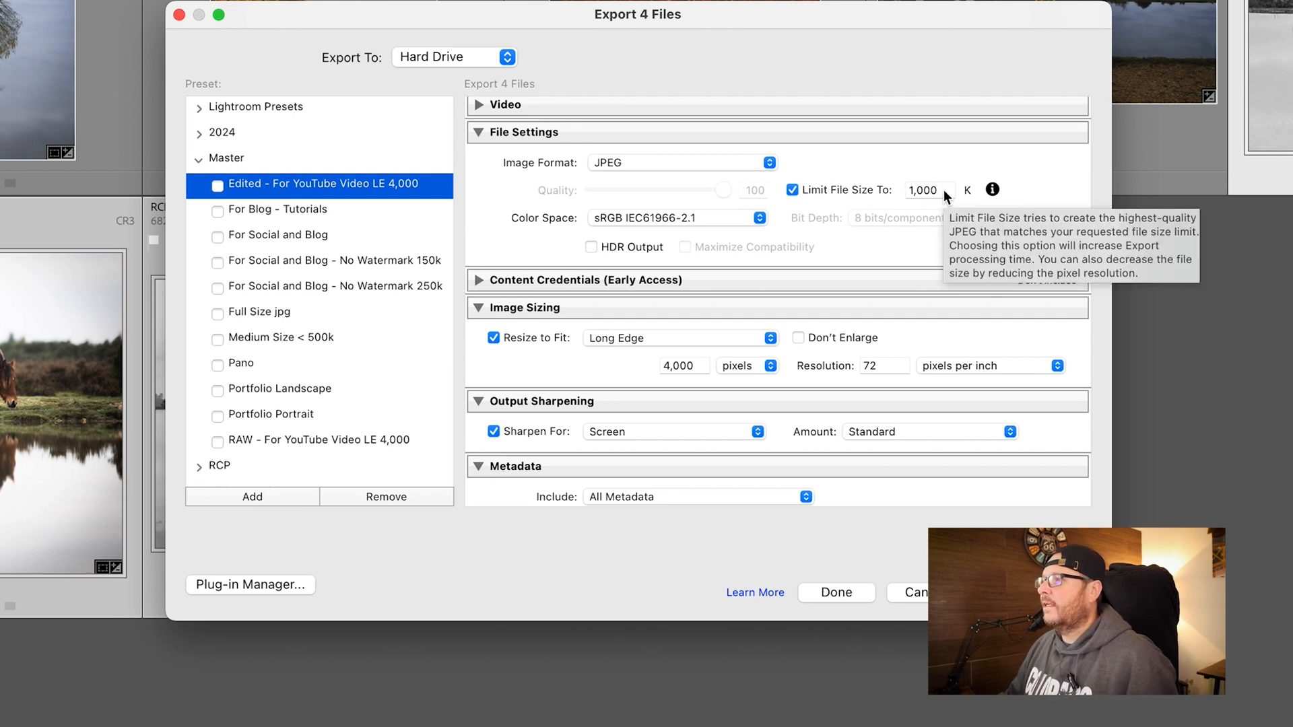
mouse_move(699, 373)
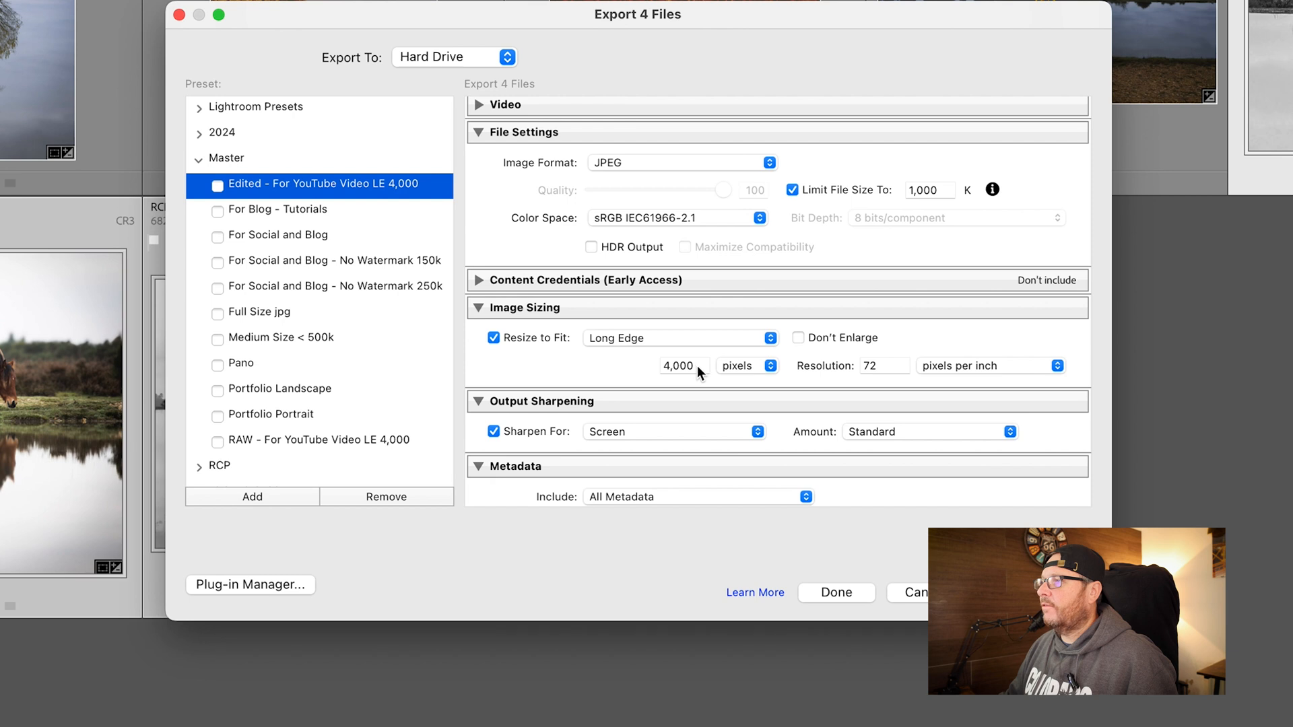
mouse_move(617, 346)
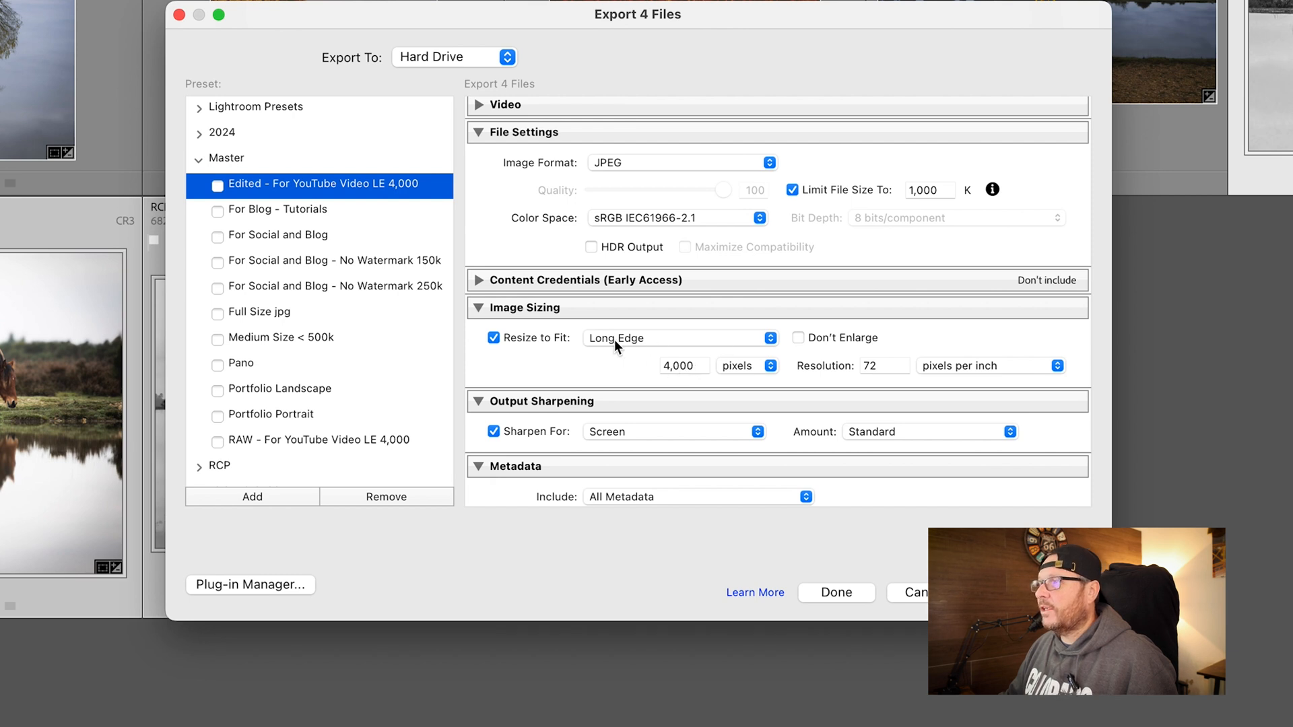
mouse_move(601, 369)
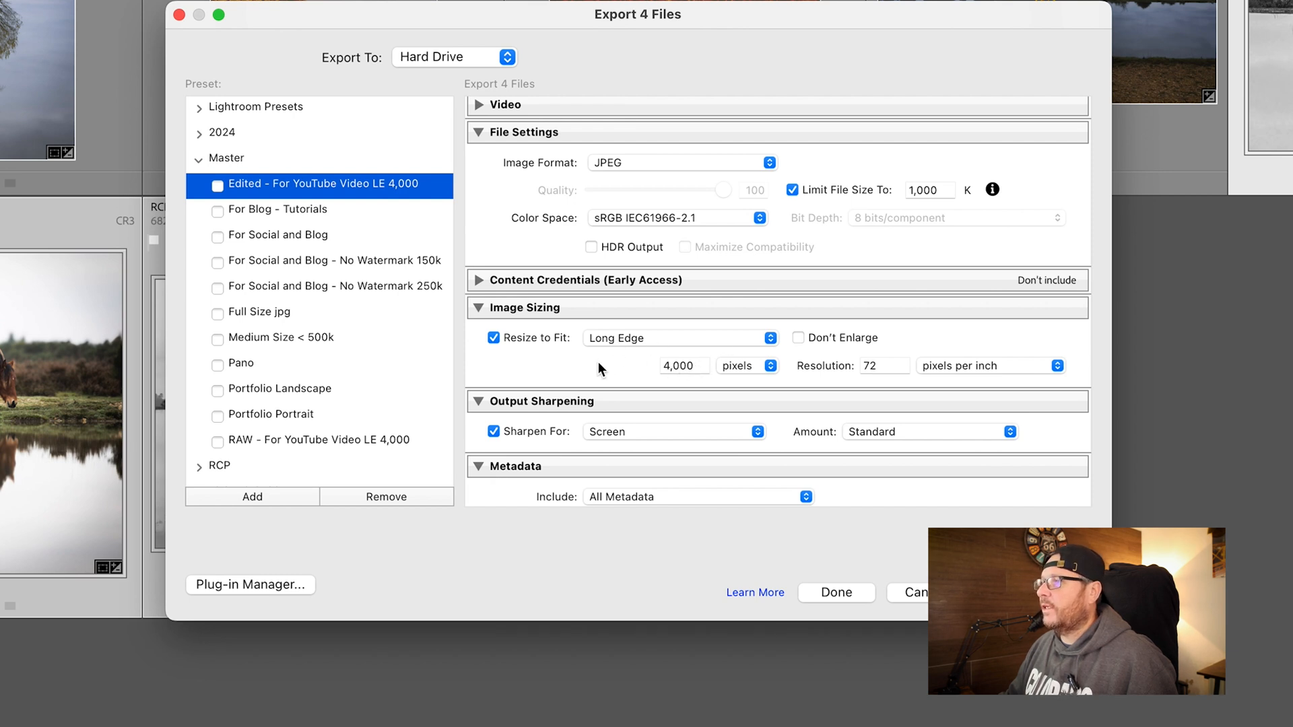
Compare the No Watermark 250k and 150k social and blog presets
scroll(down, 3)
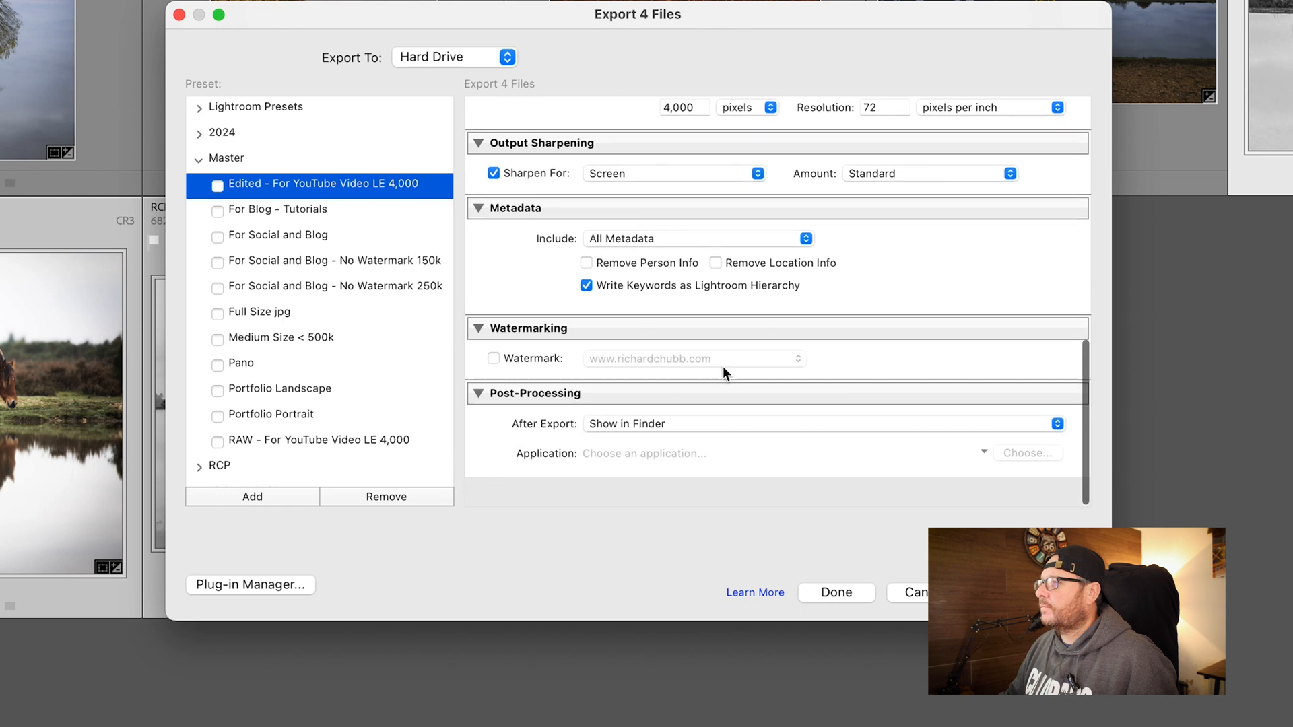
scroll(up, 3)
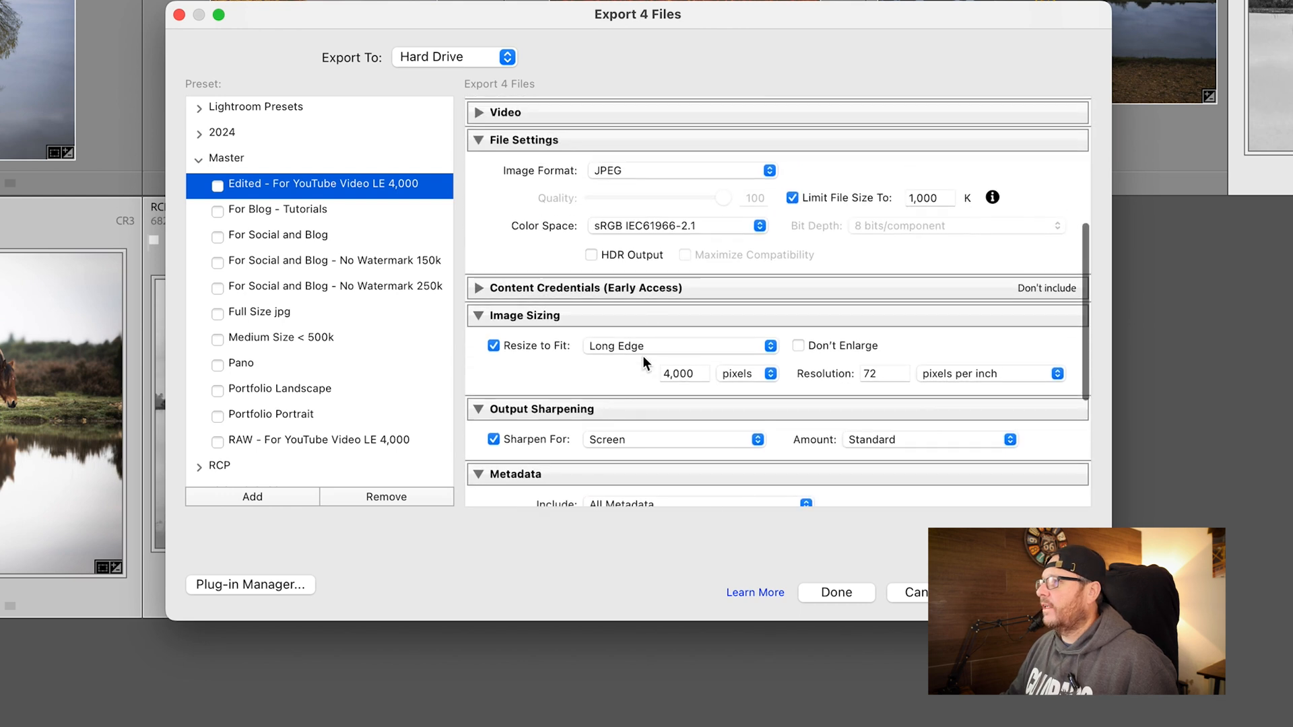
scroll(up, 3)
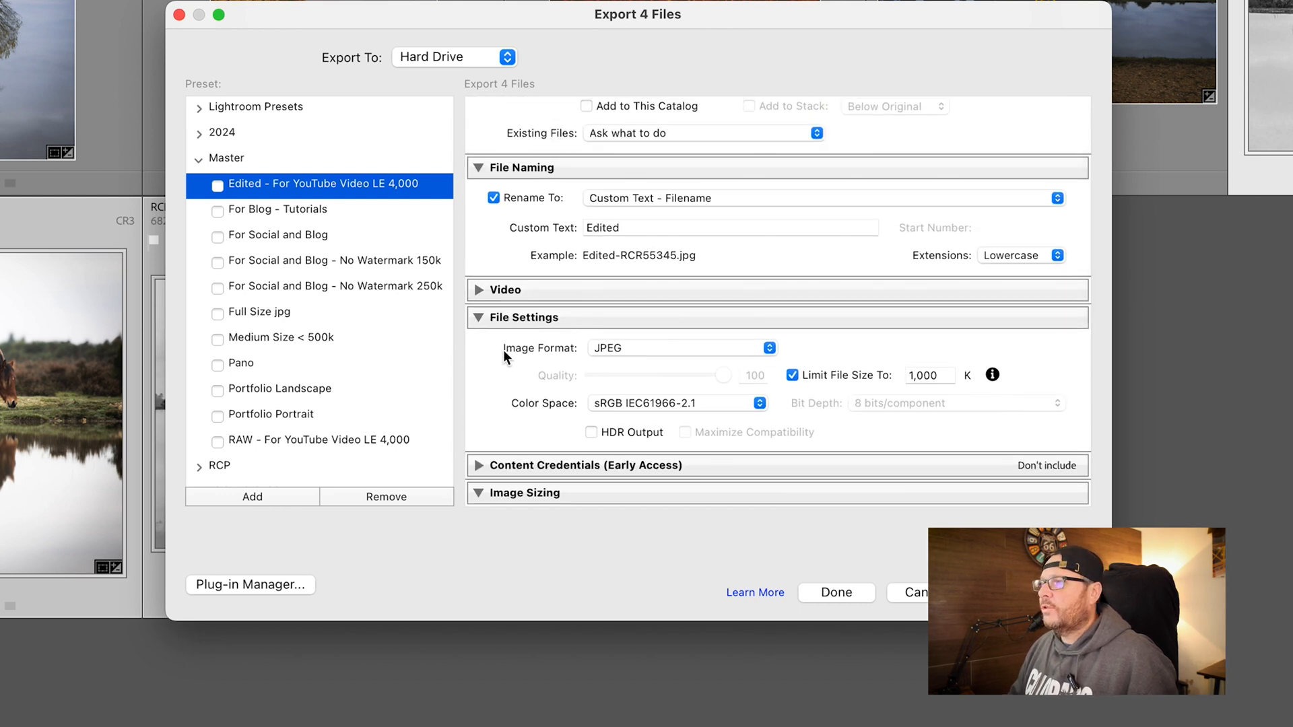
mouse_move(443, 361)
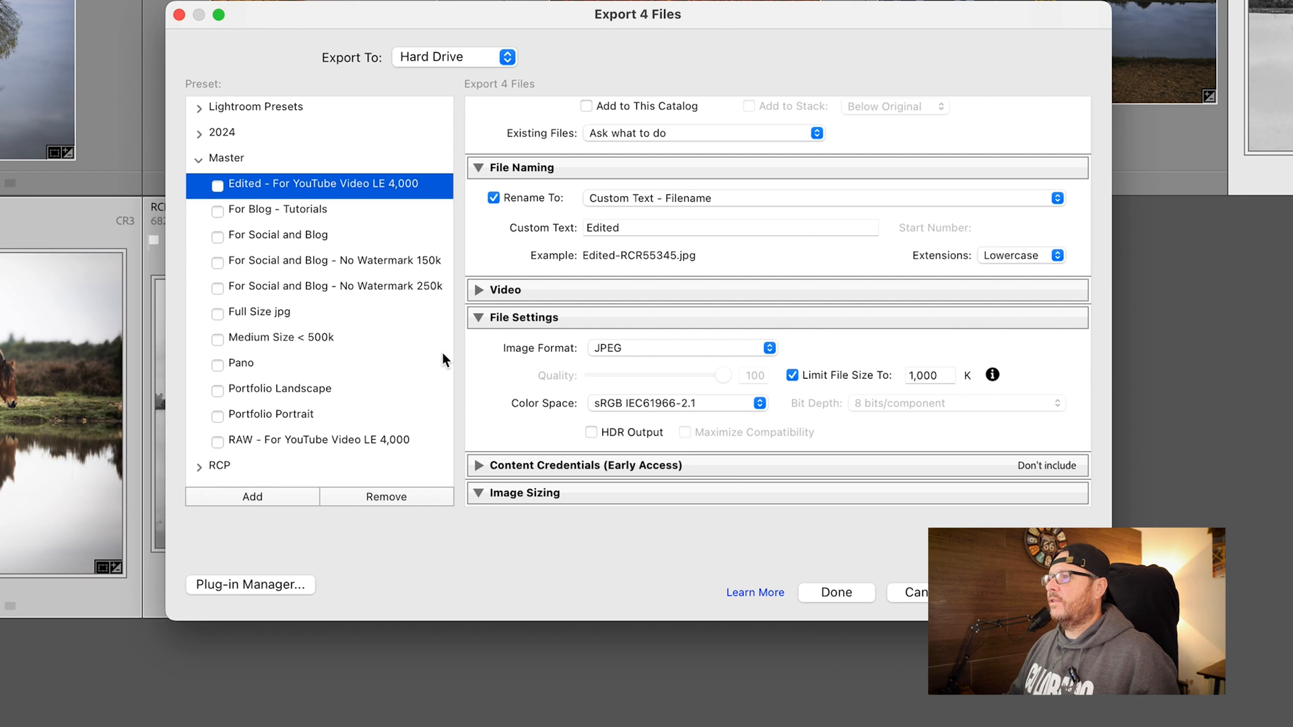
mouse_move(357, 299)
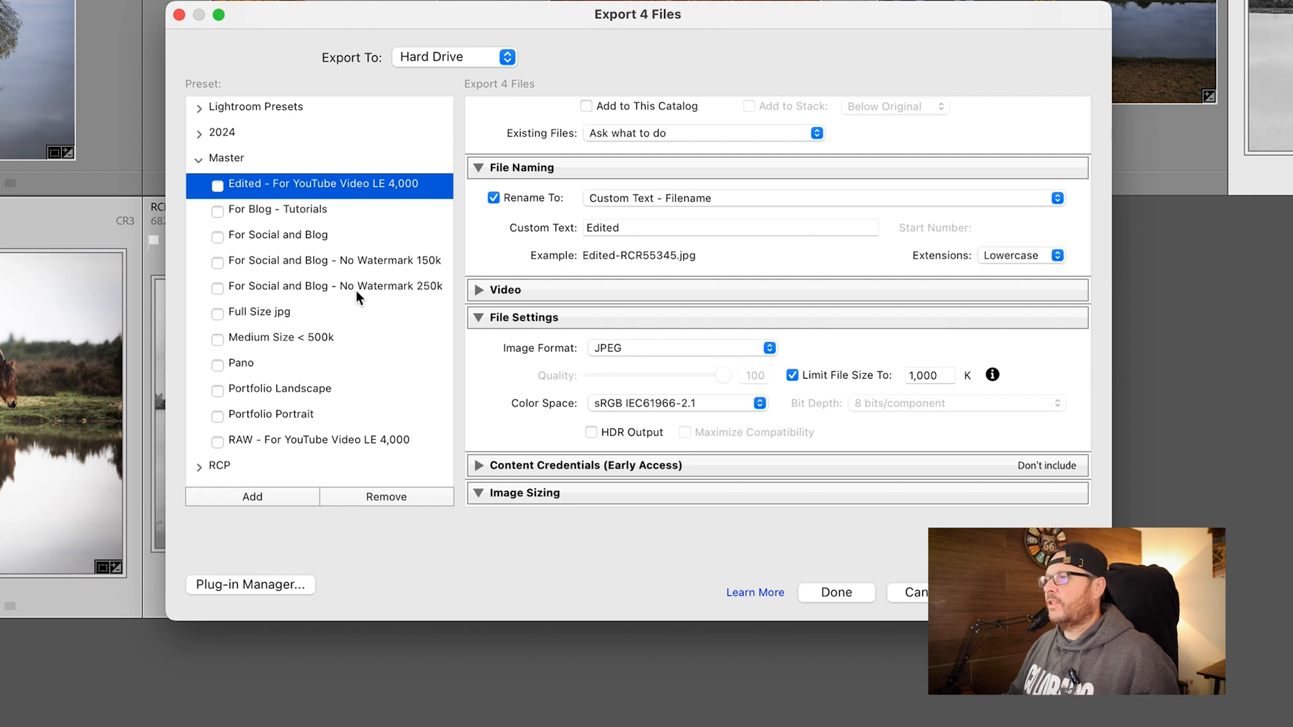
mouse_move(410, 294)
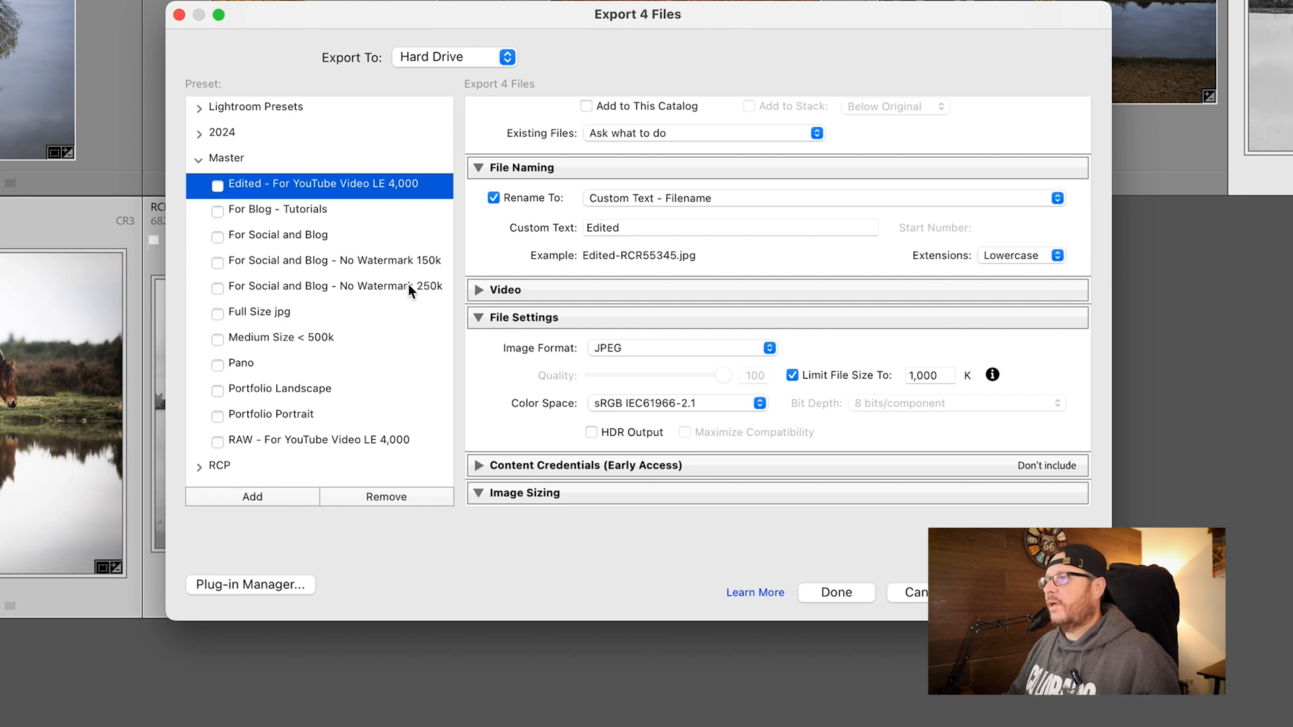
click(322, 286)
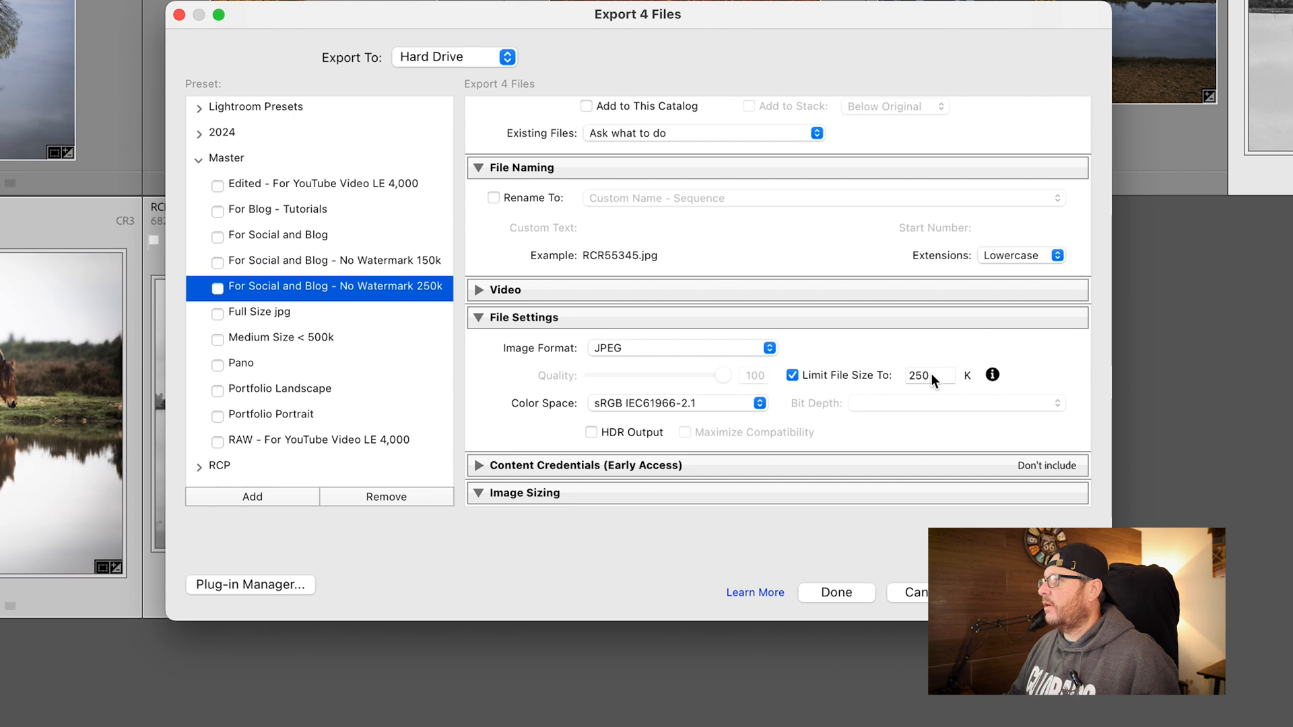
click(334, 260)
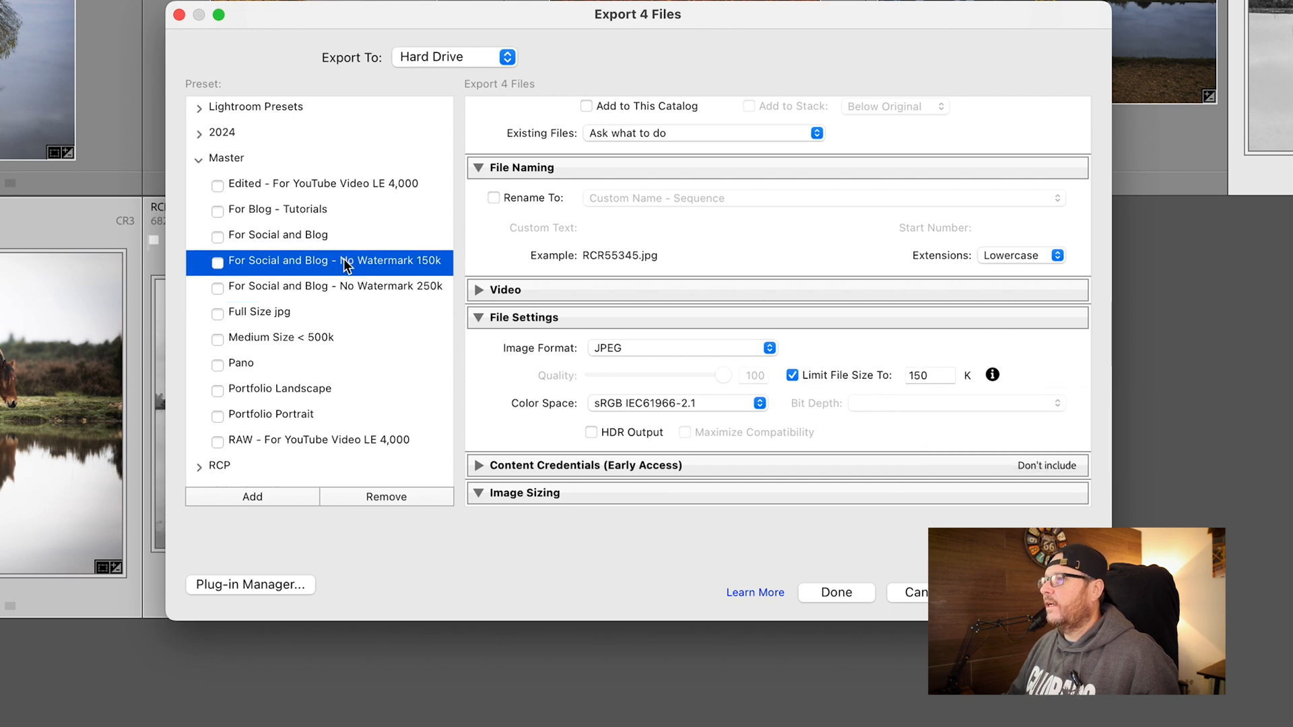
click(335, 285)
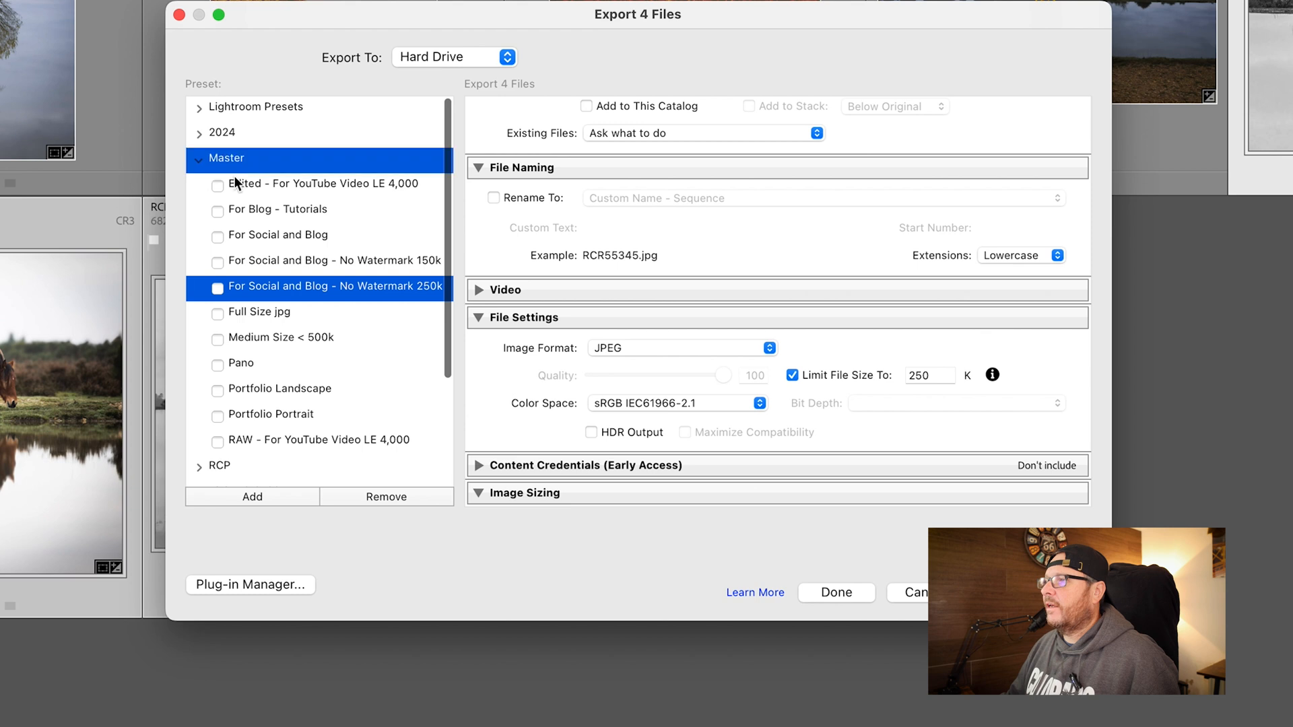
Reload the Export for Website user preset with its 150K limit and 1,100×800 sizing
click(199, 159)
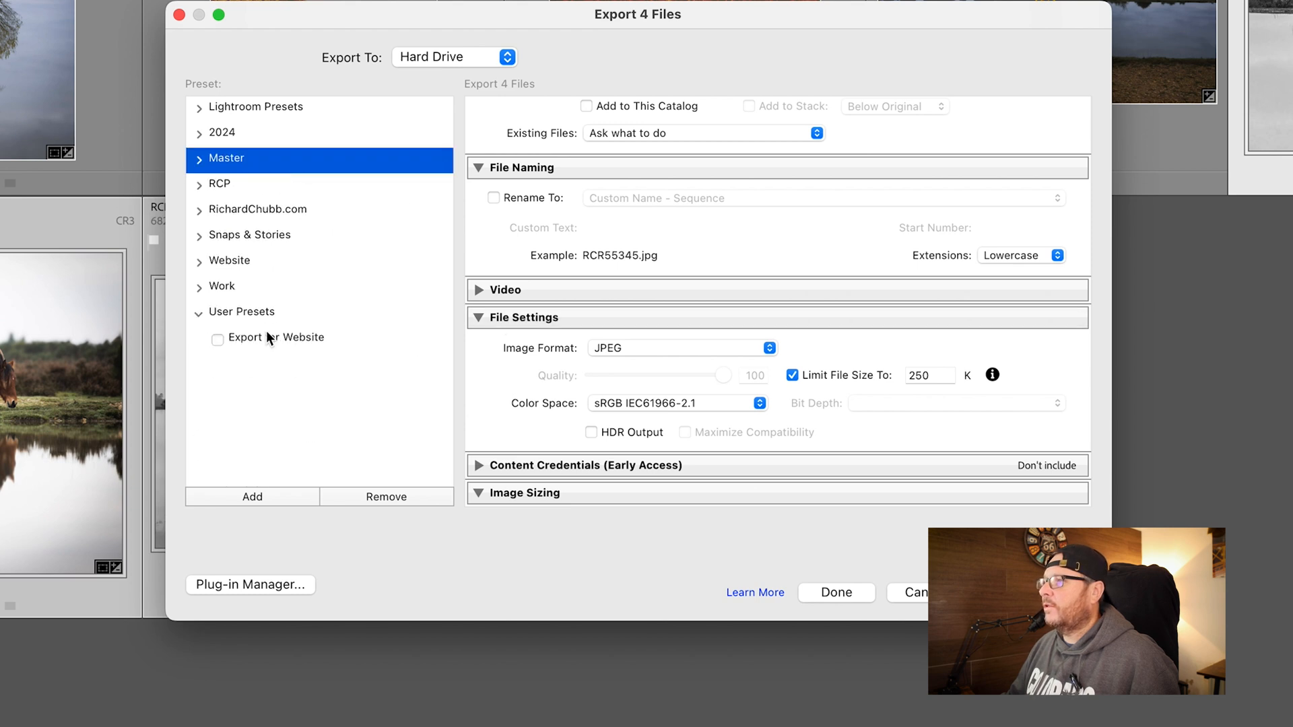
click(280, 336)
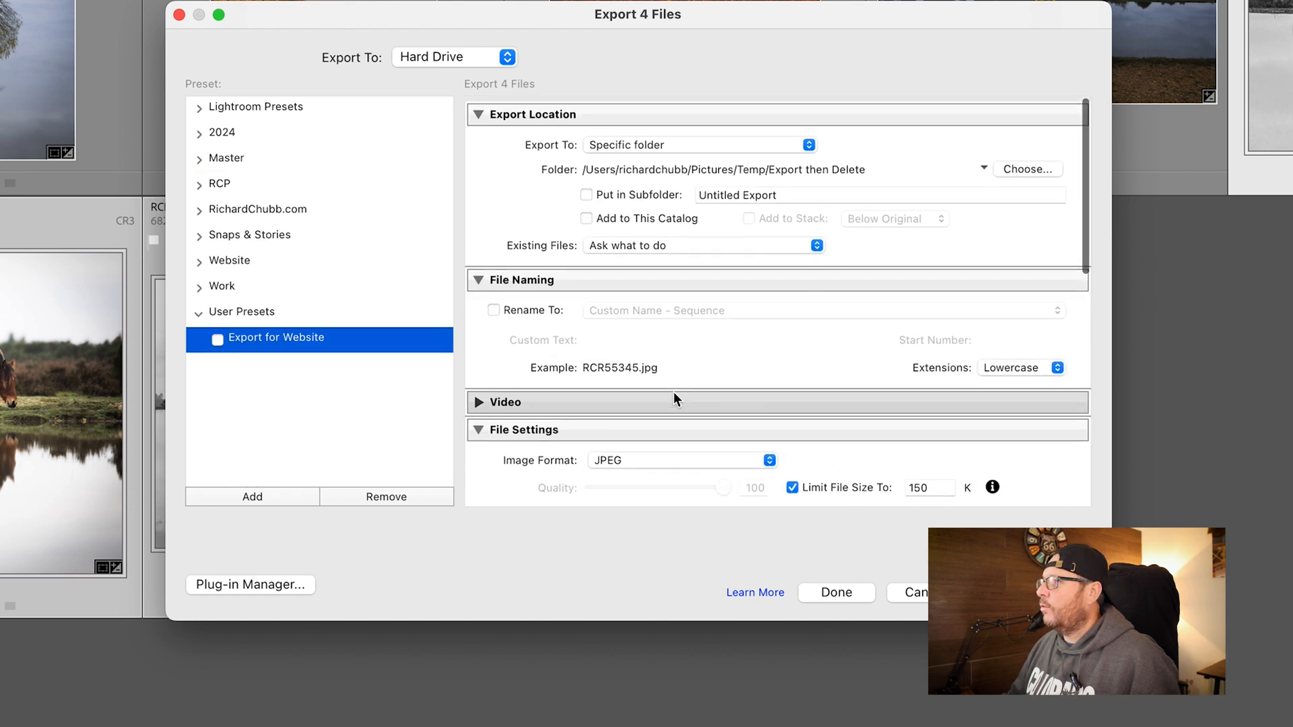
scroll(down, 3)
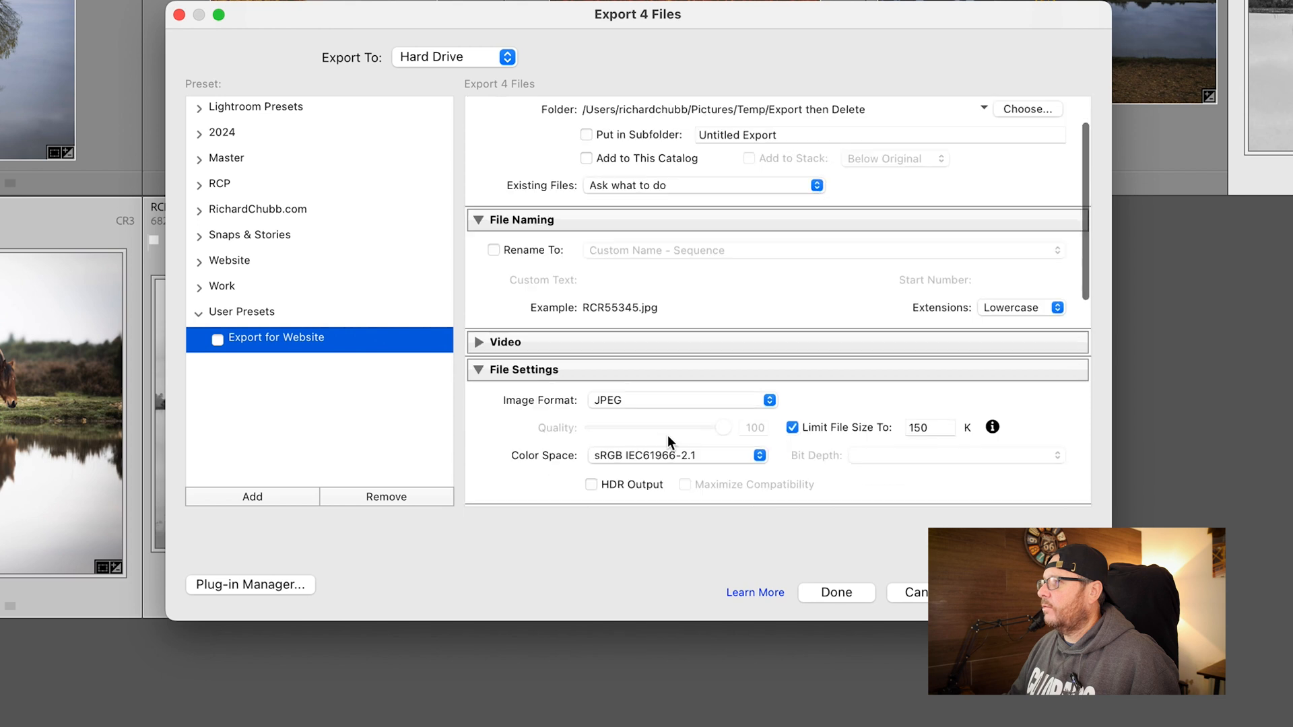
scroll(down, 3)
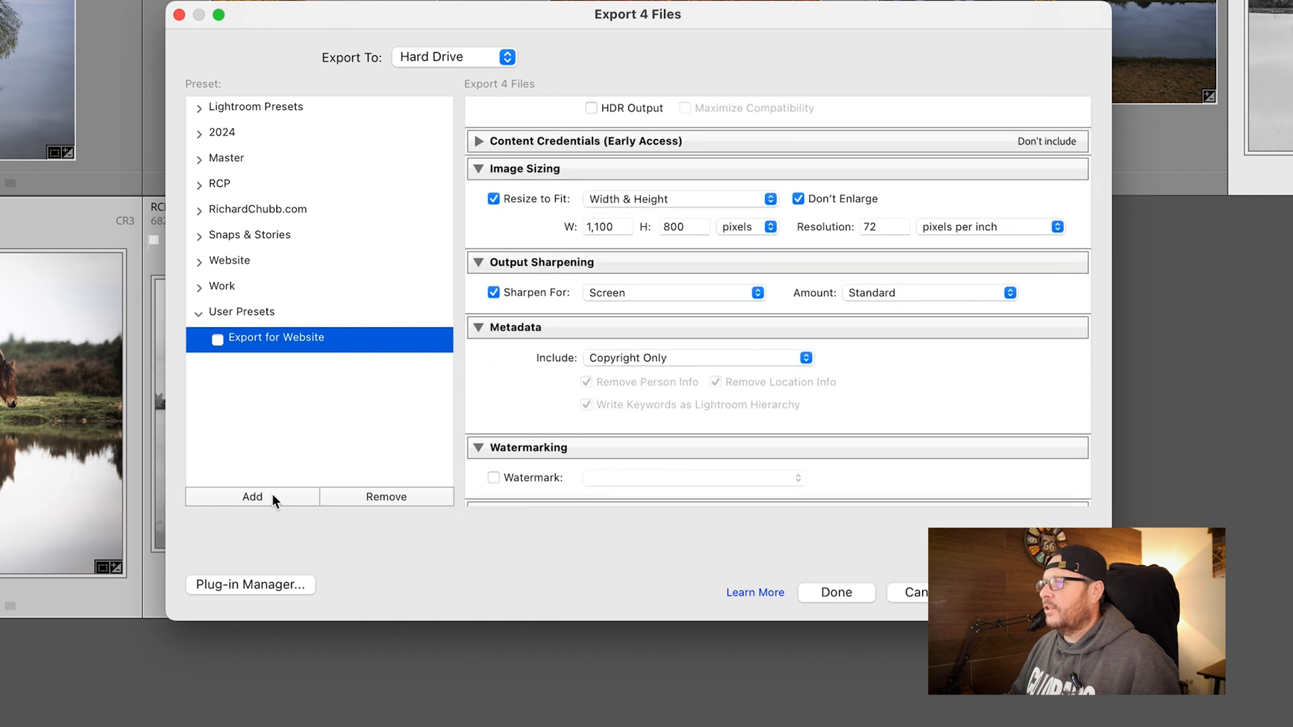
mouse_move(277, 369)
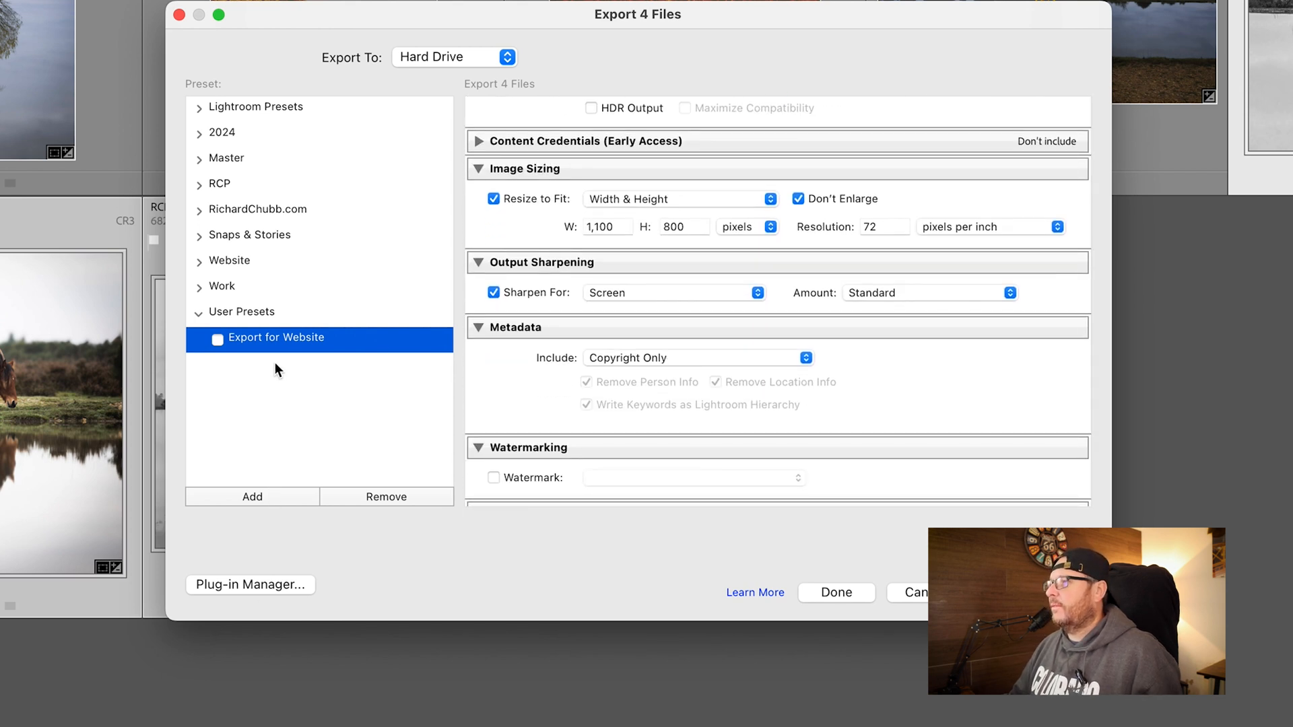